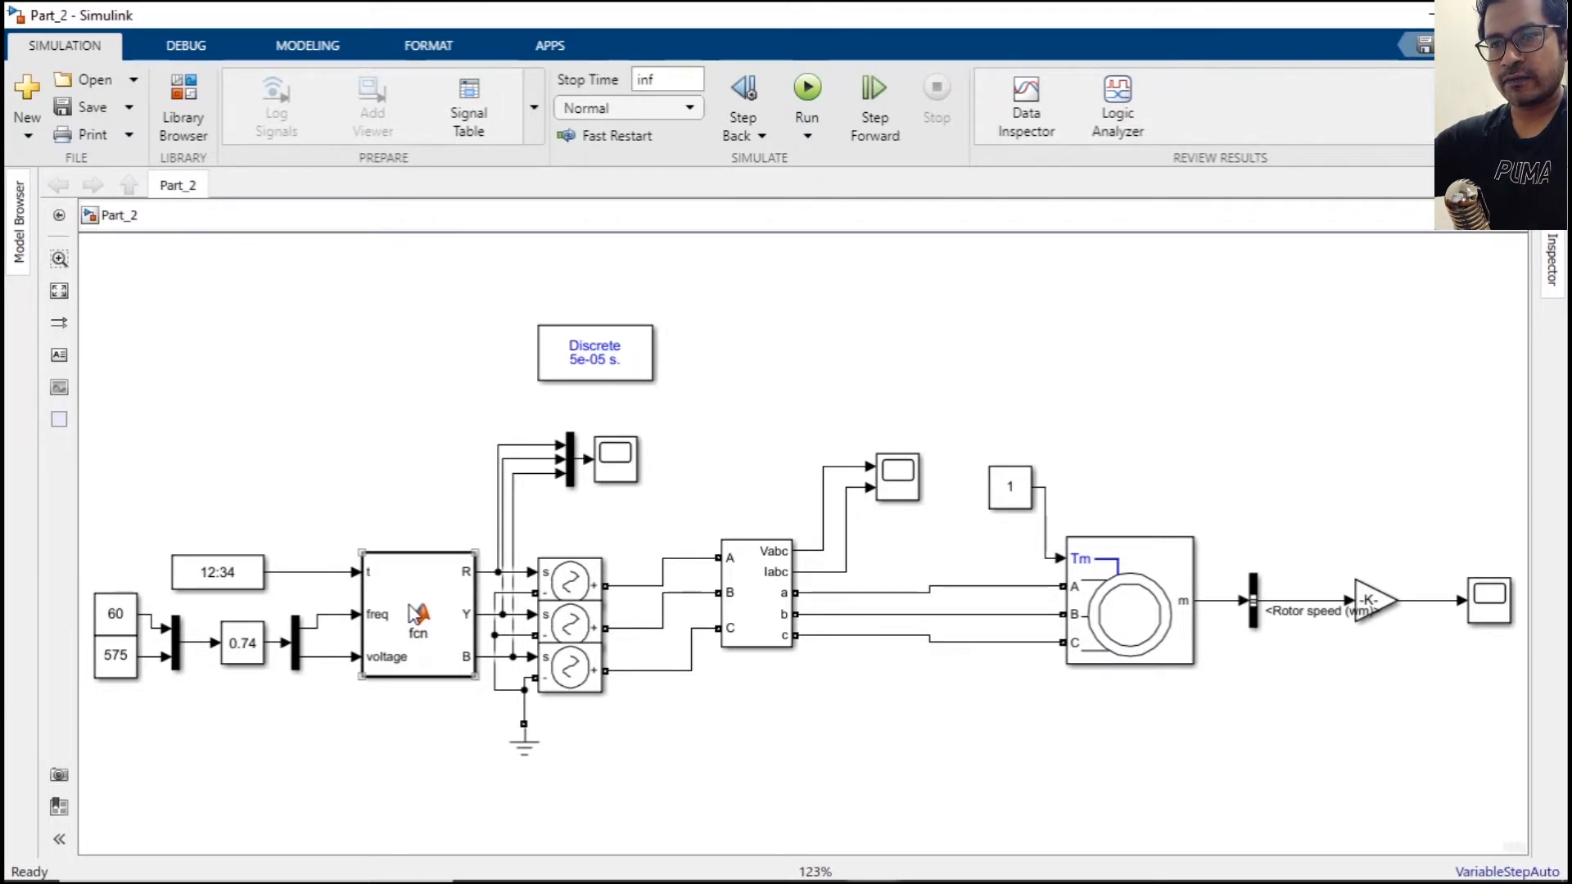
Add a MATLAB Function block to the empty Part_3_SPWm model via quick insert 'matl'.
left_click(417, 626)
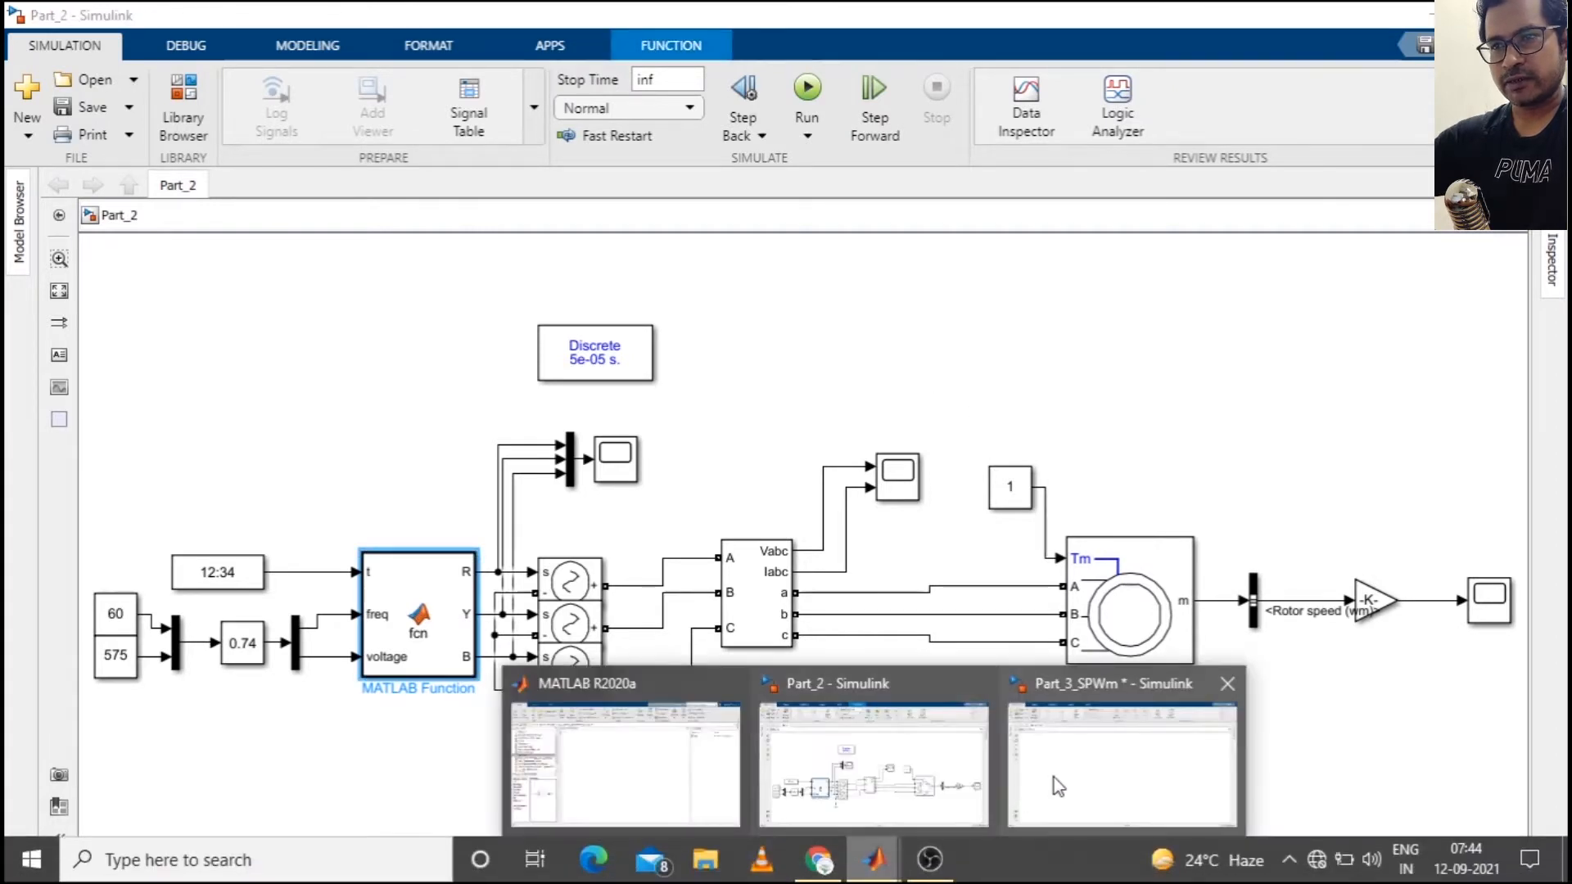
left_click(1122, 774)
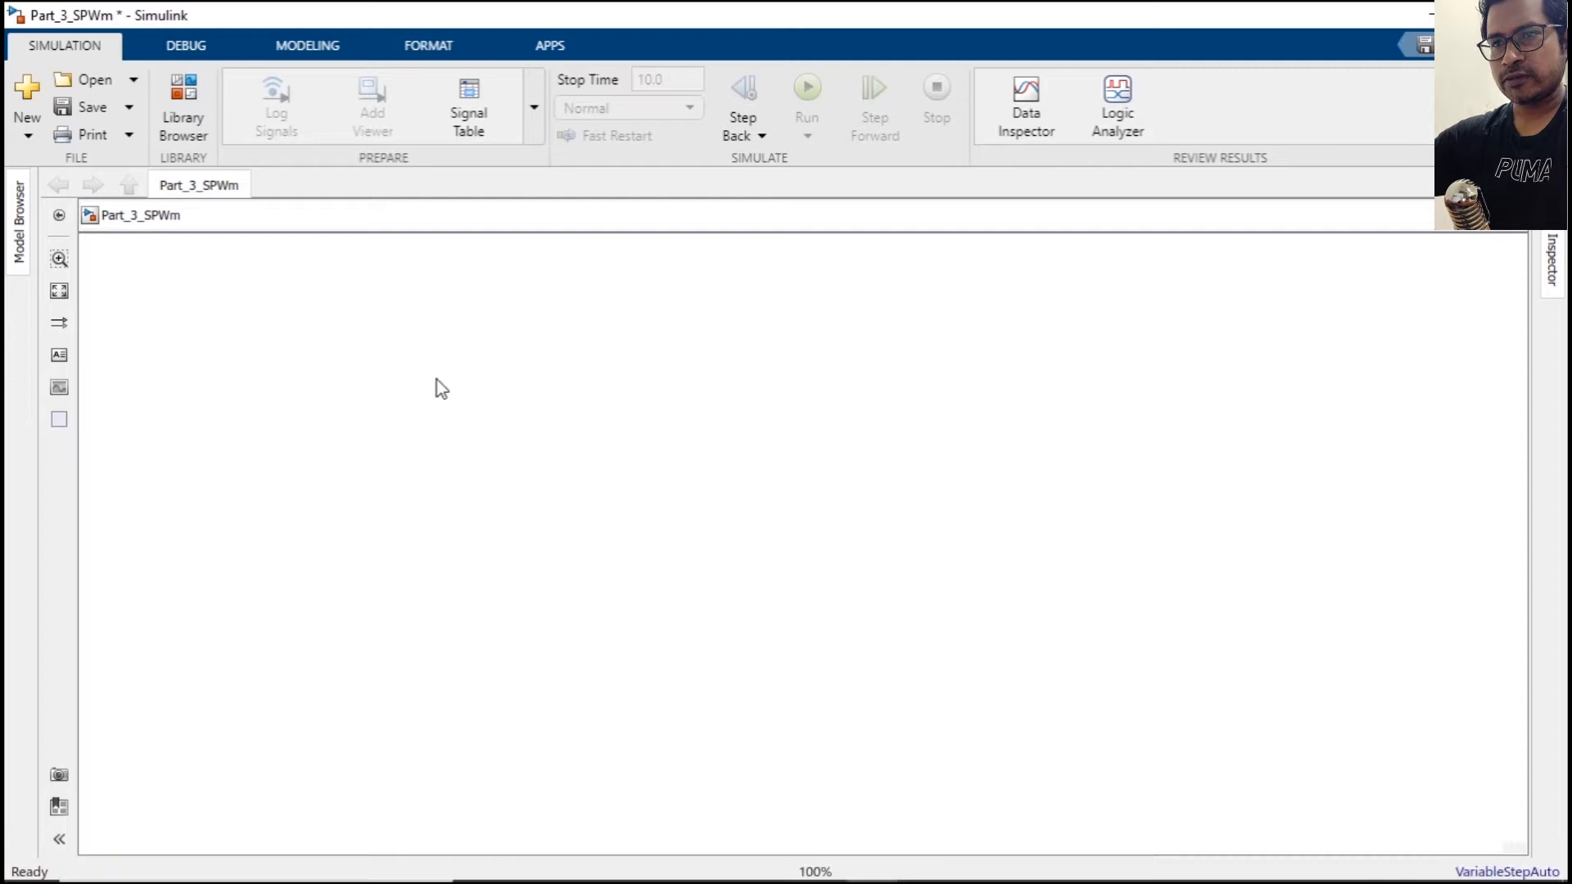
mouse_move(431, 411)
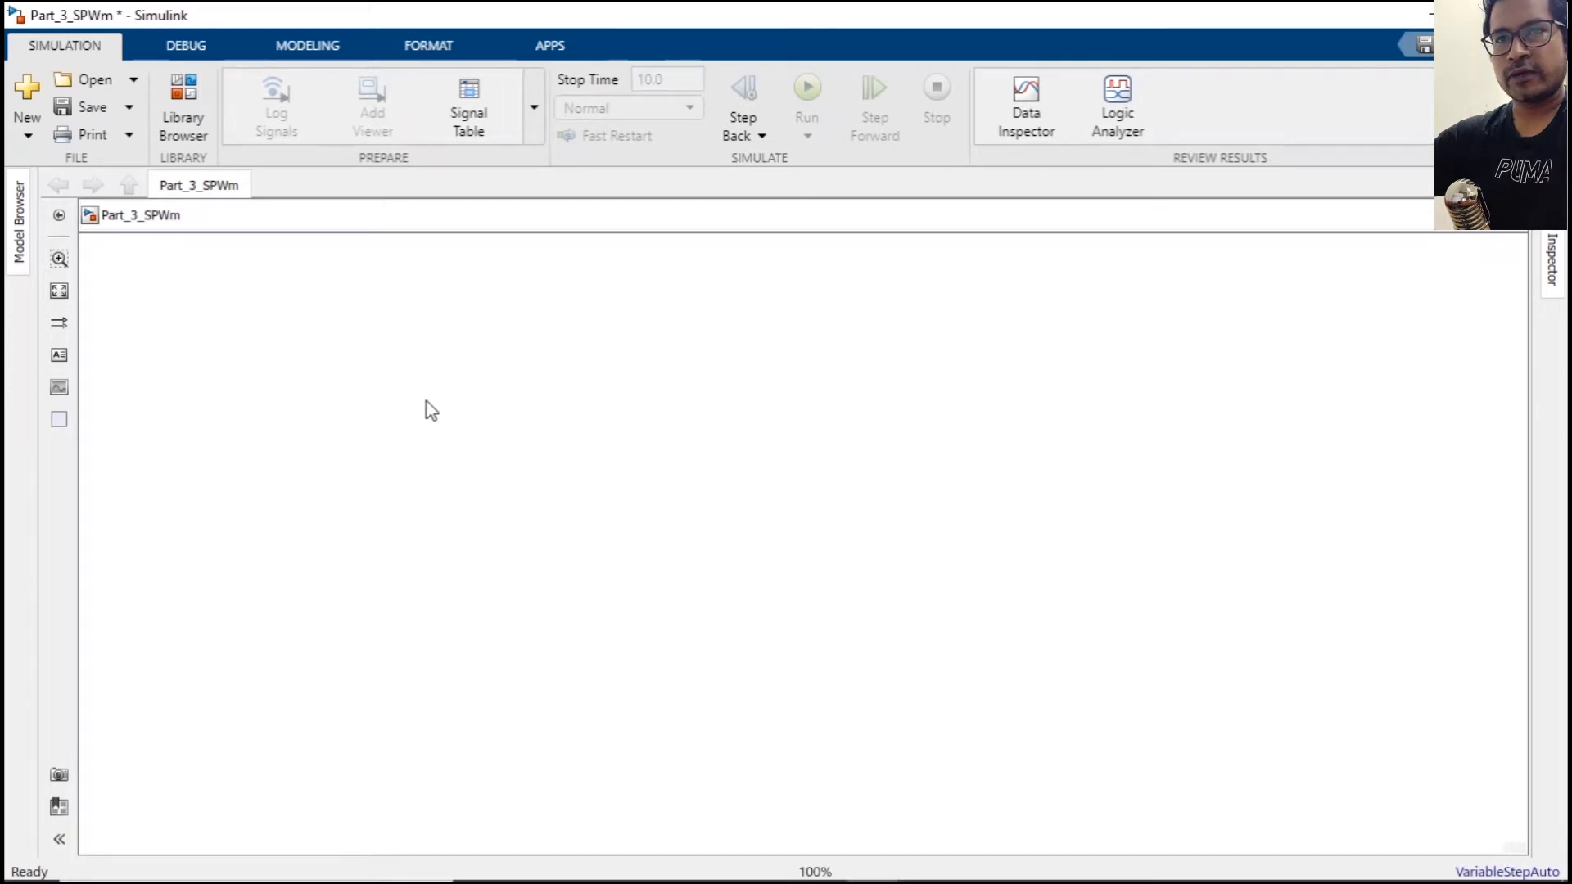
left_click(143, 221)
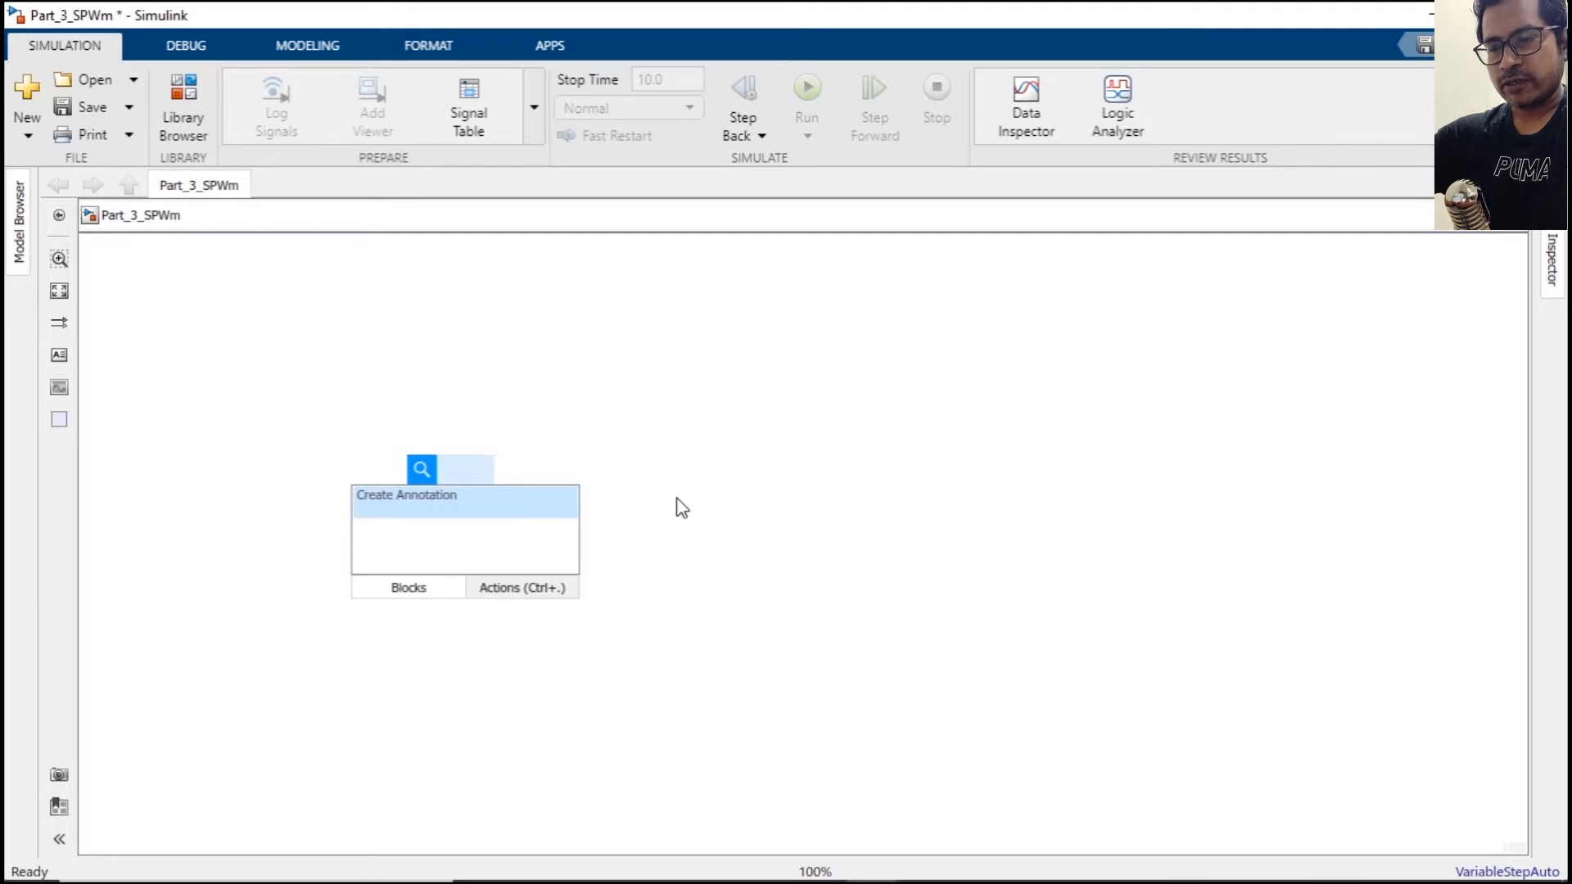
type("matl")
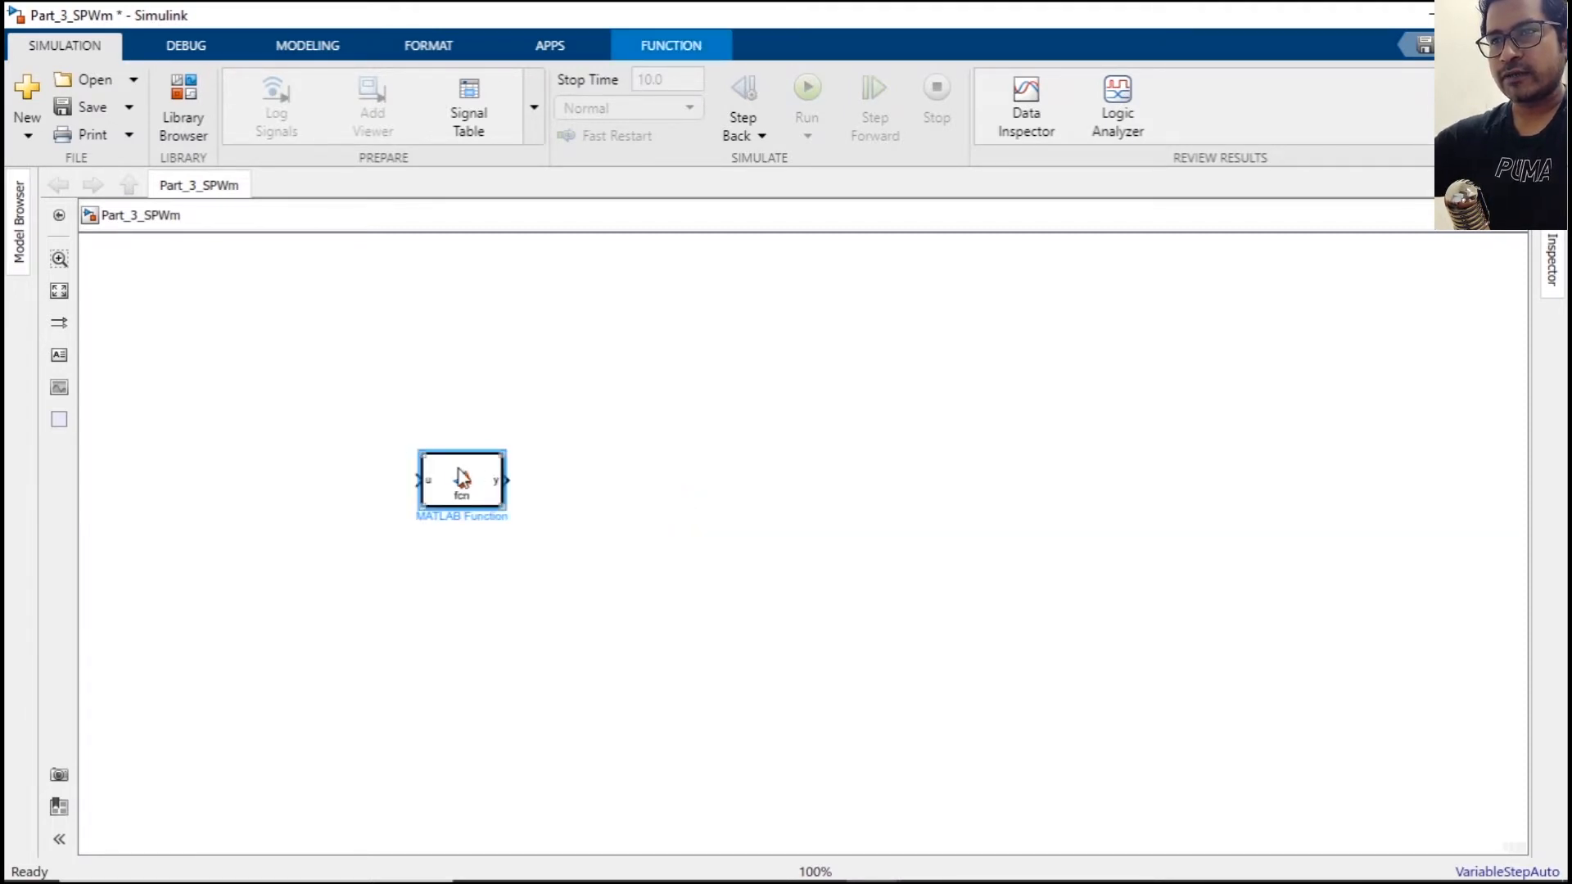
Give the function inputs t and freq, define omega=2*pi*freq, and compute R as a scaled sine.
double_click(461, 480)
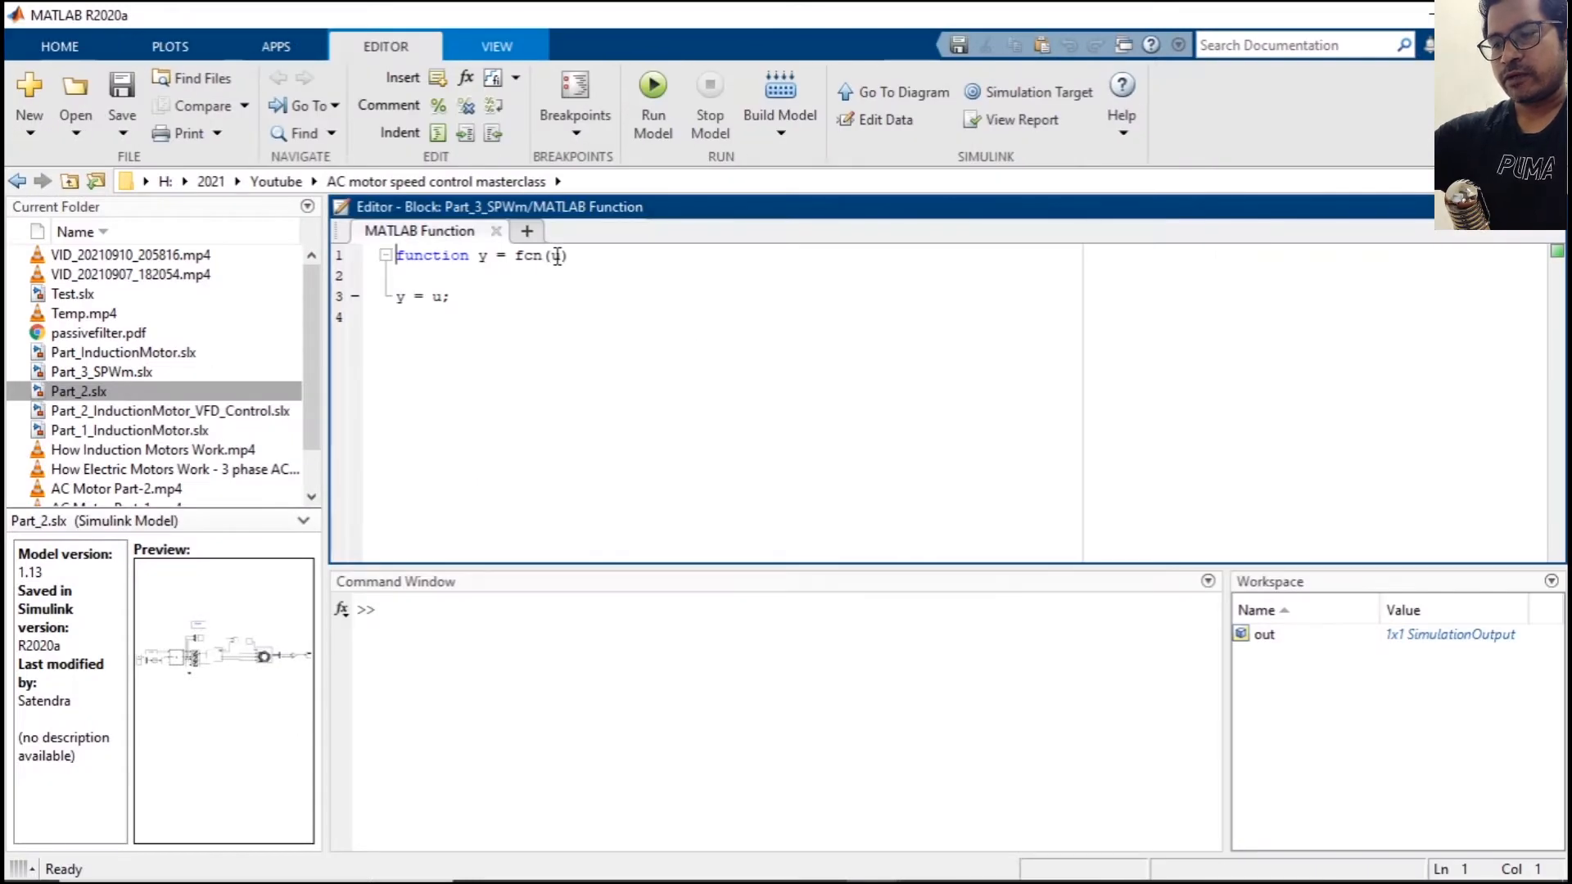
type("t")
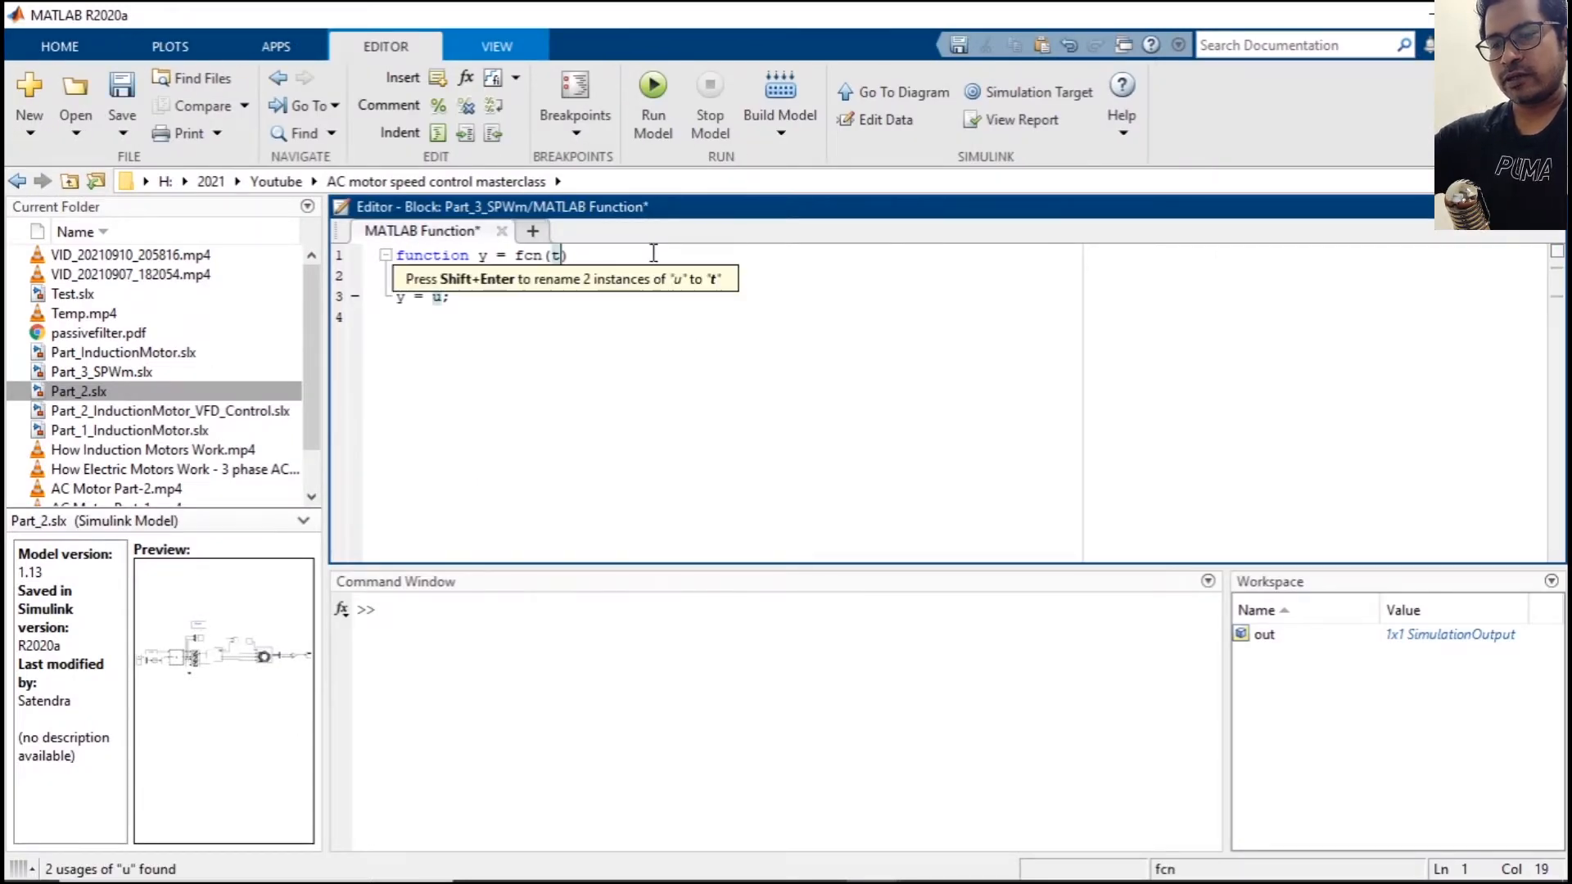
type(",freq")
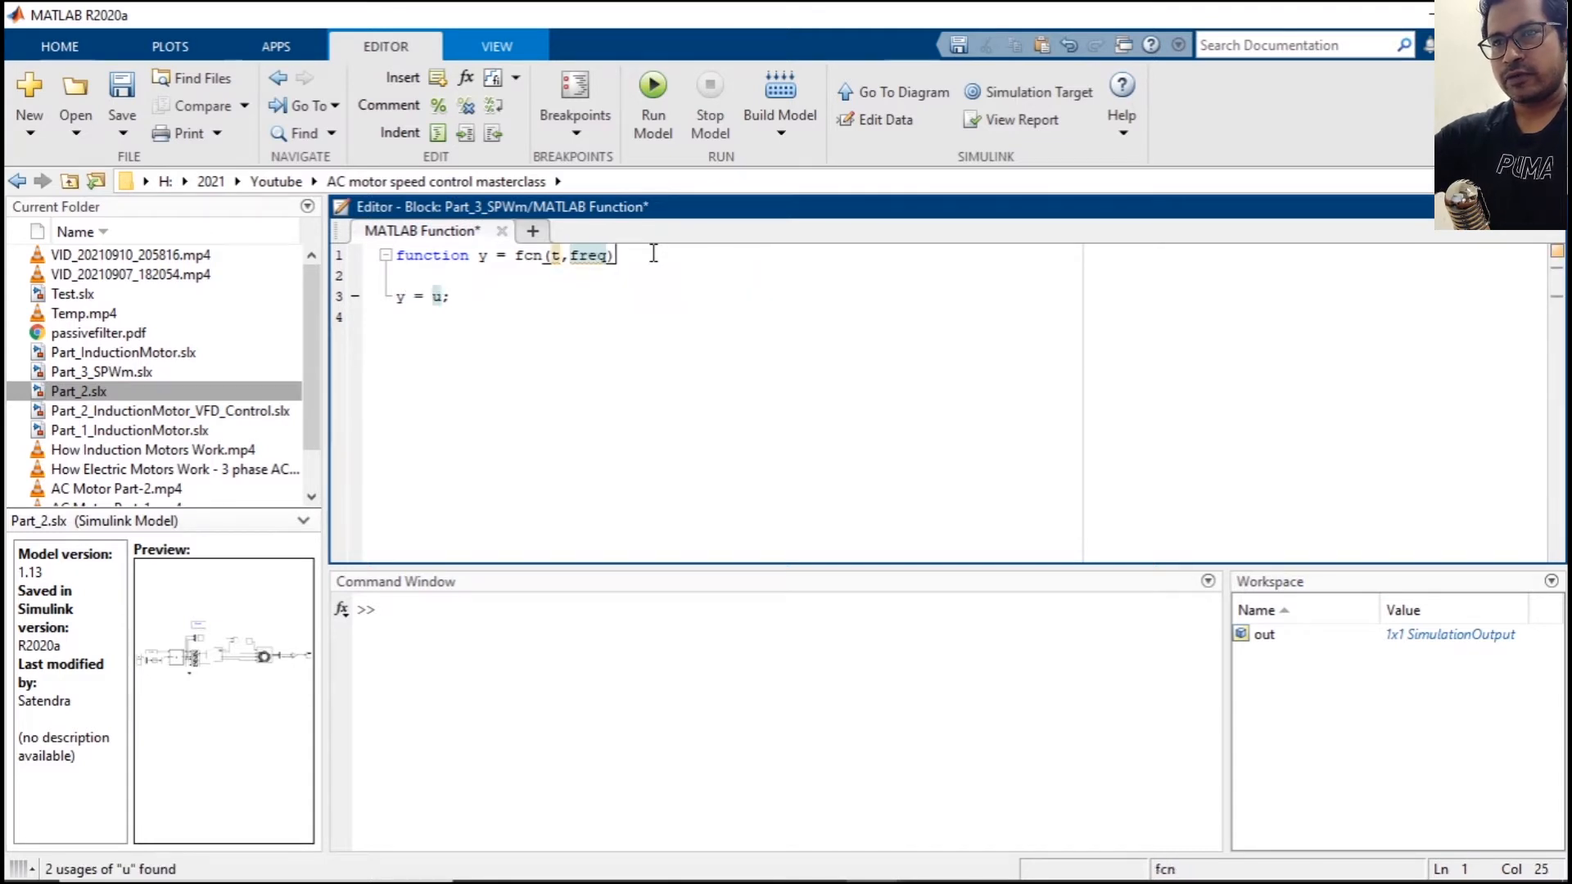
type("omega")
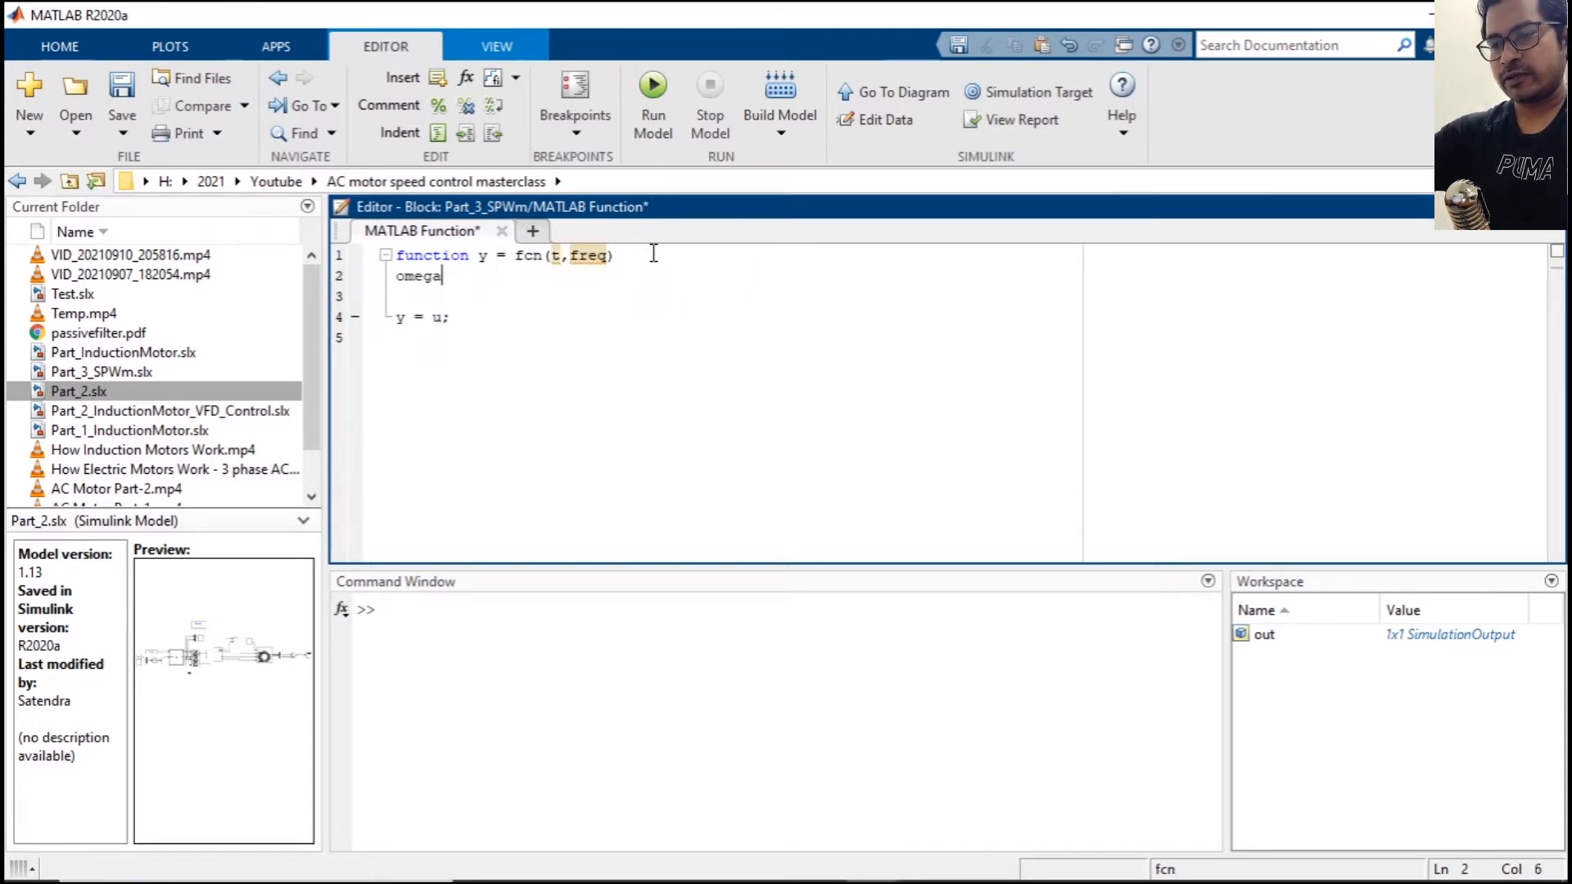
type("=2*")
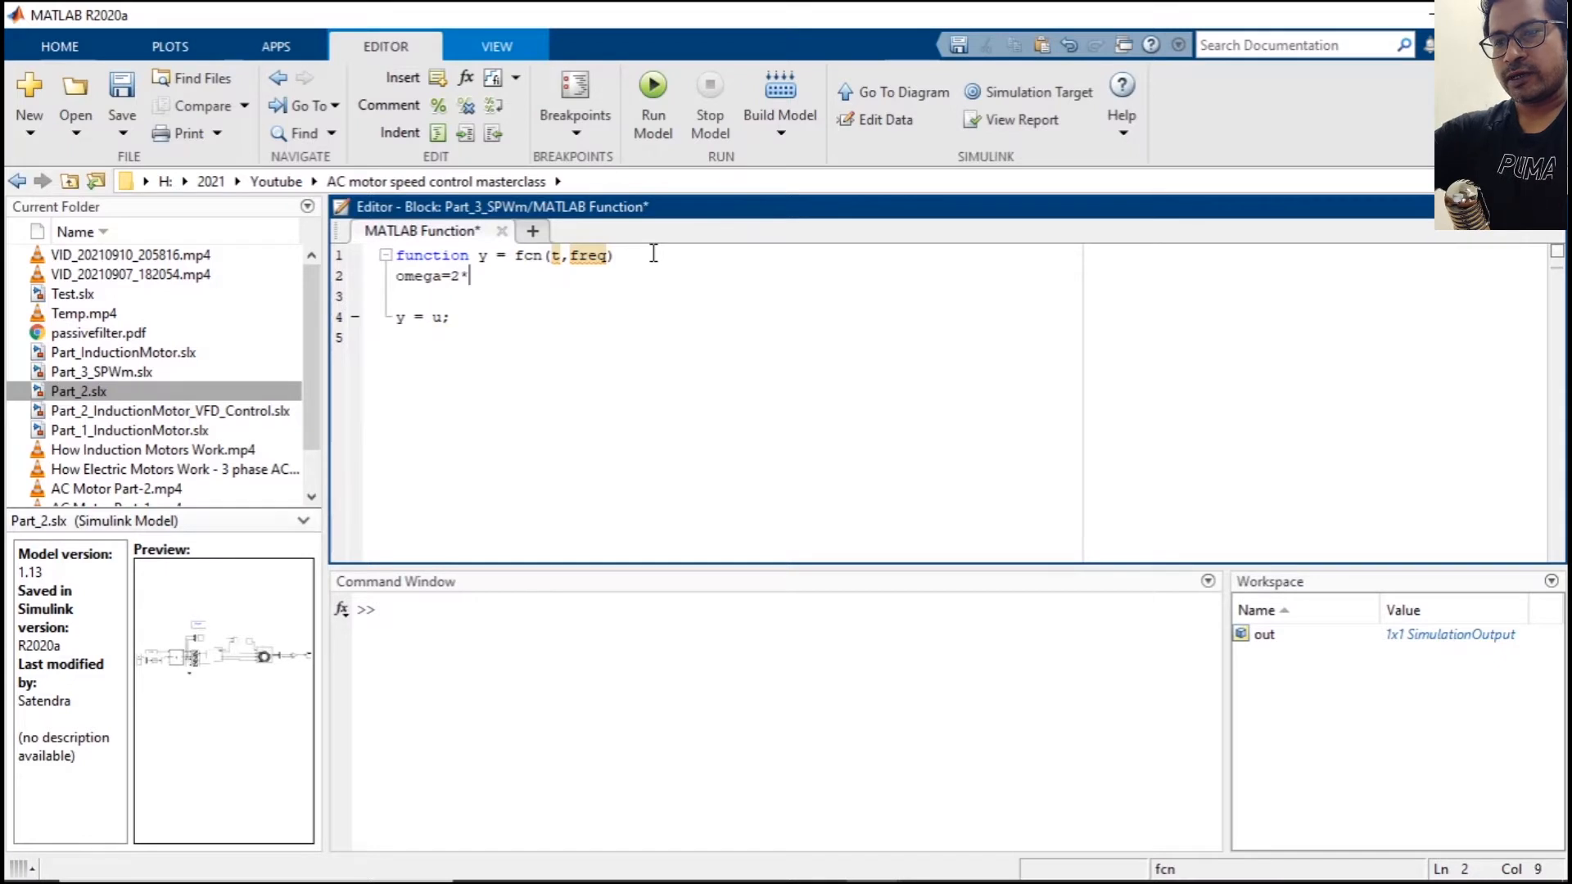
type("pi*")
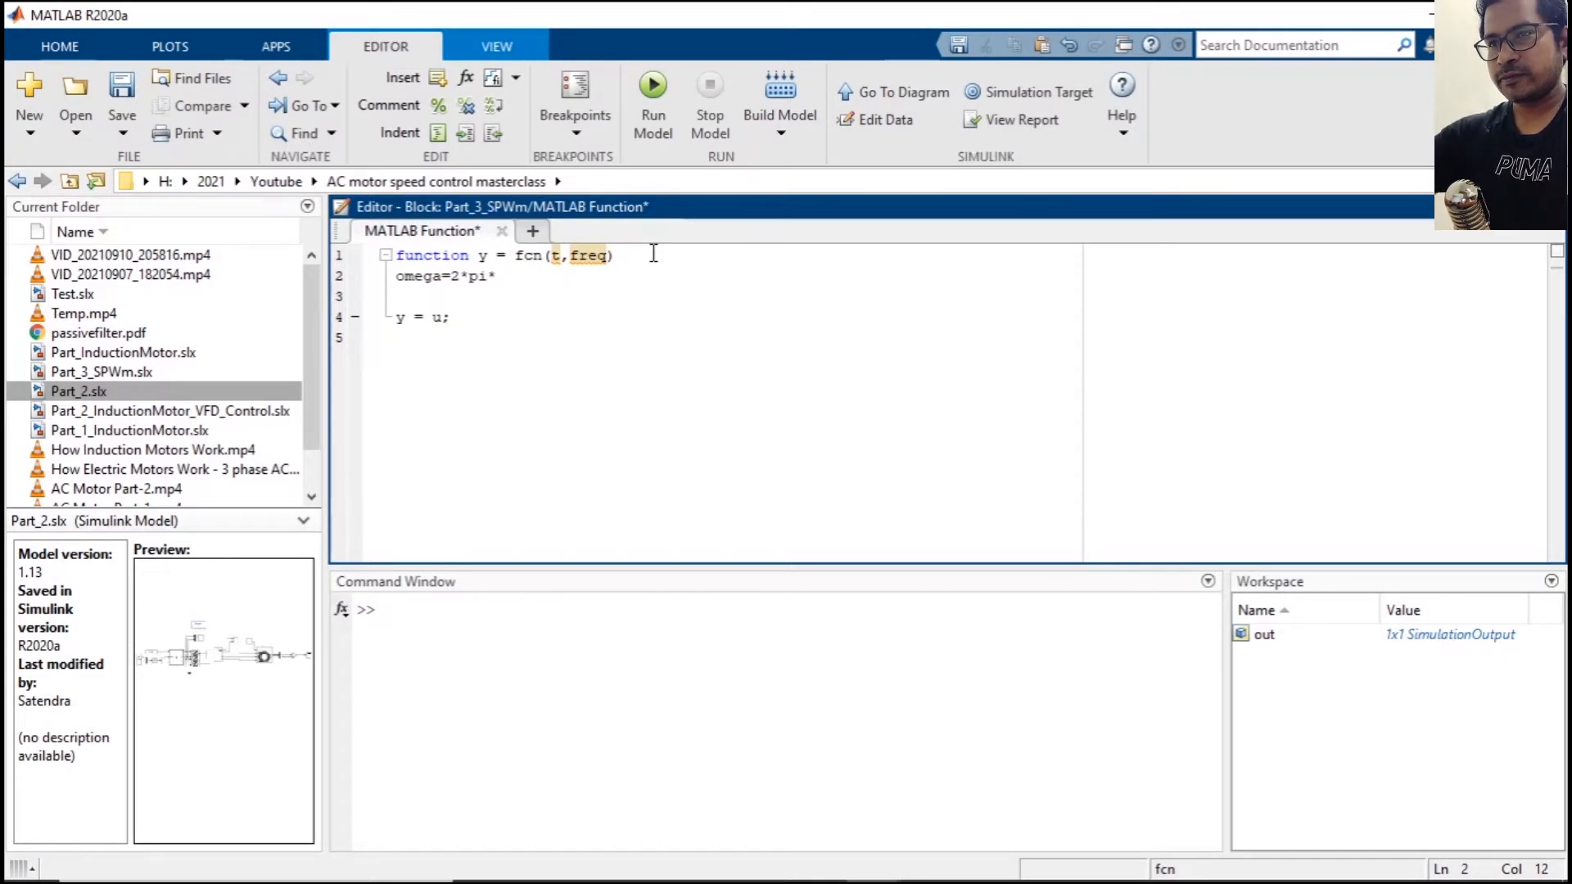
type("freq;")
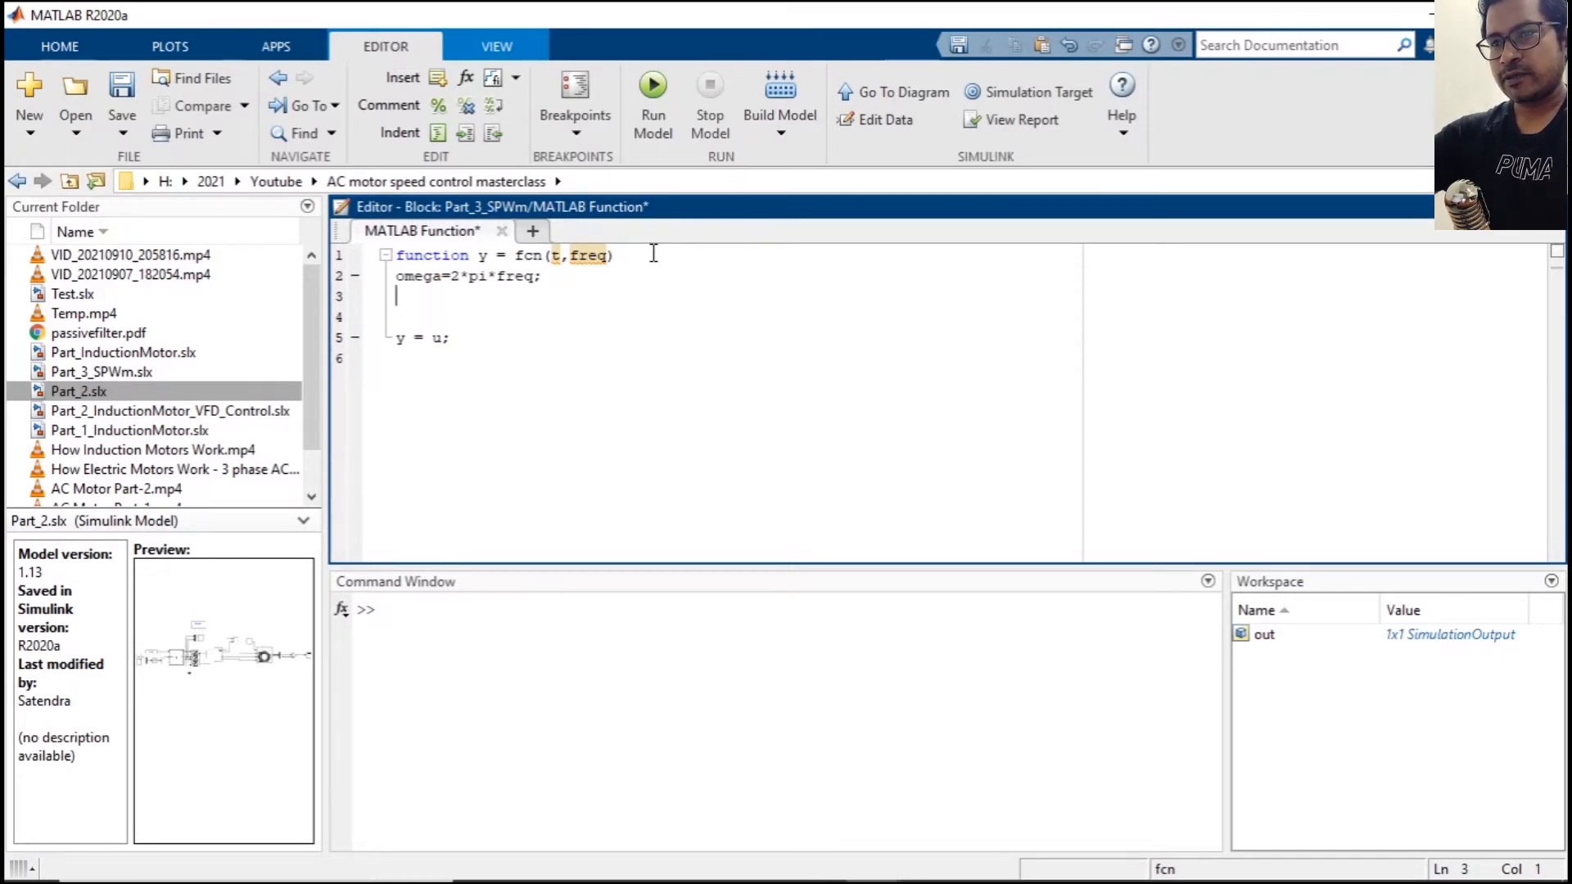
type("R=sin")
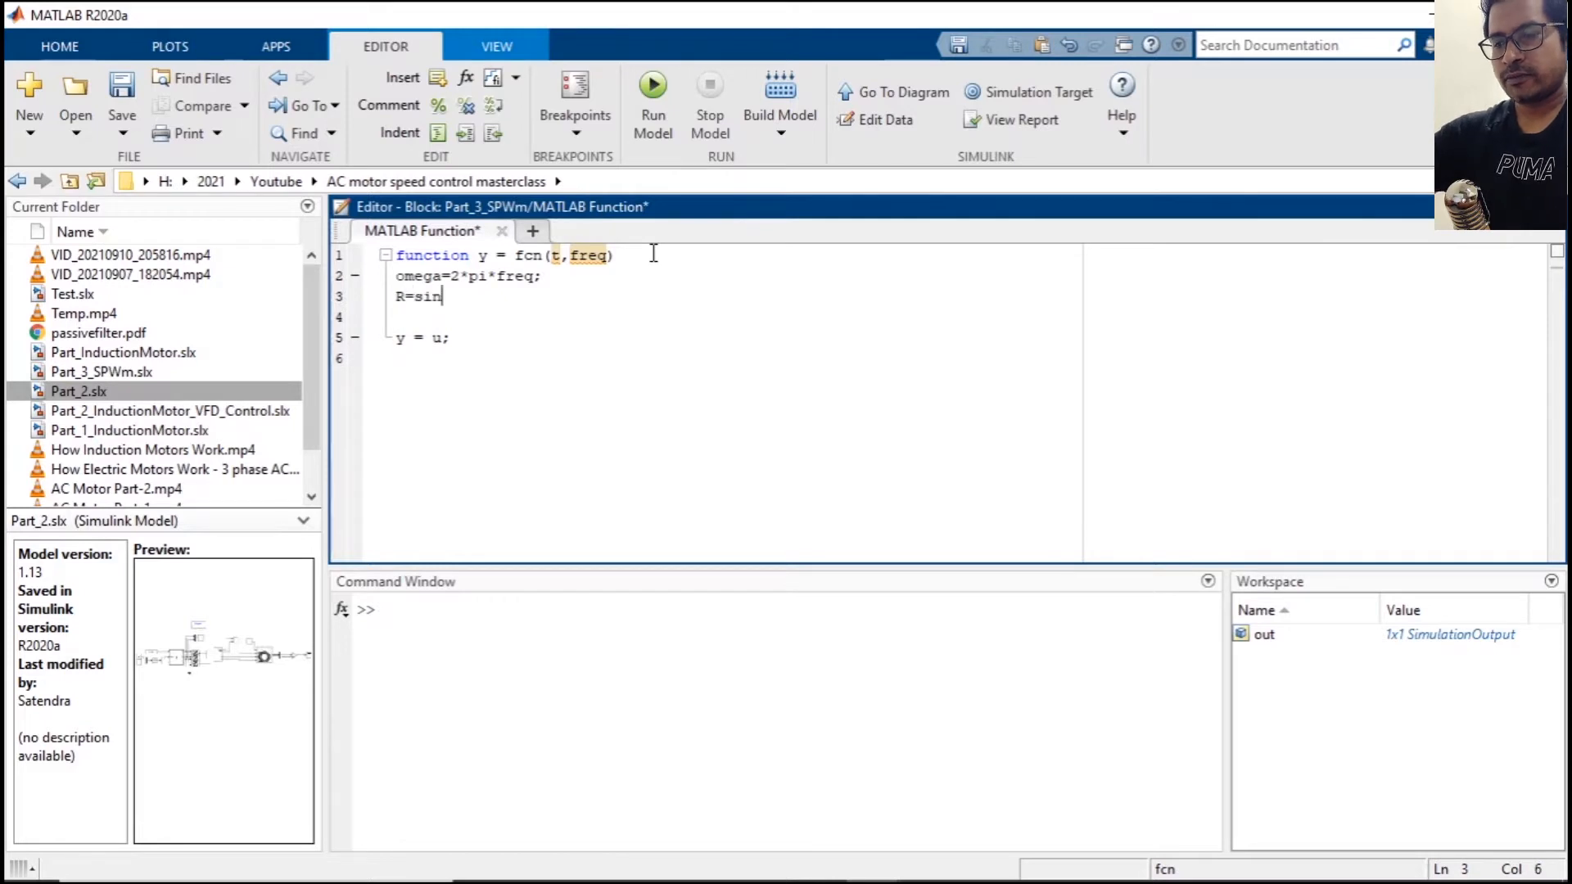
type("(oem")
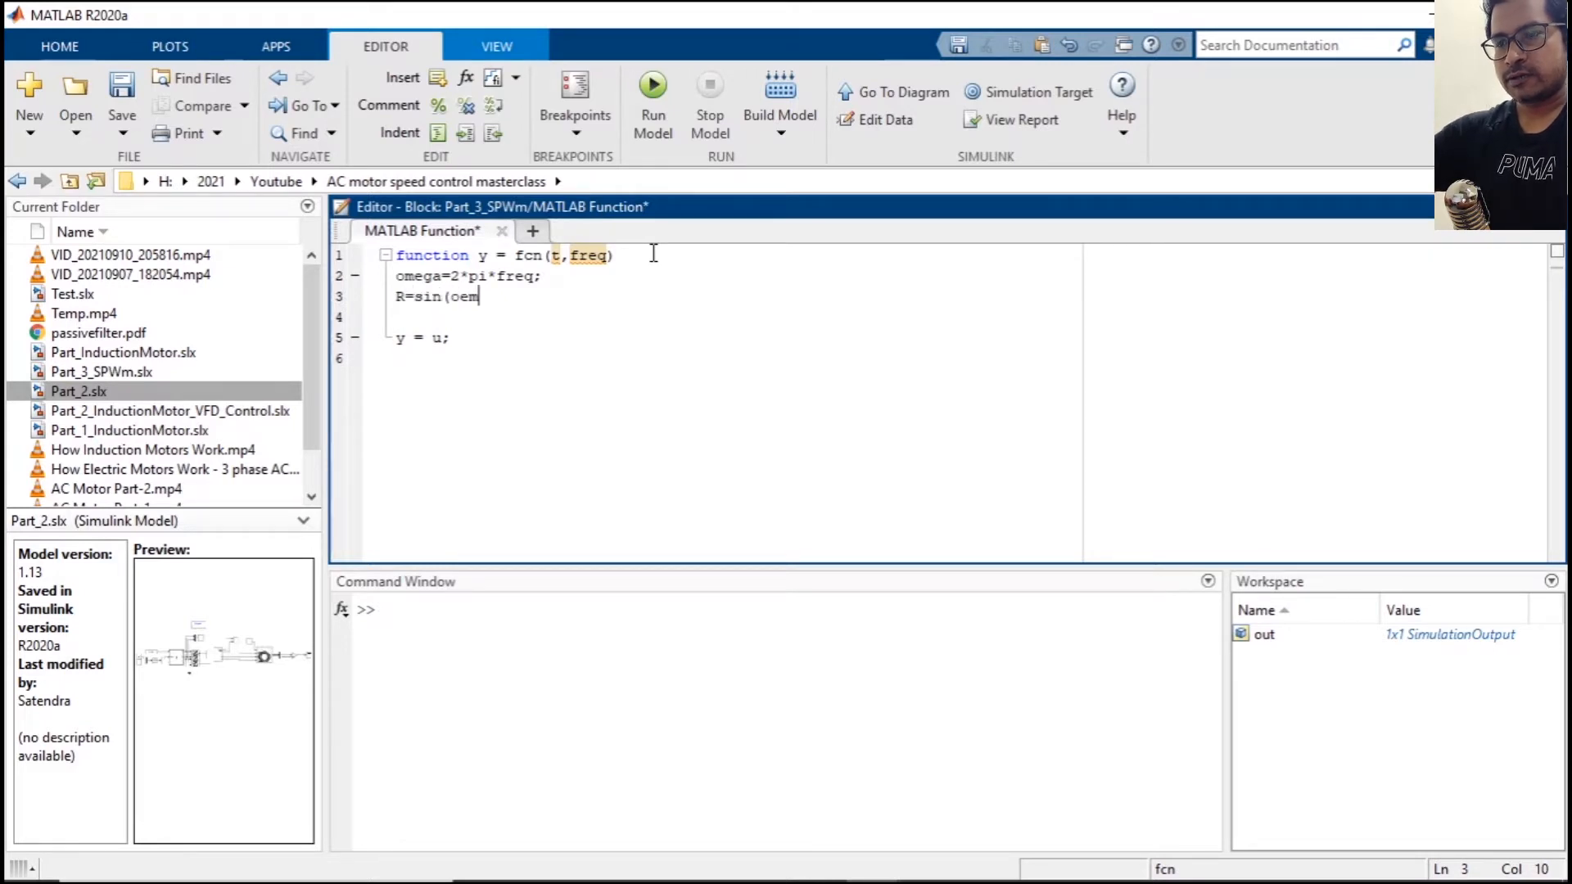
type("omega*")
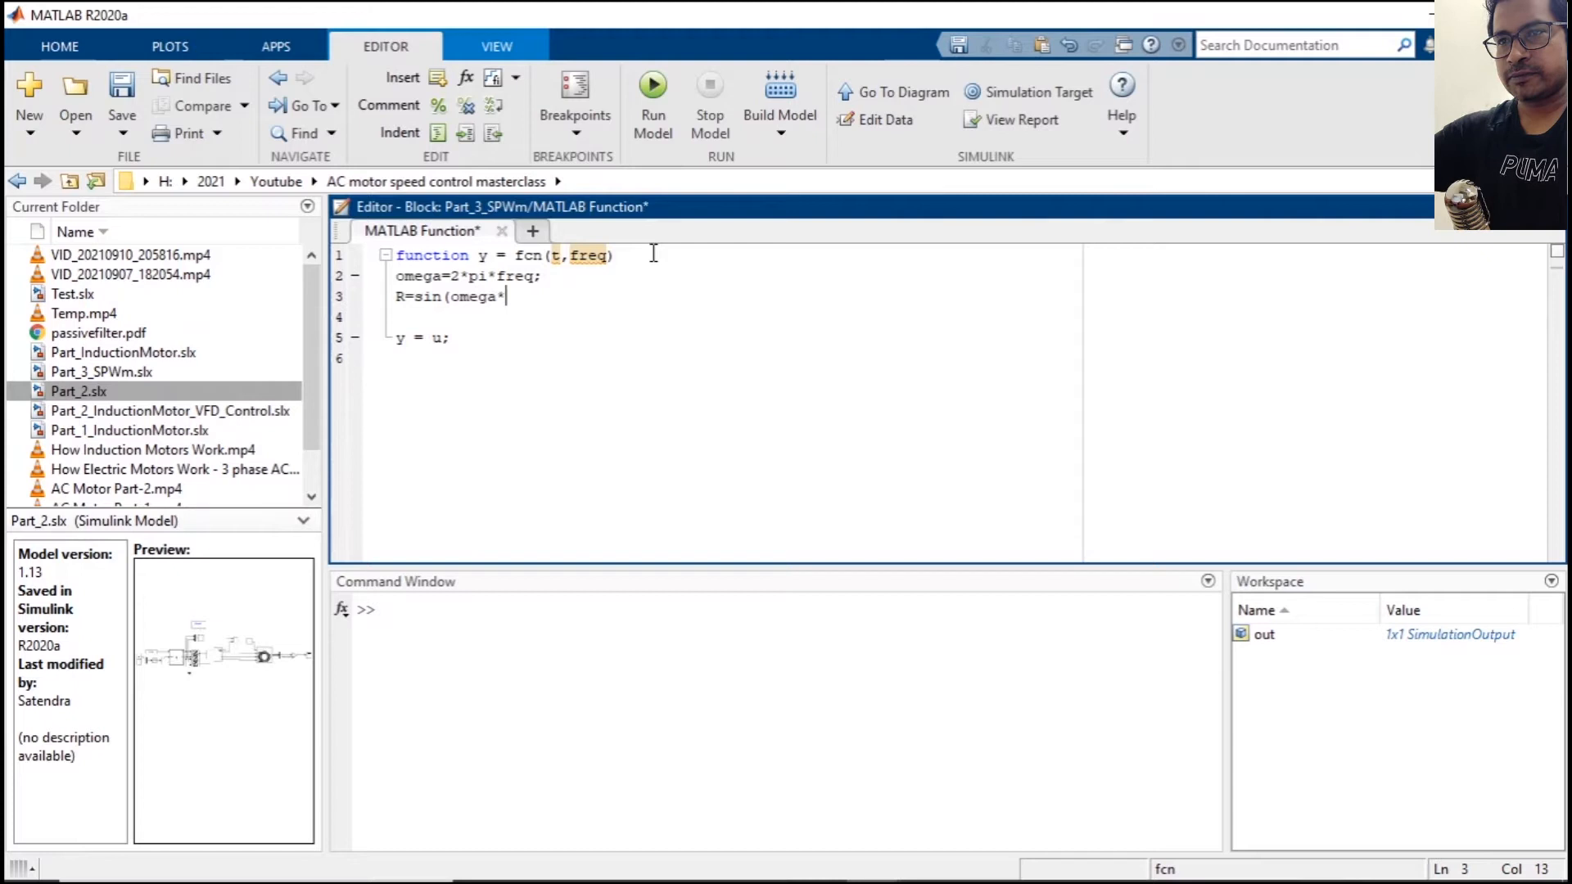
type("t)")
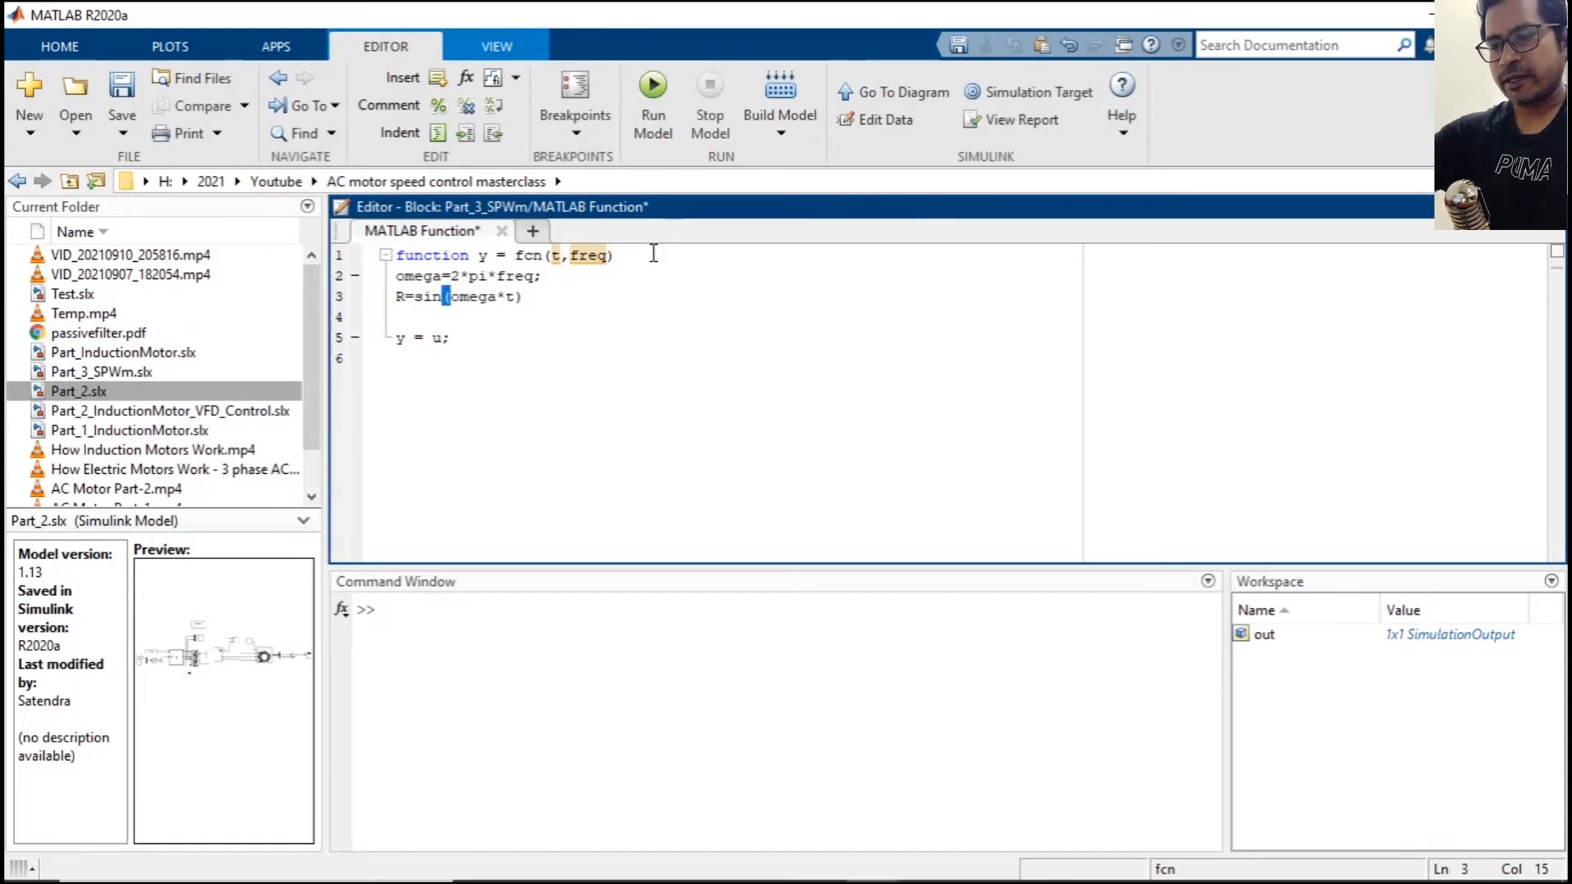
type("*freq/60;")
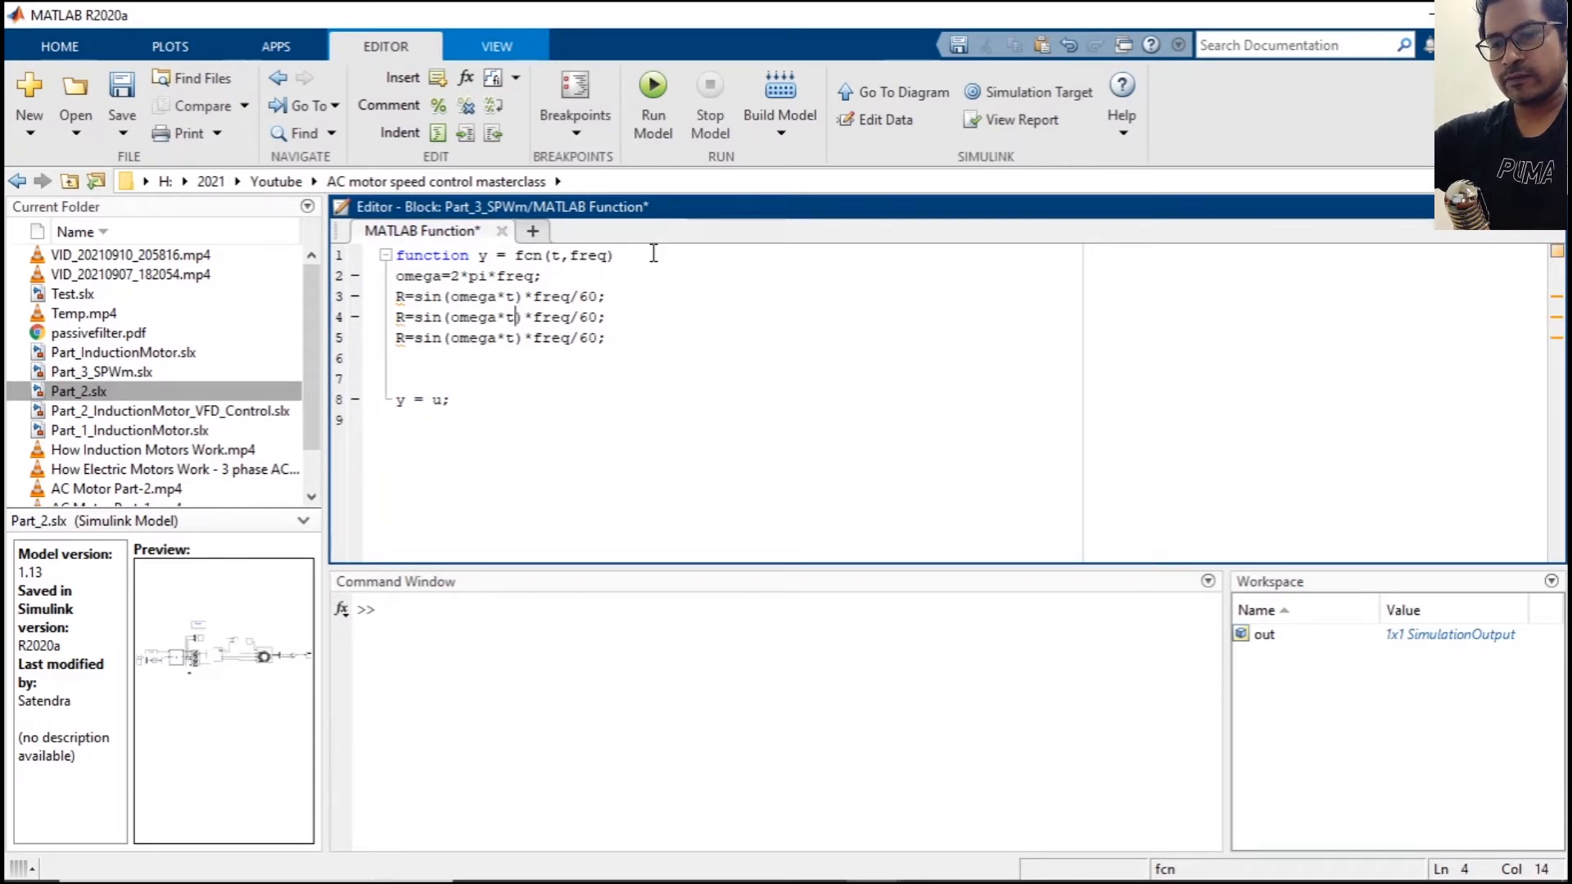
Add Y and B sines shifted by 120 and 240 degrees, returning [R Y B].
type("+120*")
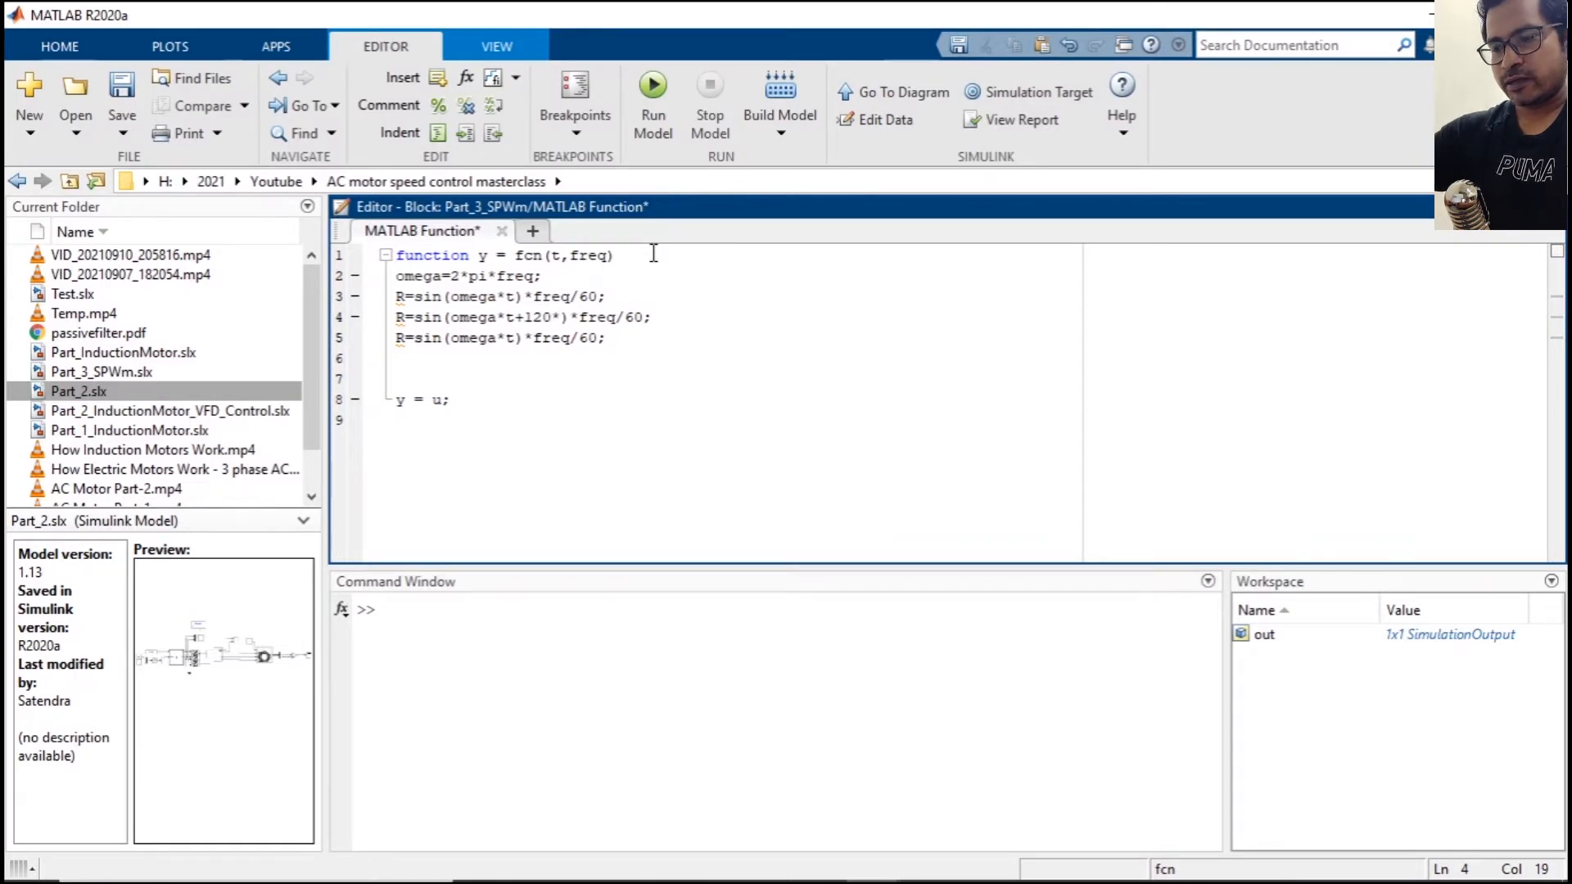
type("pi/`")
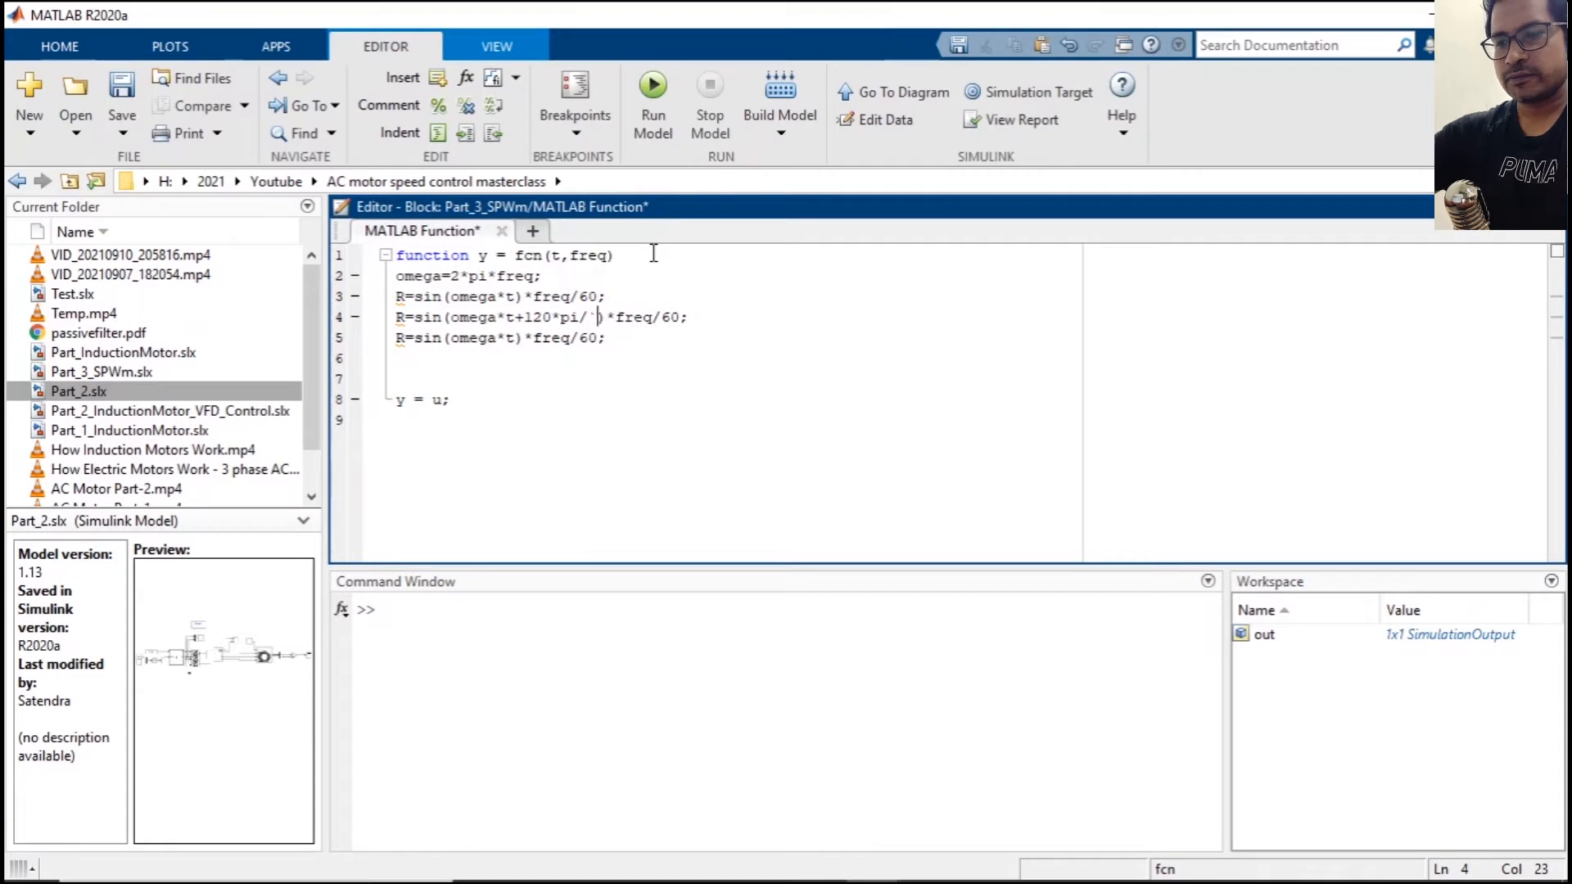
type("180")
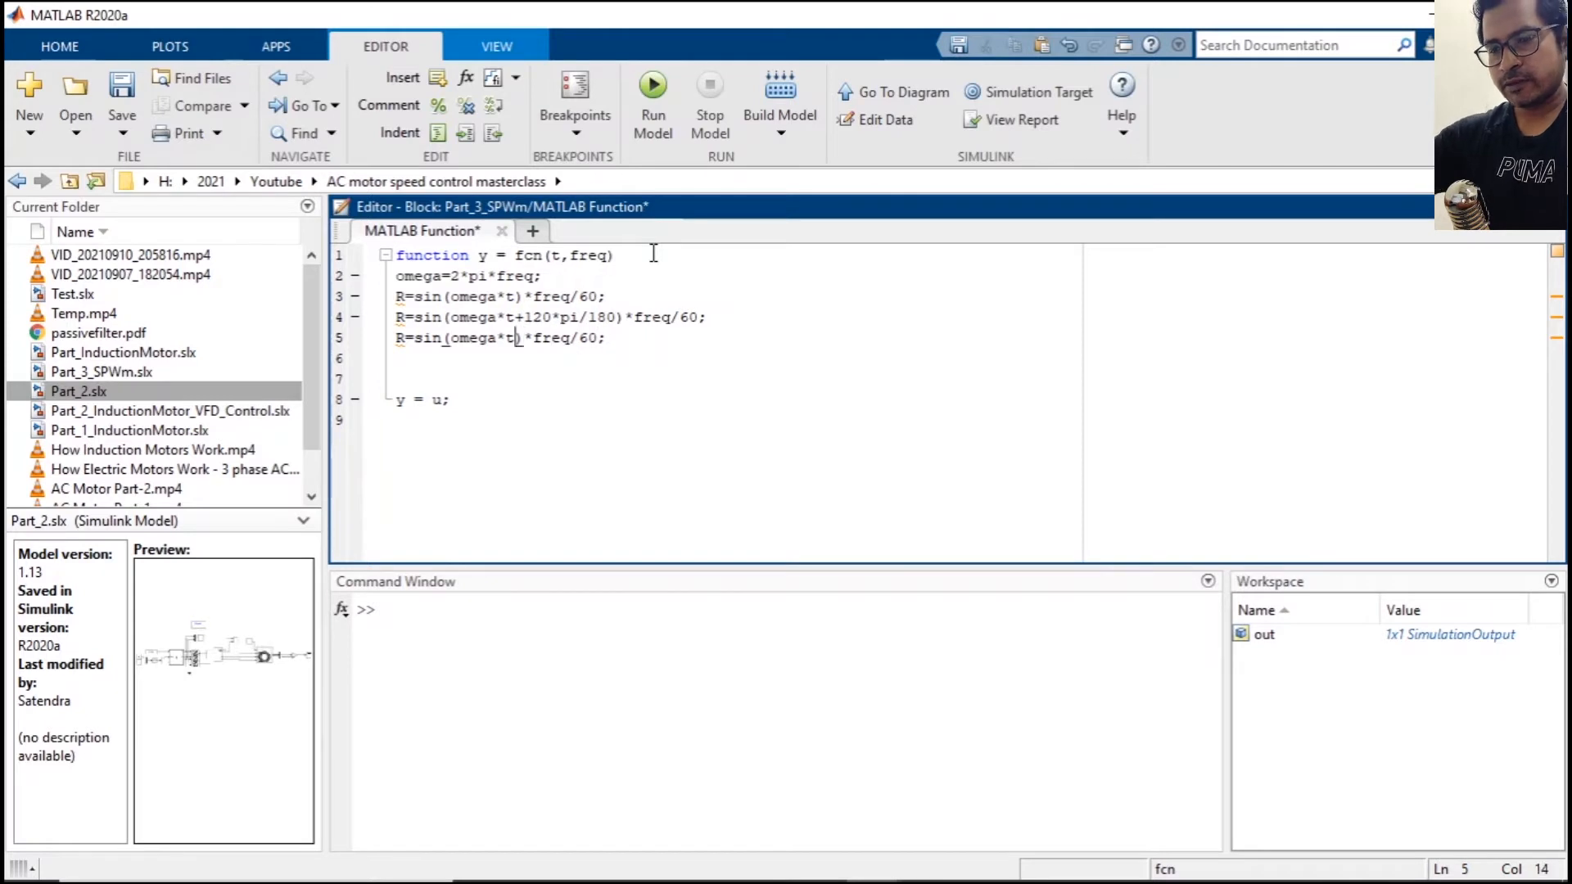
type("+2")
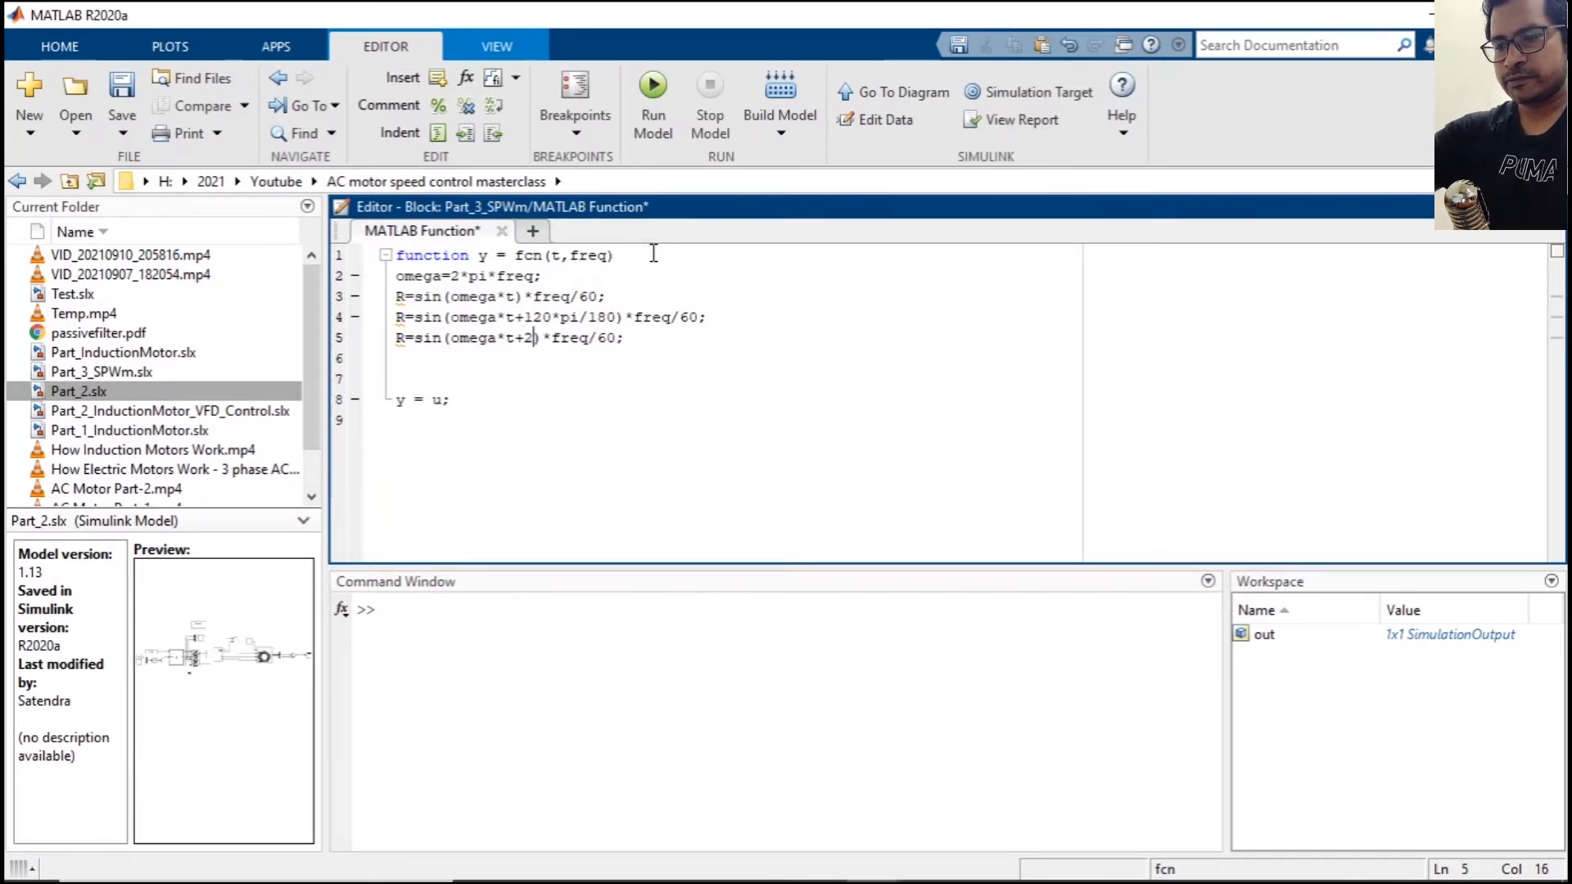
type("40*pi/")
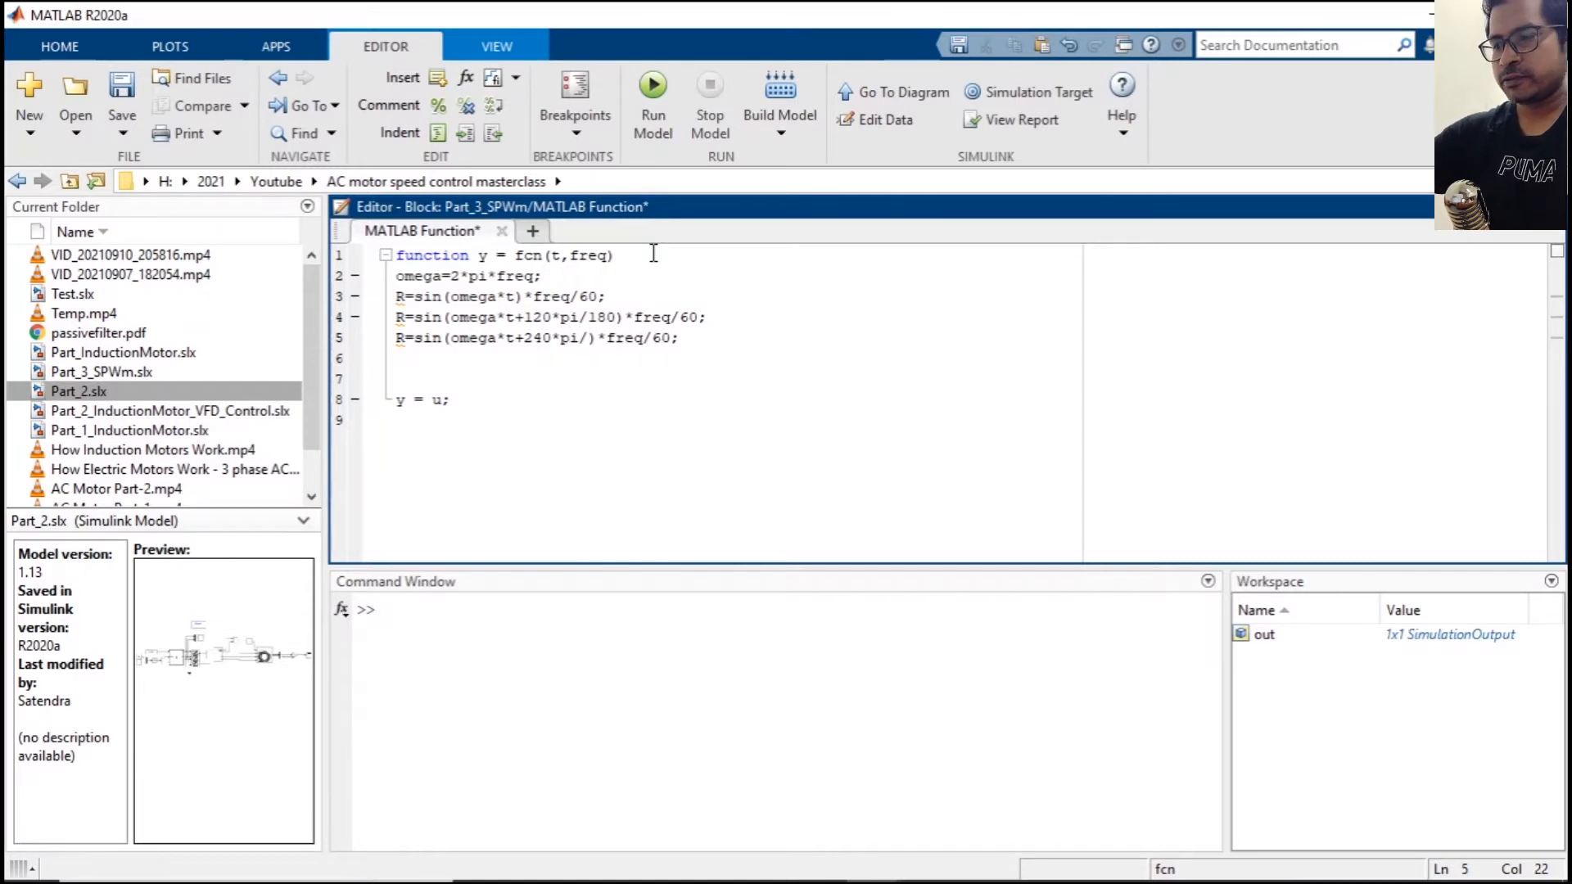
type("180")
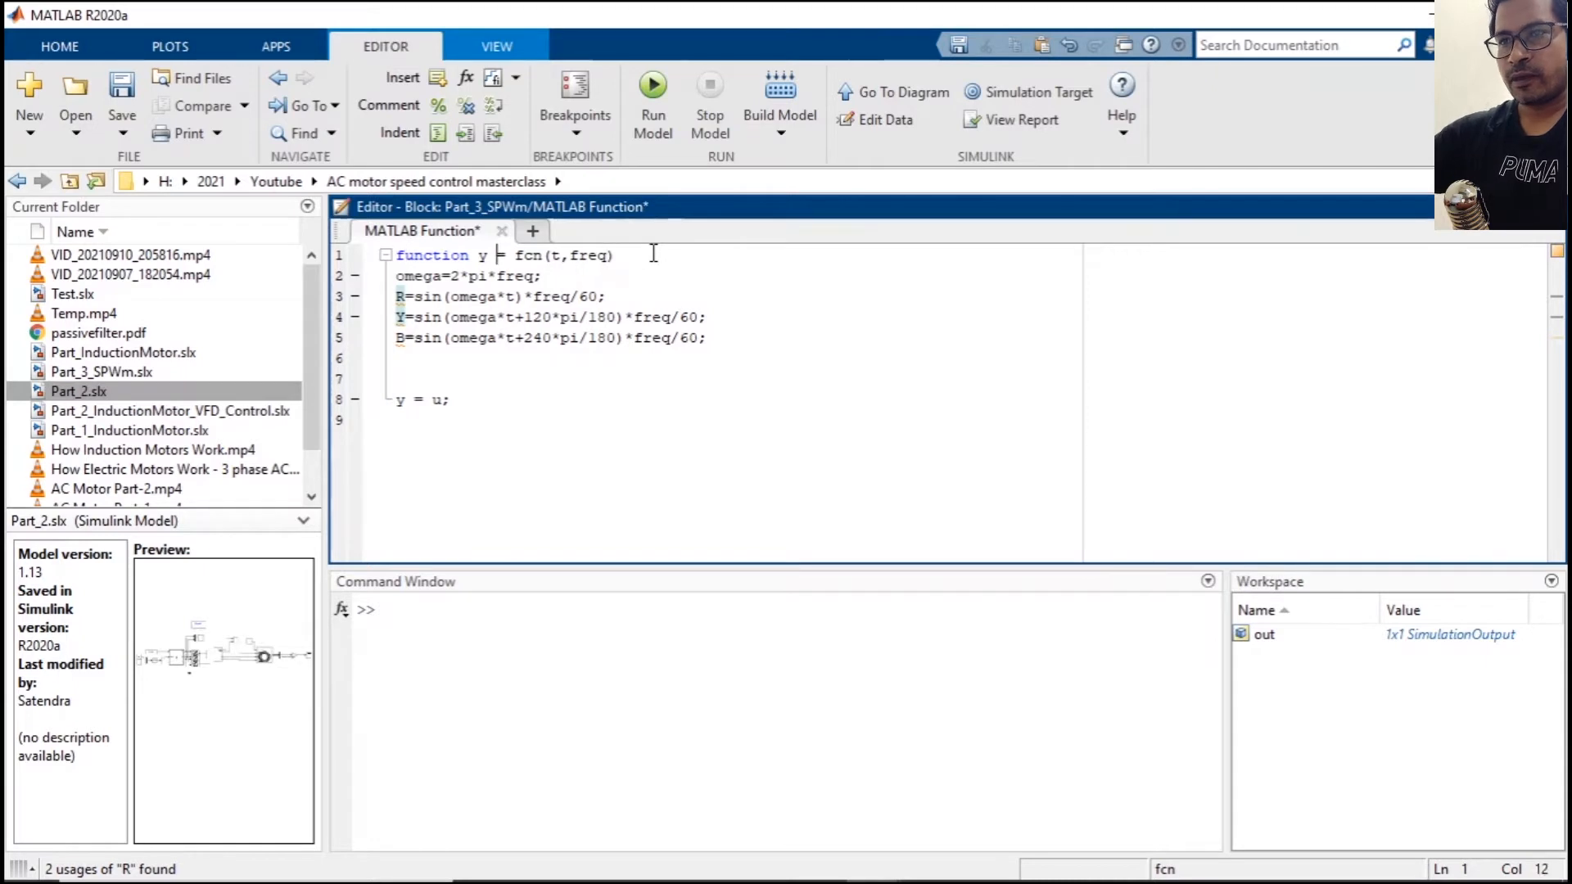
type("[R]")
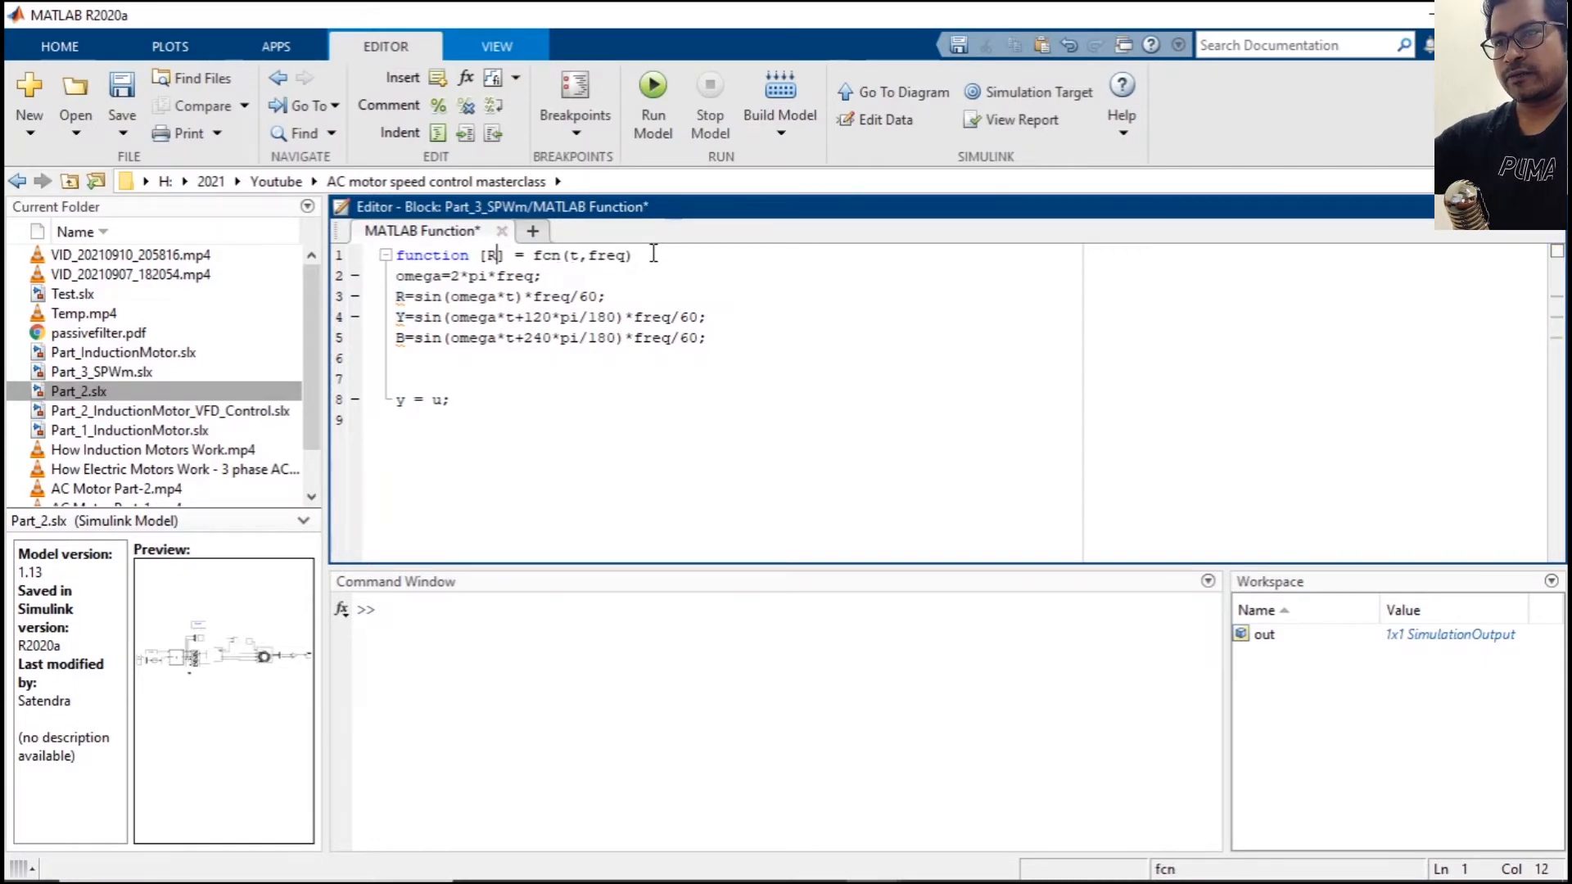
type("Y B")
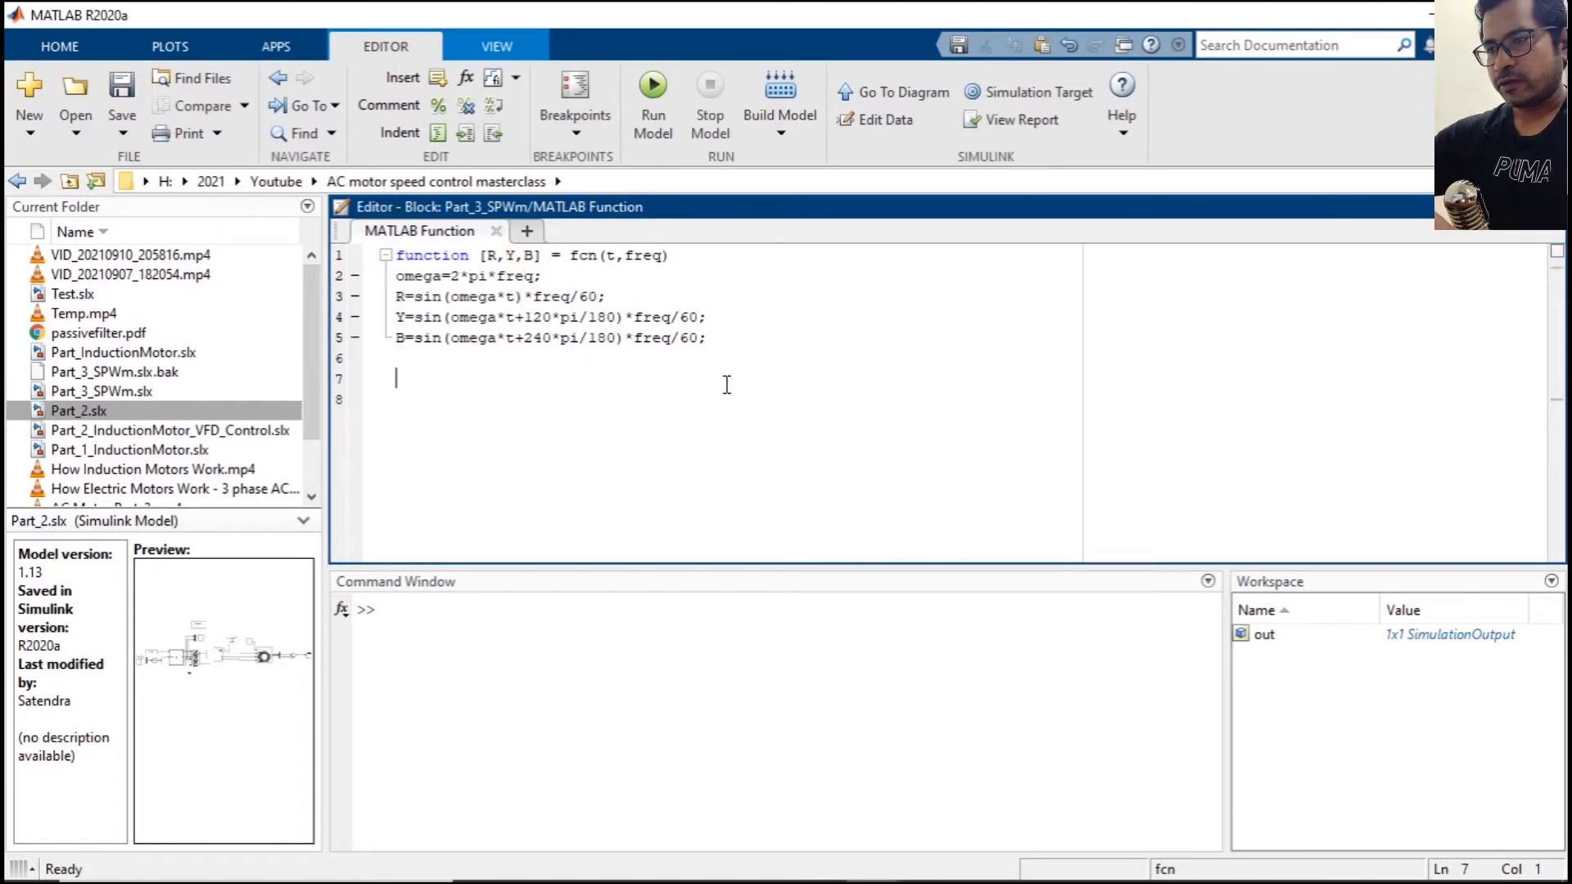
mouse_move(872, 859)
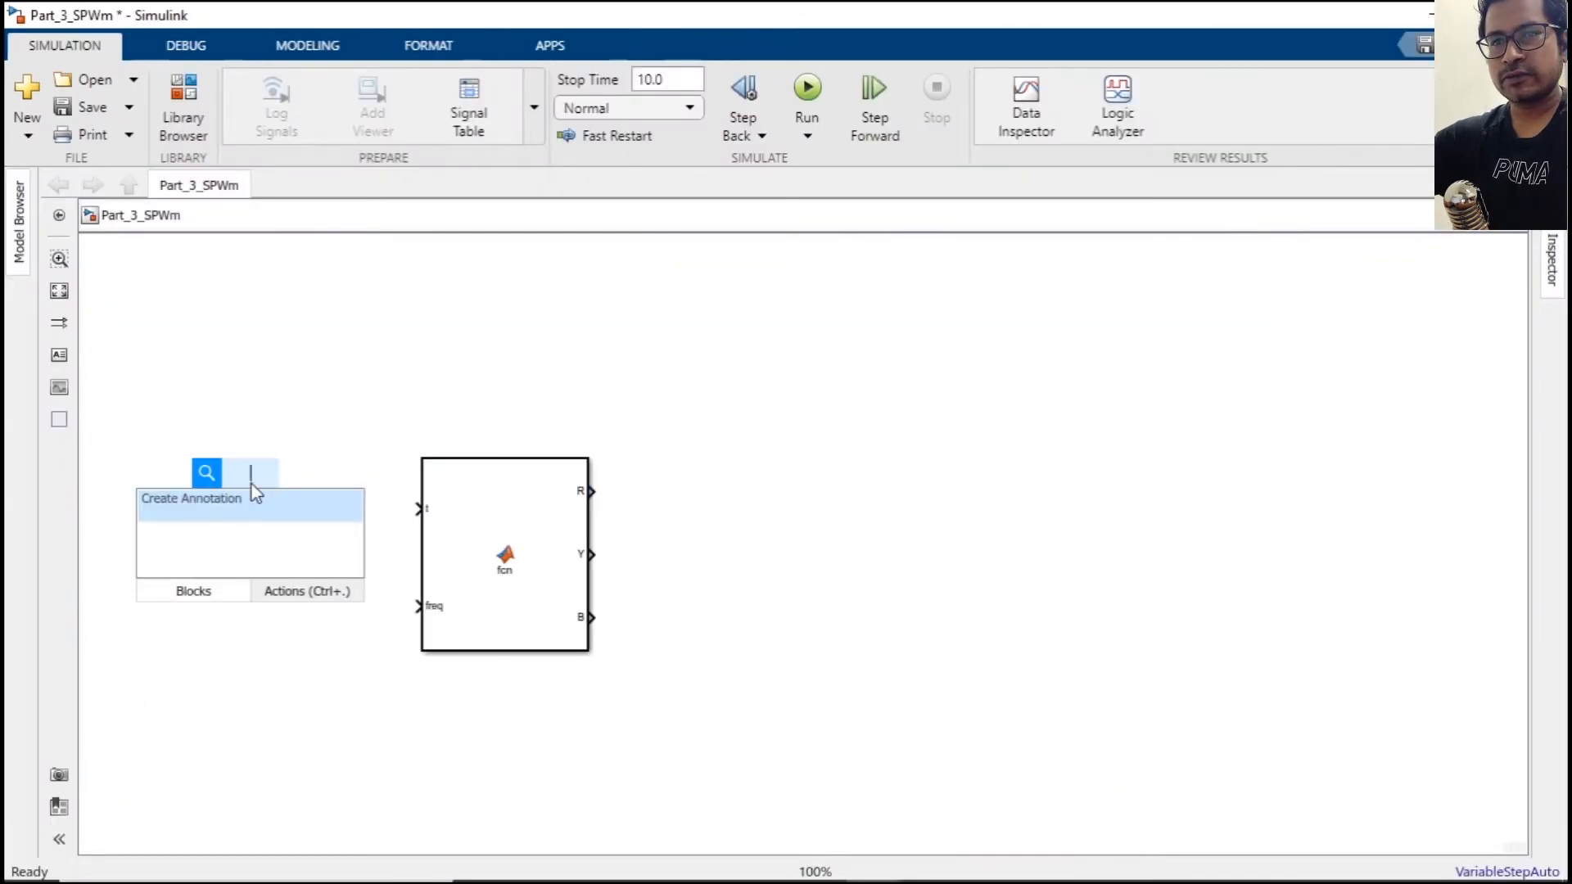
Add a Digital Clock wired to the t input and enter a 1e-5 sample time.
type("digi")
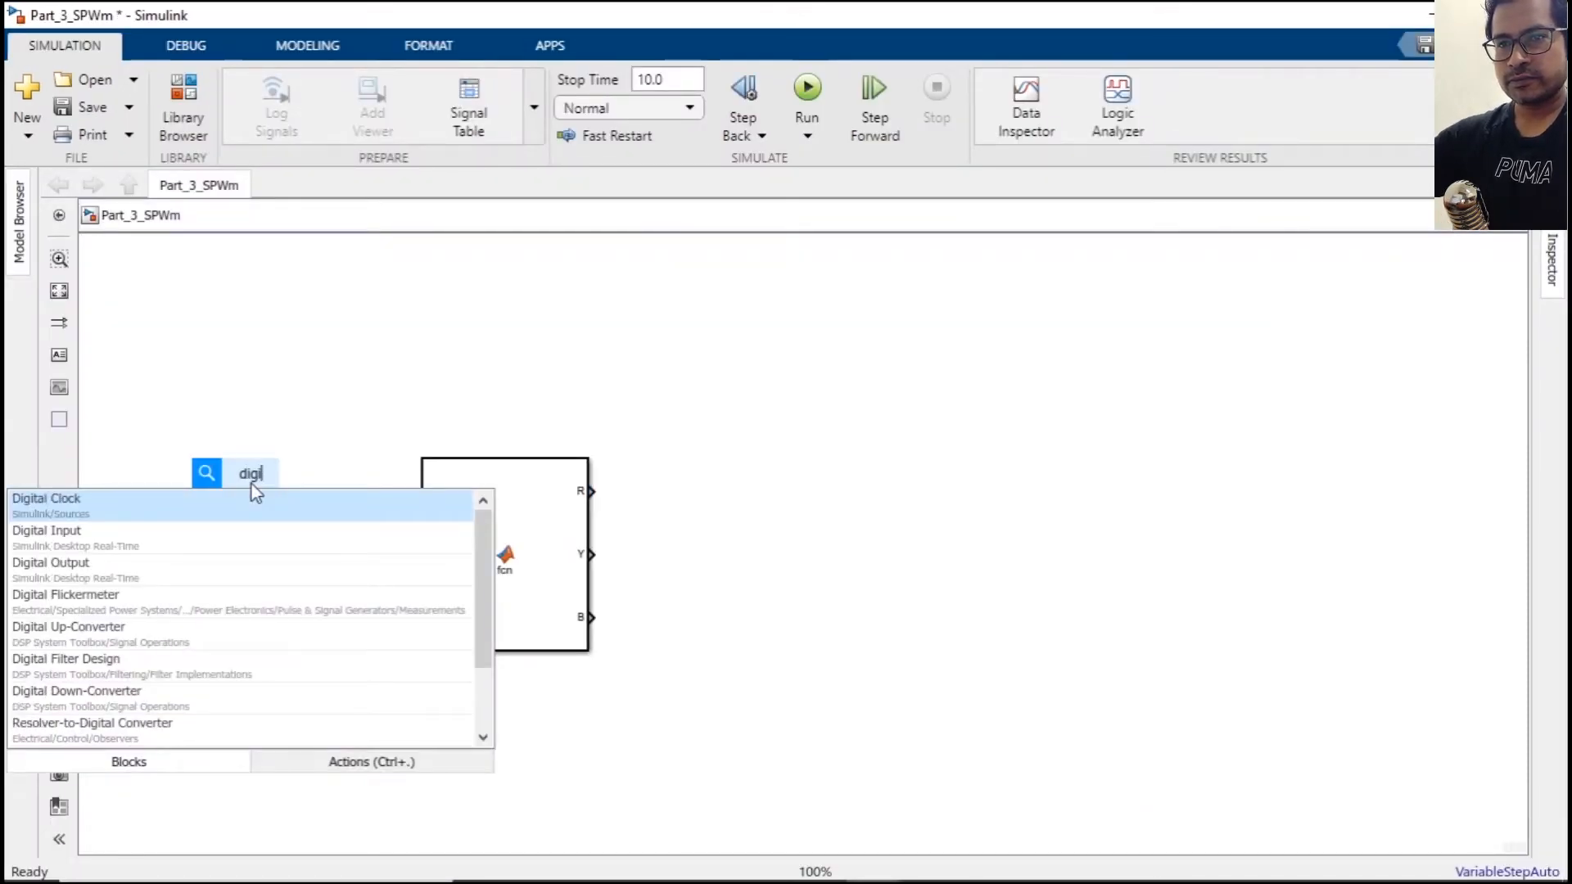
mouse_move(273, 507)
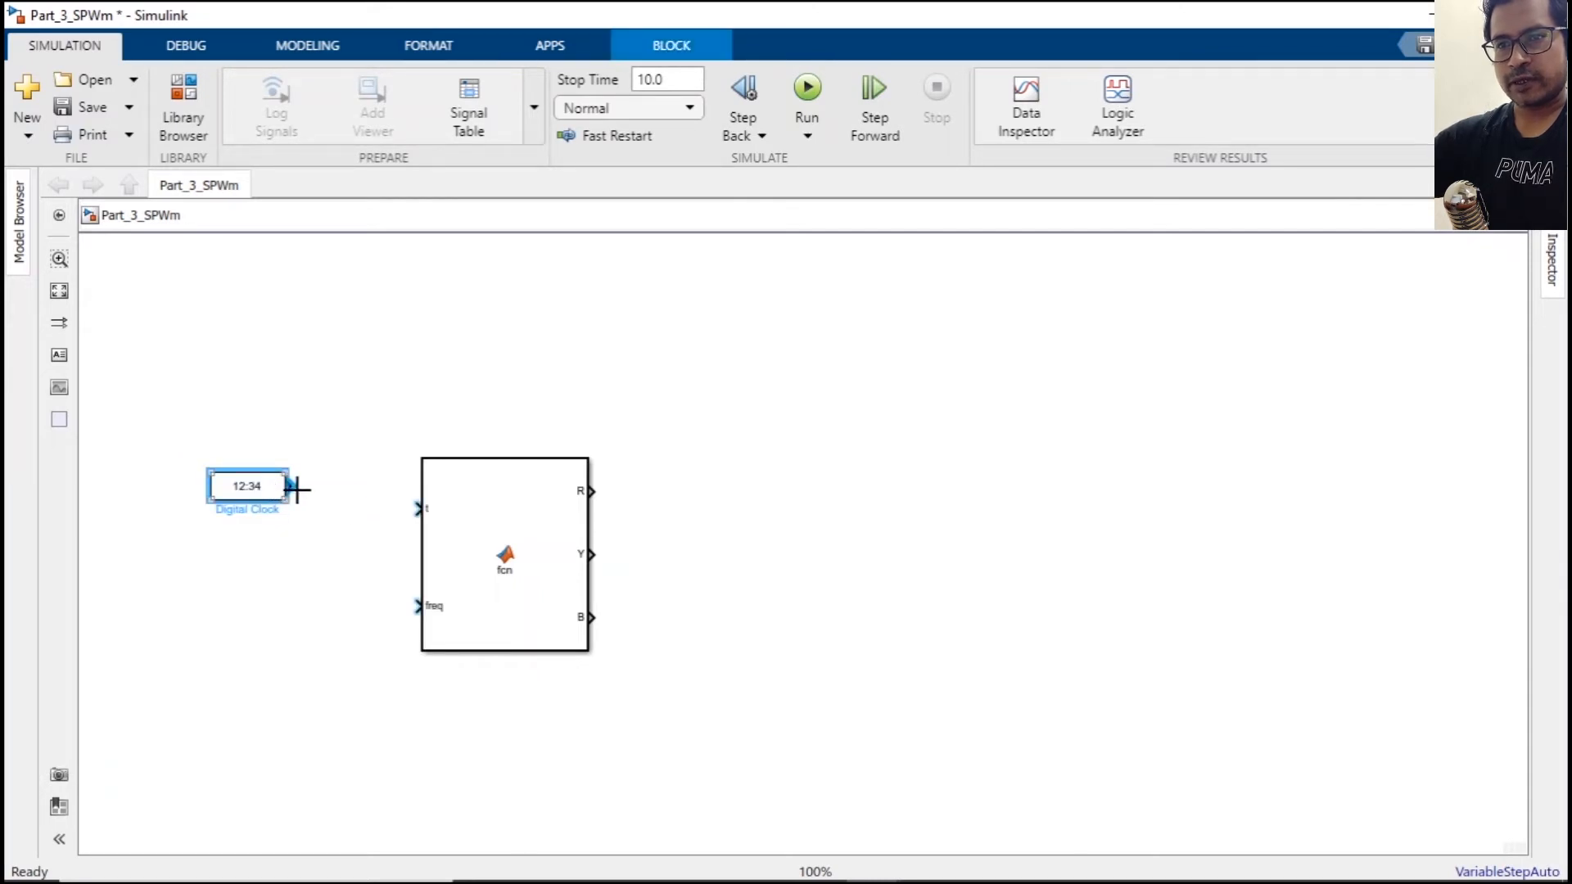
left_click_drag(291, 487, 420, 509)
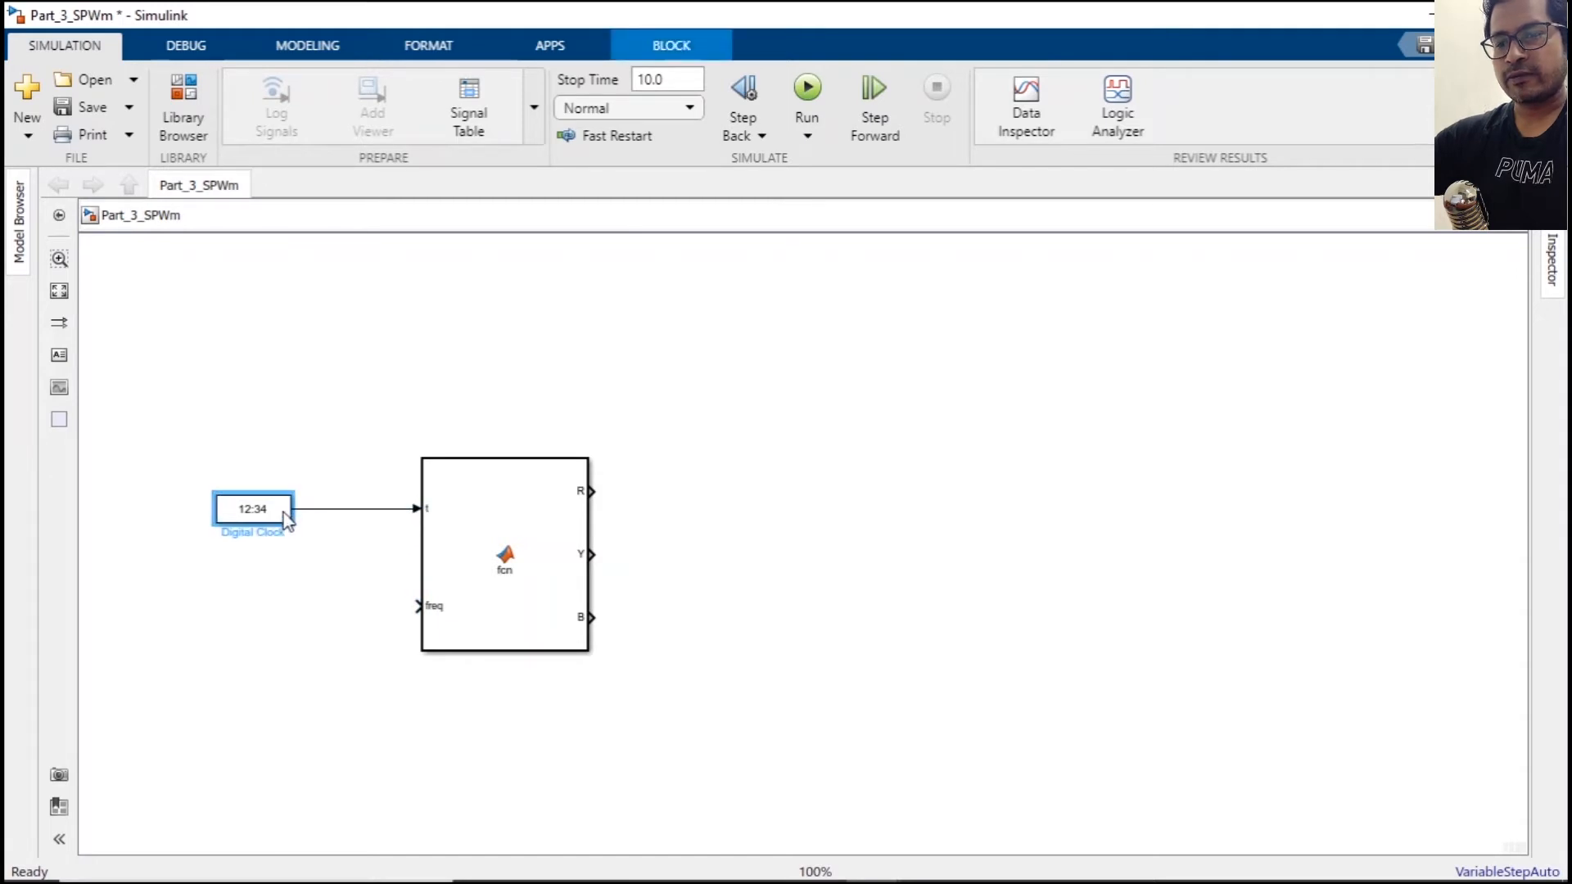
double_click(253, 509)
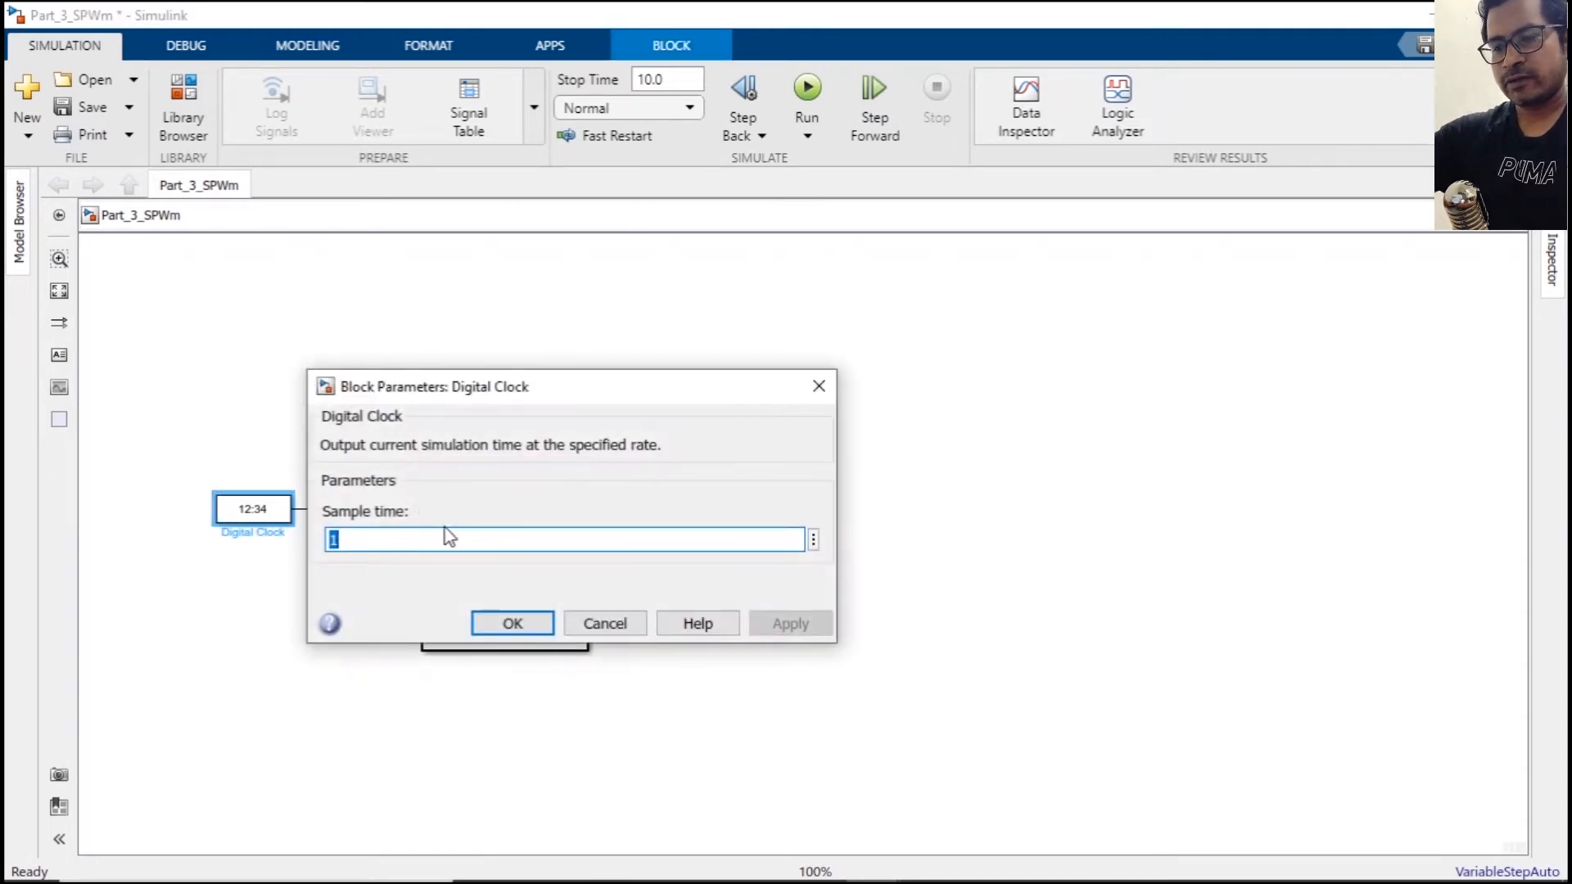
type("1-e")
type("con")
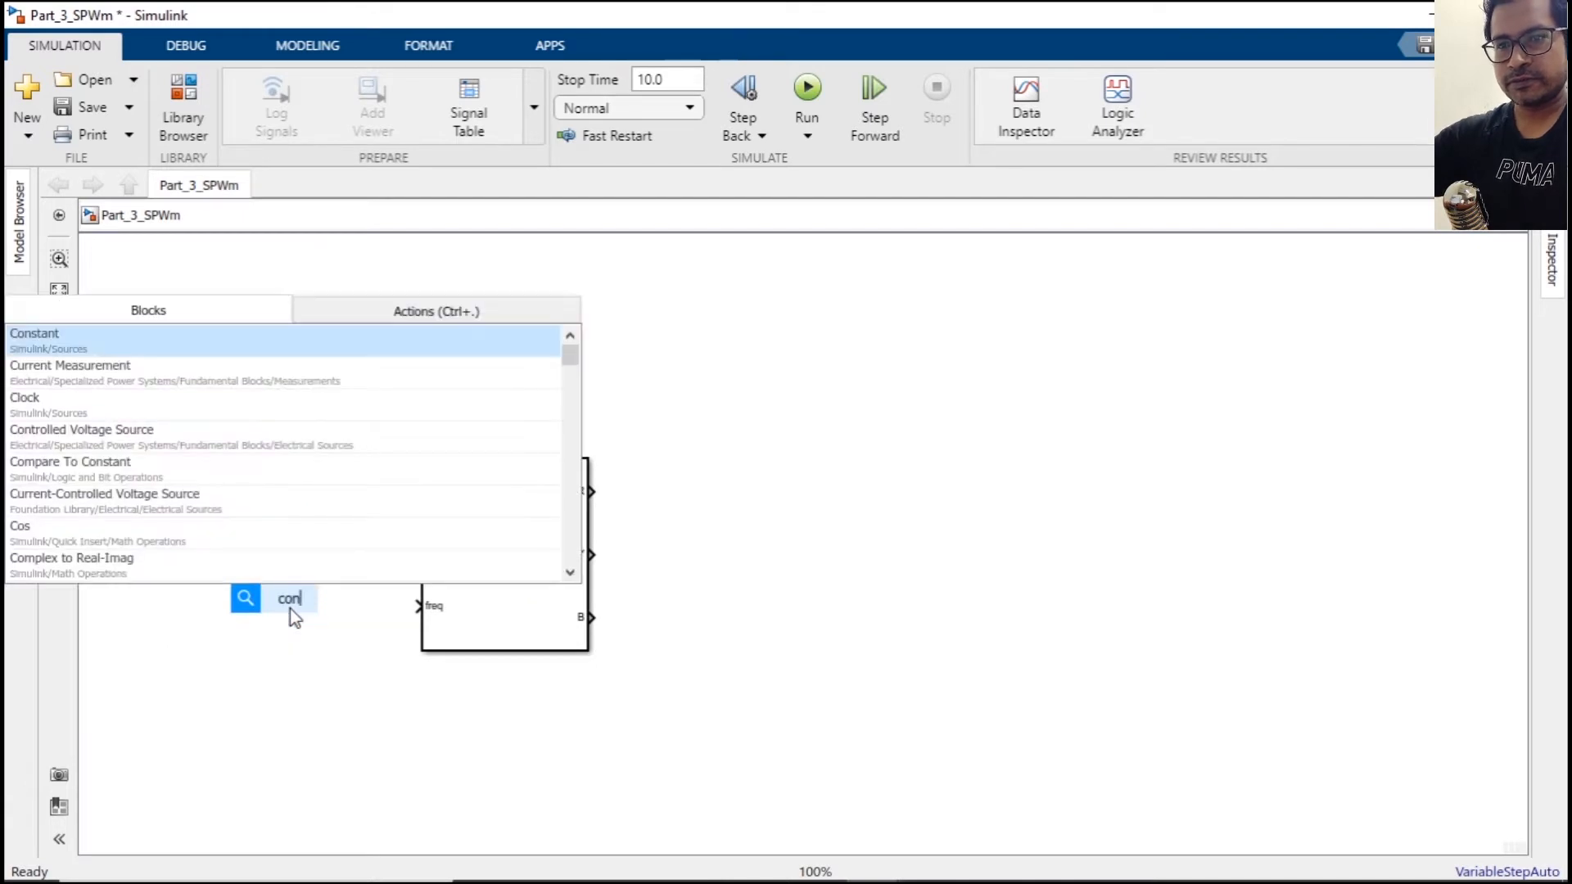
Wire a Constant block to the freq input and apply the clock's 1e-5 sample time.
left_click(35, 333)
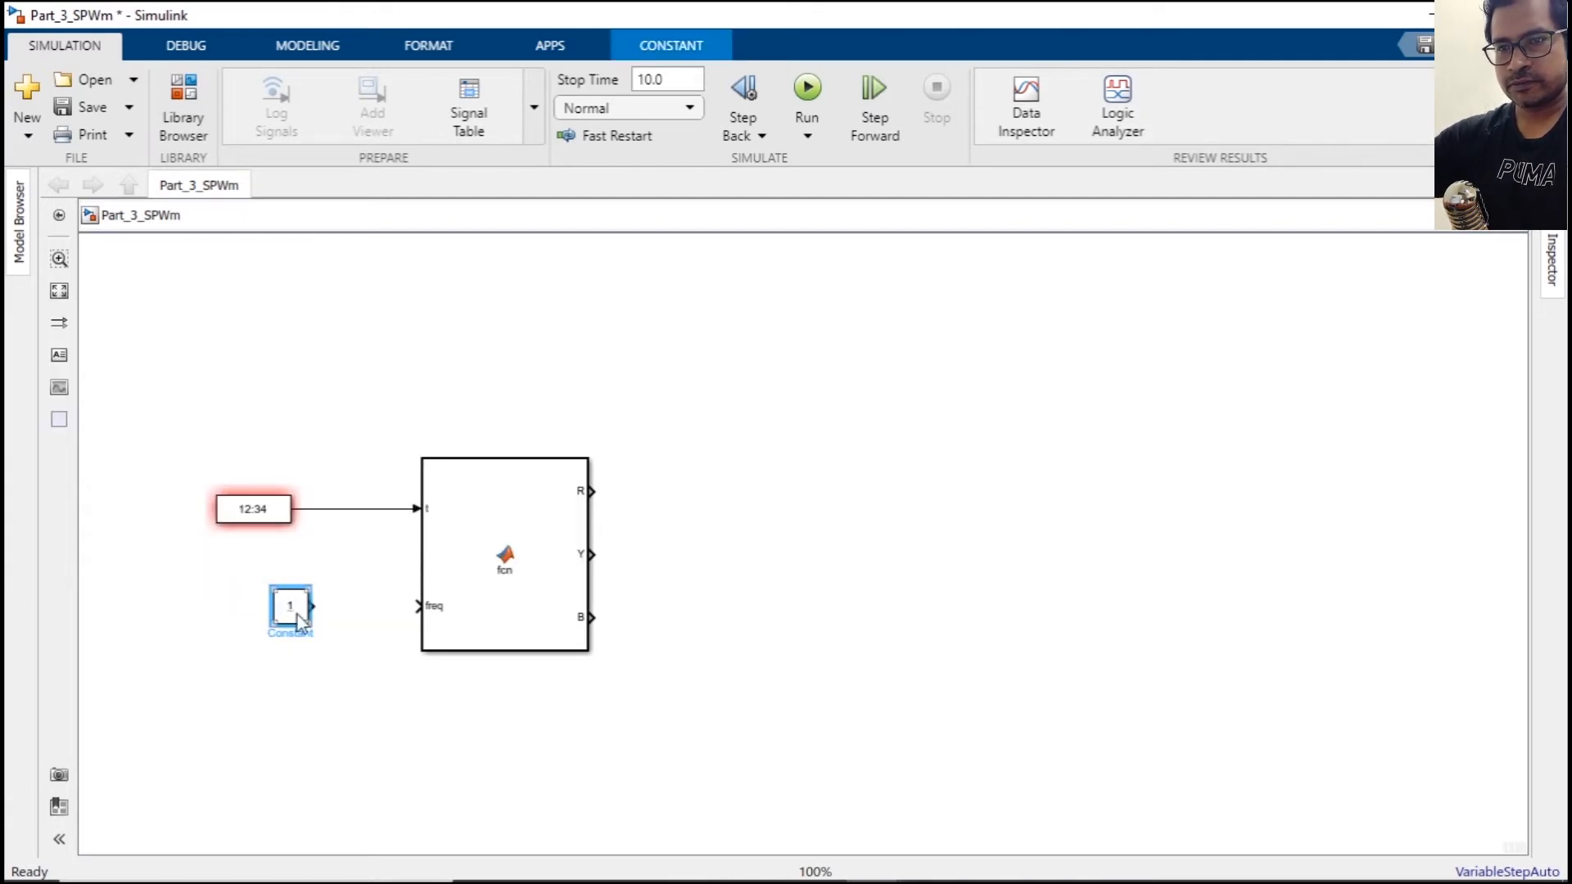
left_click_drag(313, 606, 419, 607)
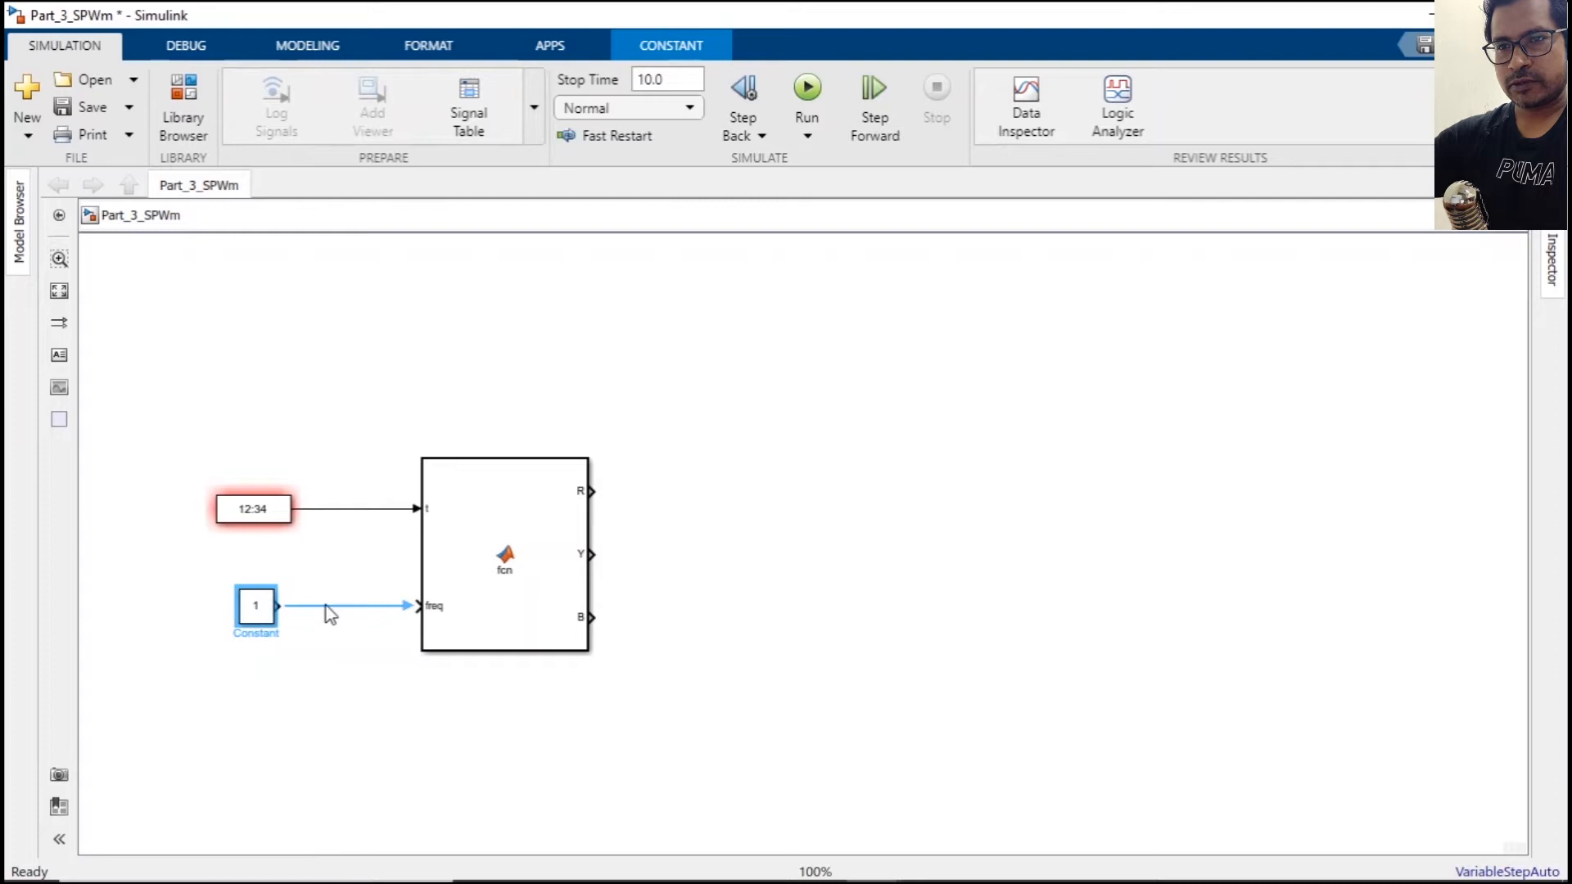
left_click(252, 508)
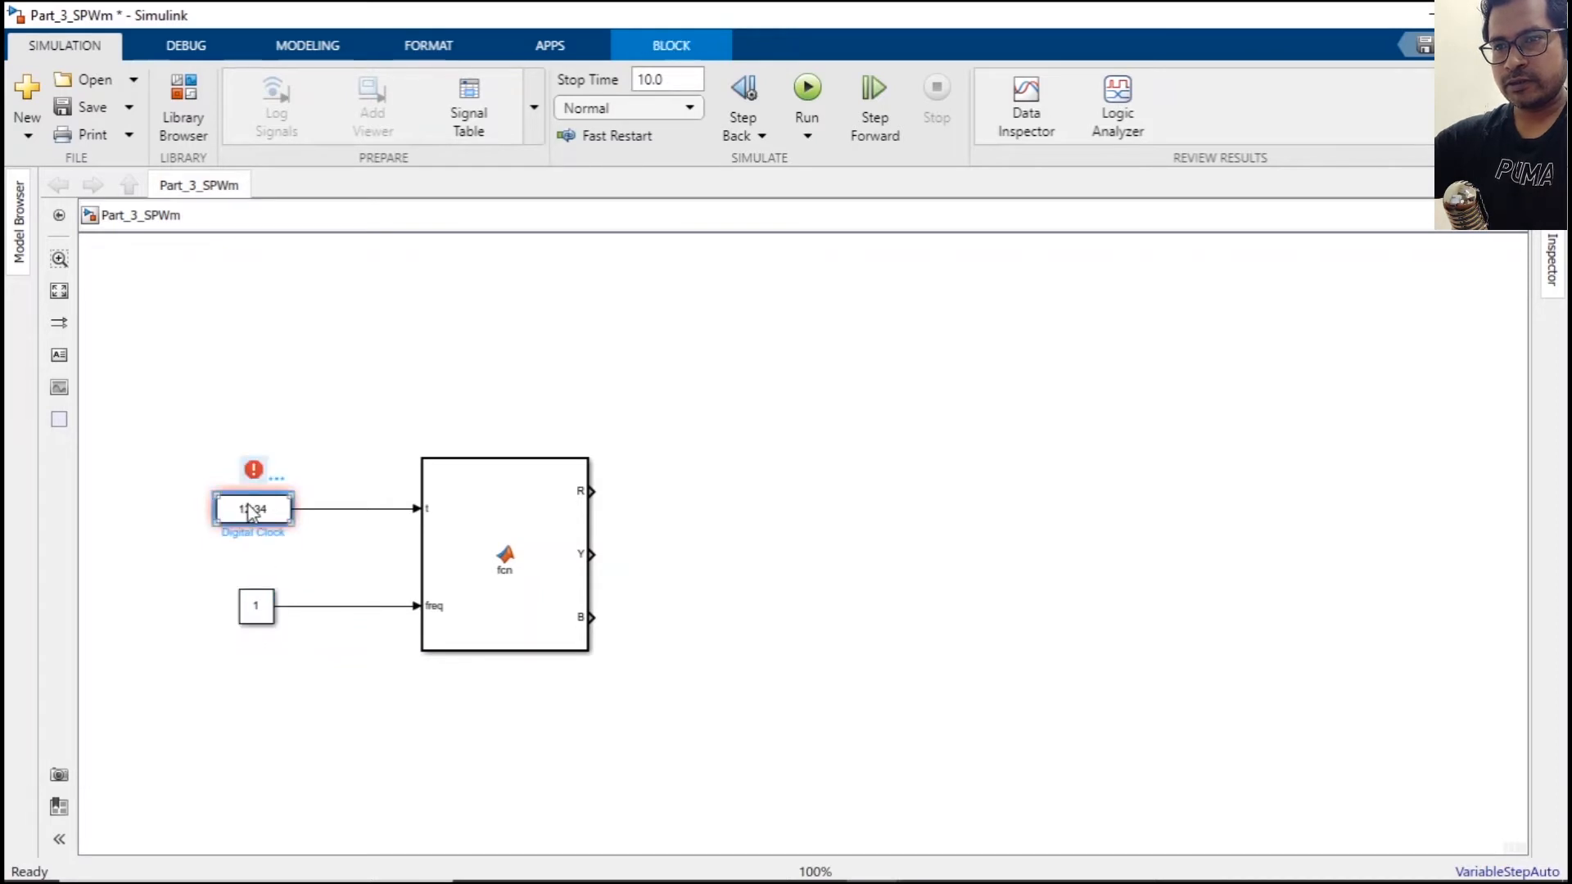
double_click(252, 510)
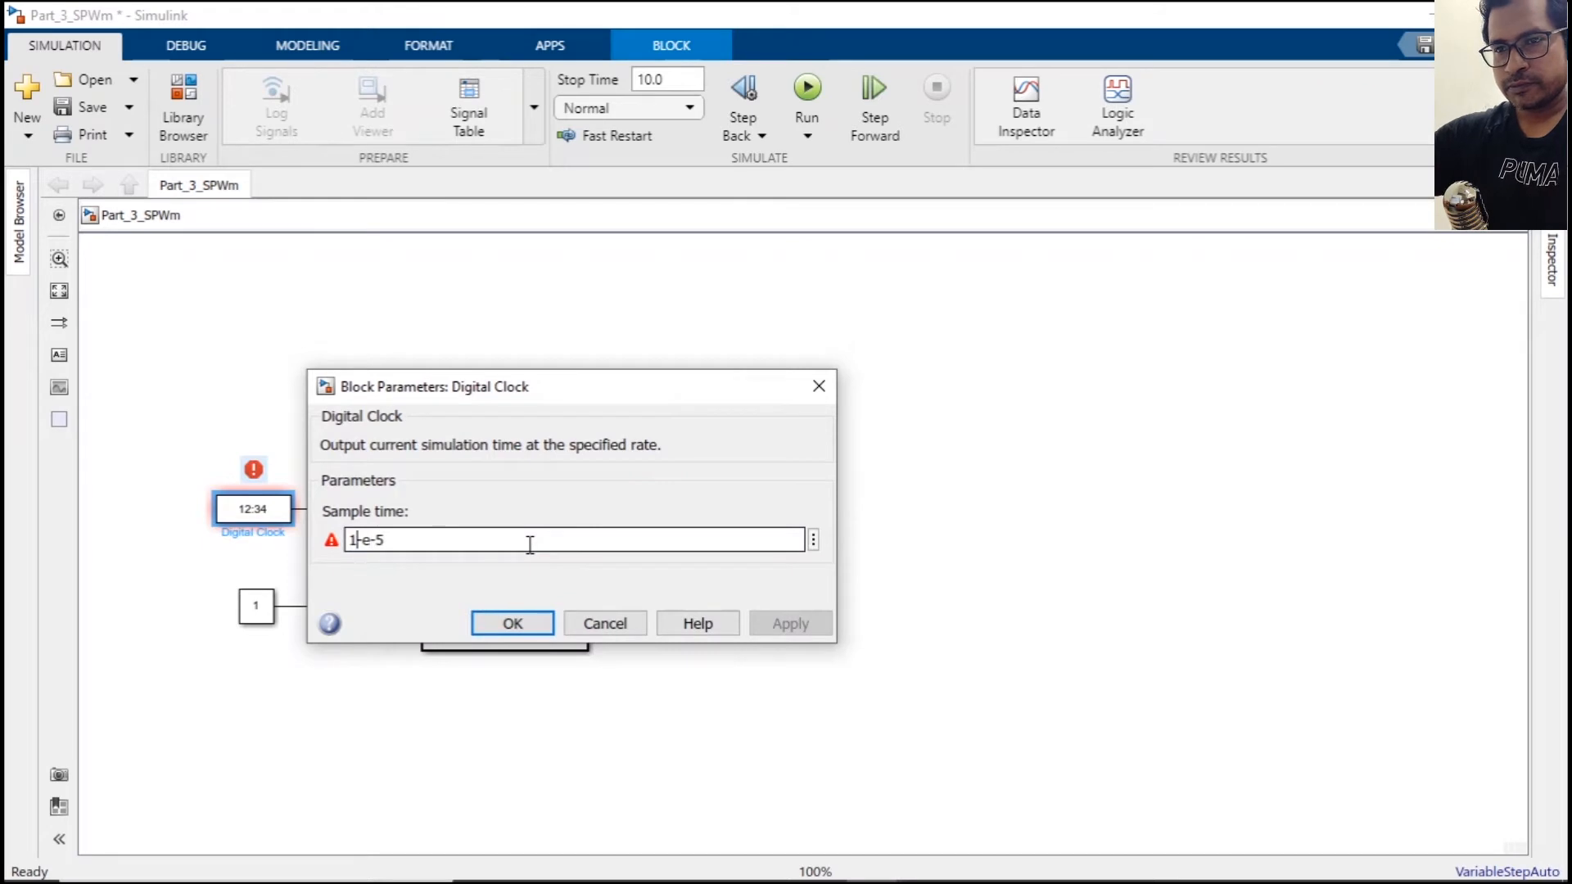
left_click(511, 623)
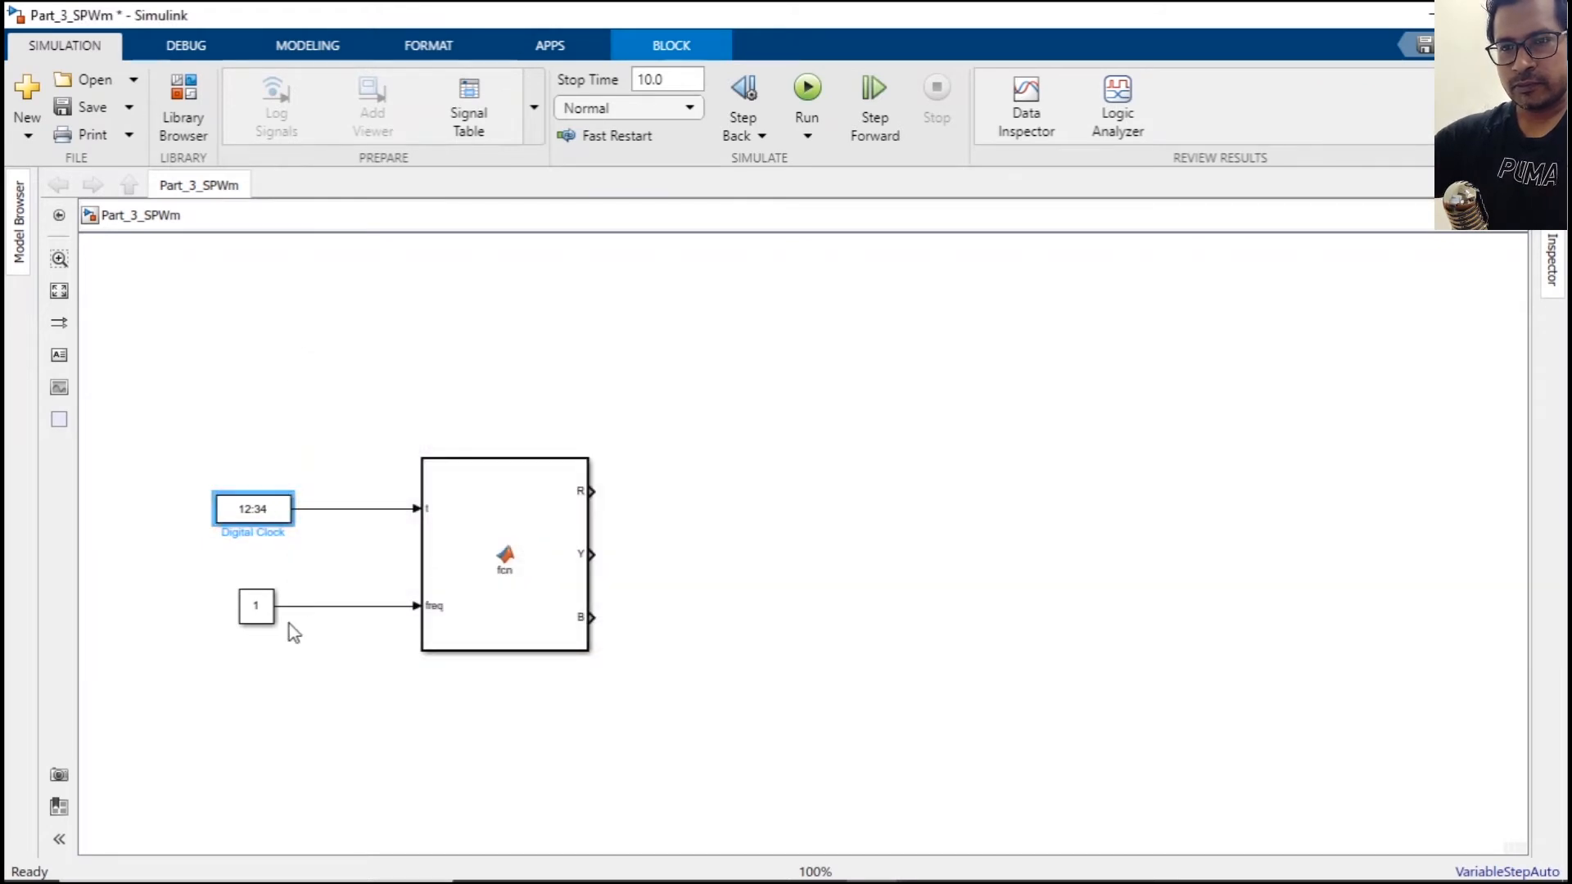
Set the Constant block's value to 60.
left_click(256, 605)
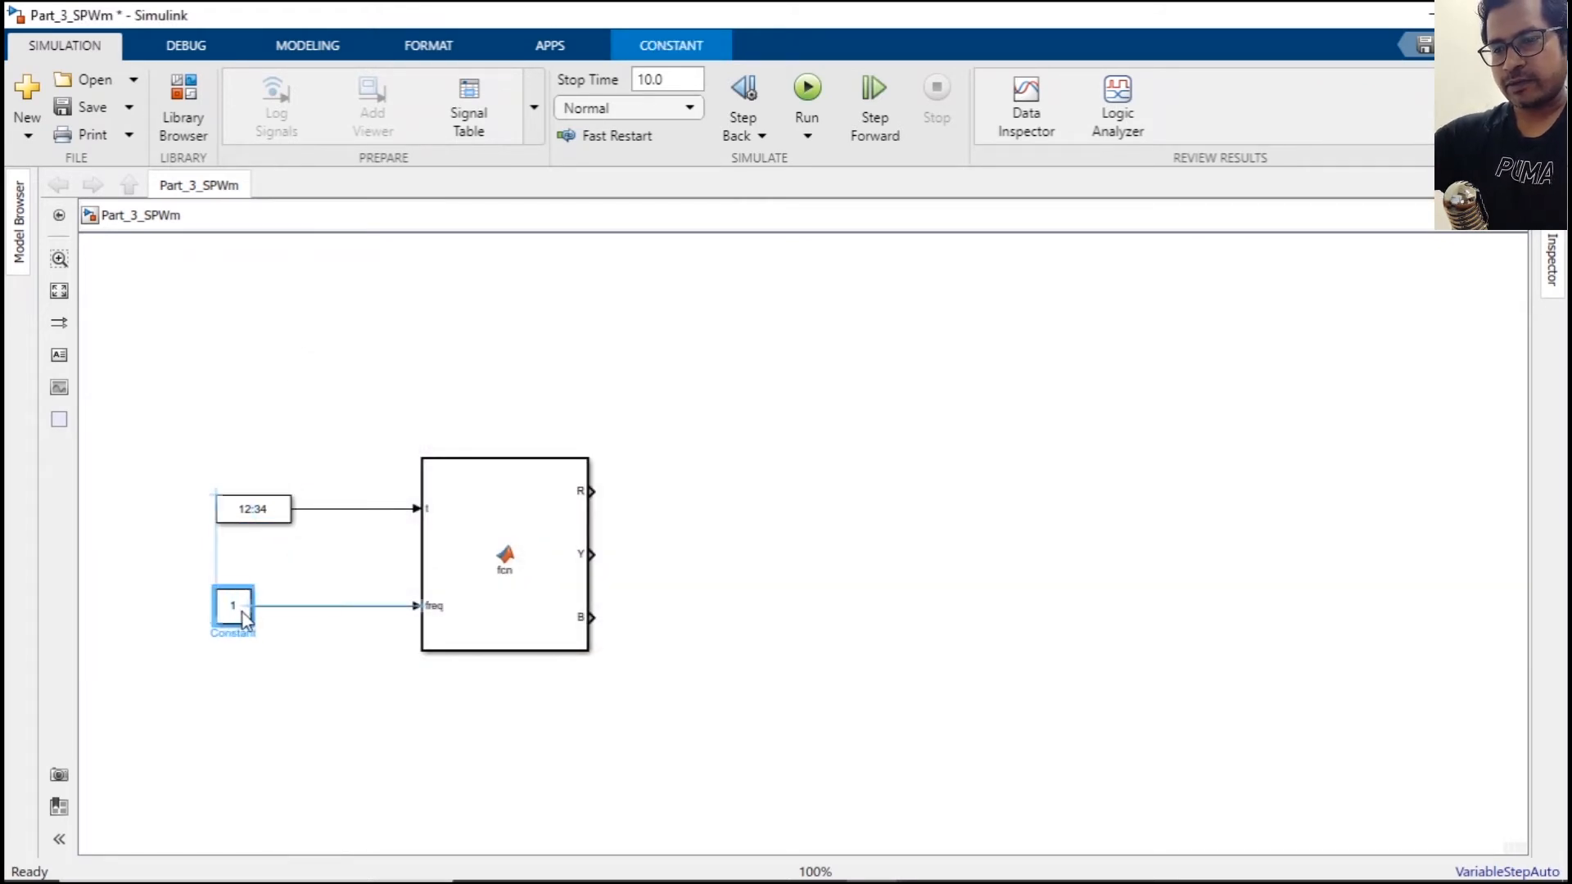
double_click(234, 606)
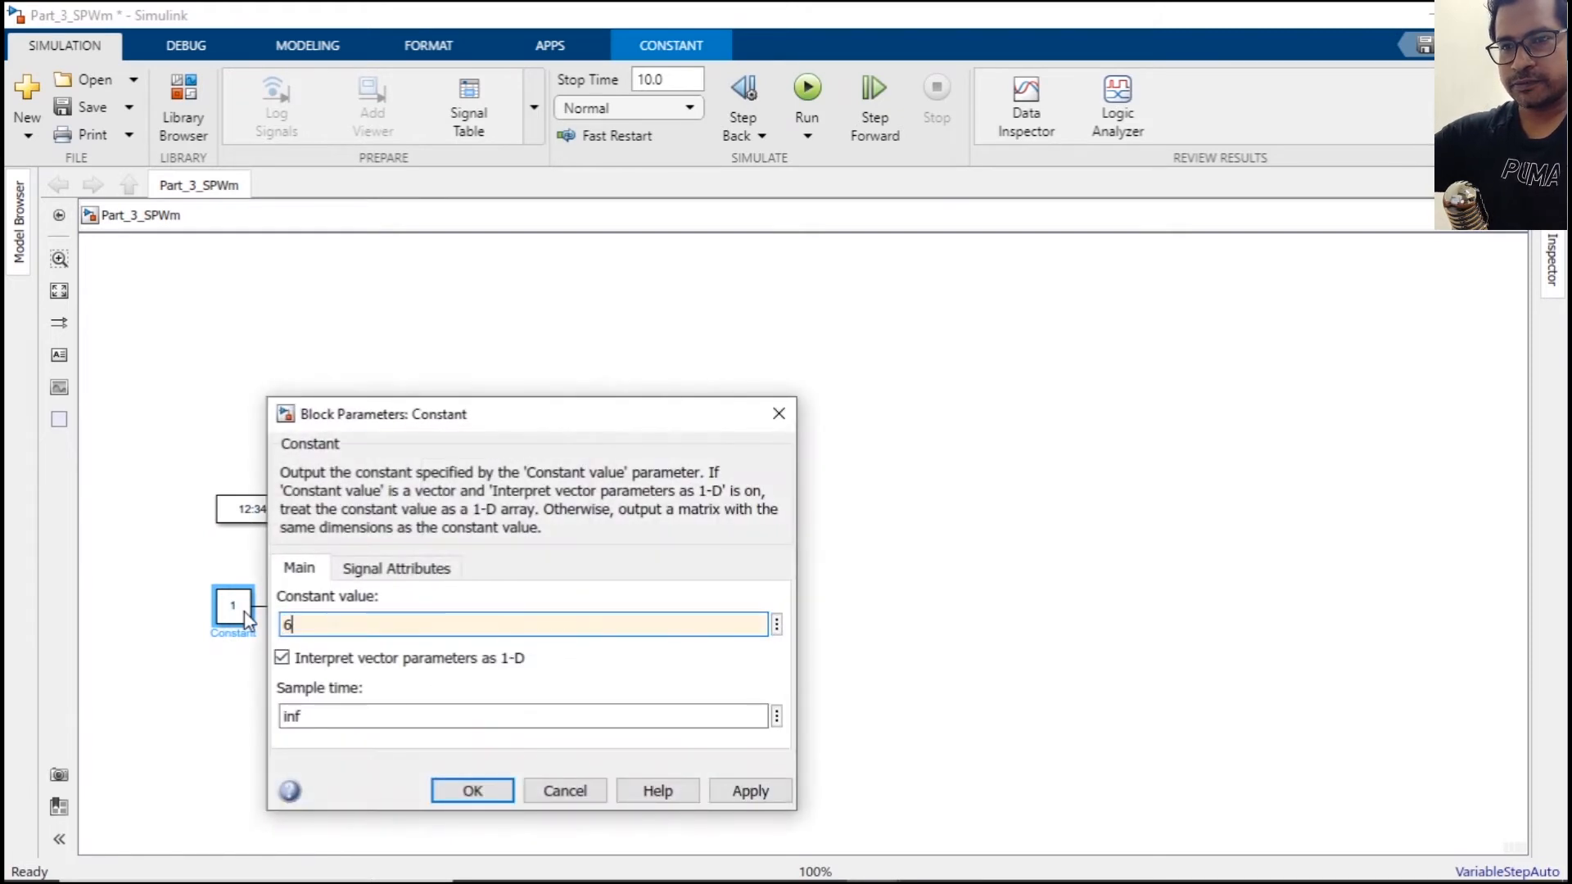
left_click(472, 791)
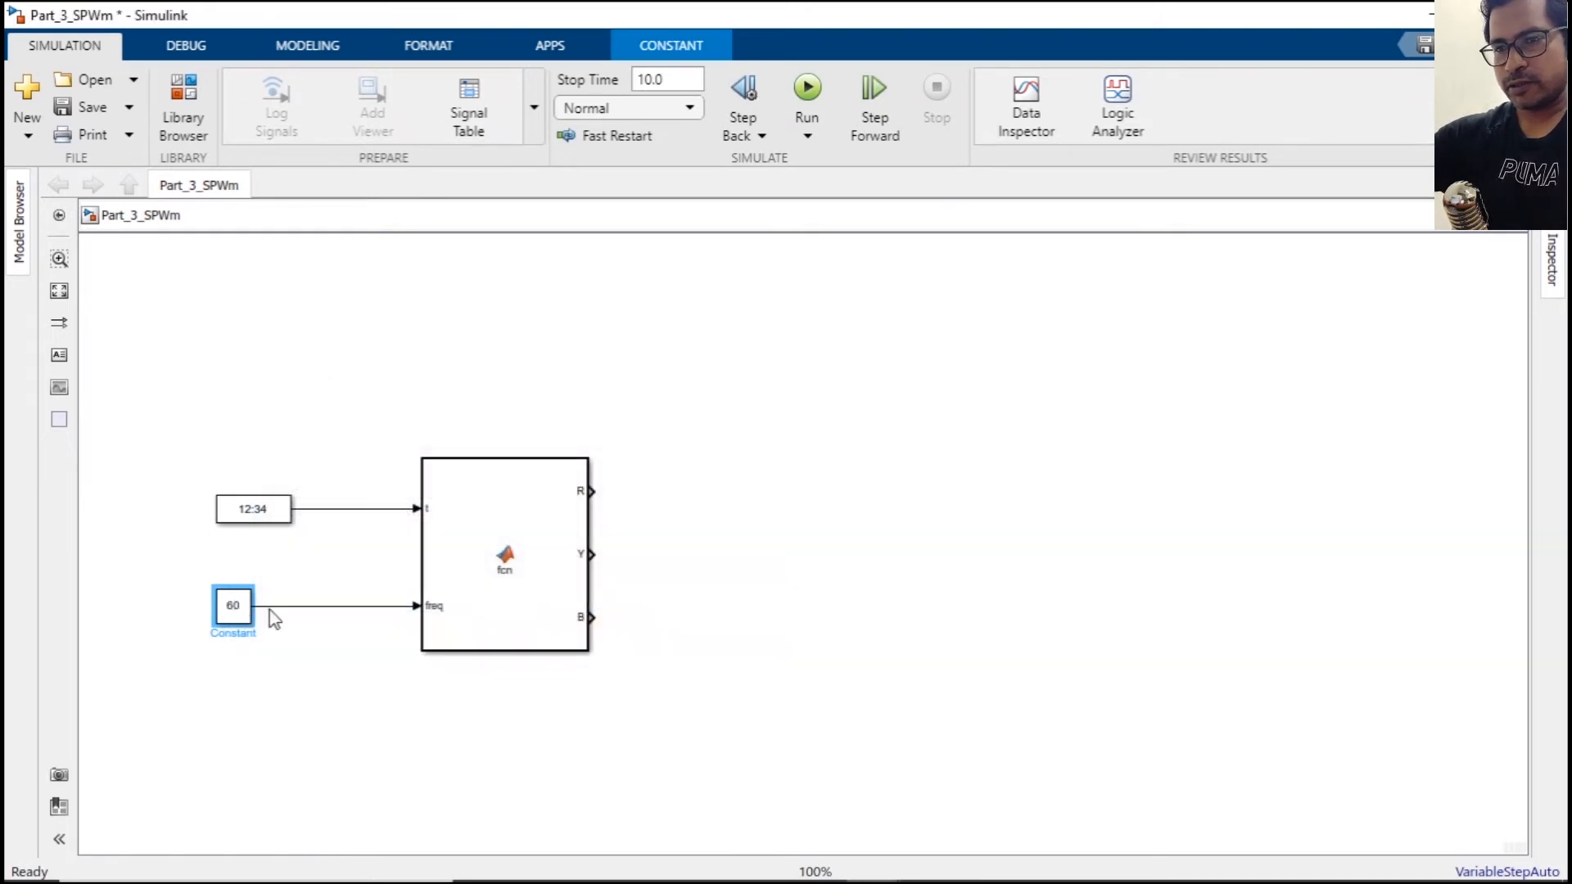
Insert a Slider Gain between the Constant and freq, keeping its default limits.
left_click(339, 604)
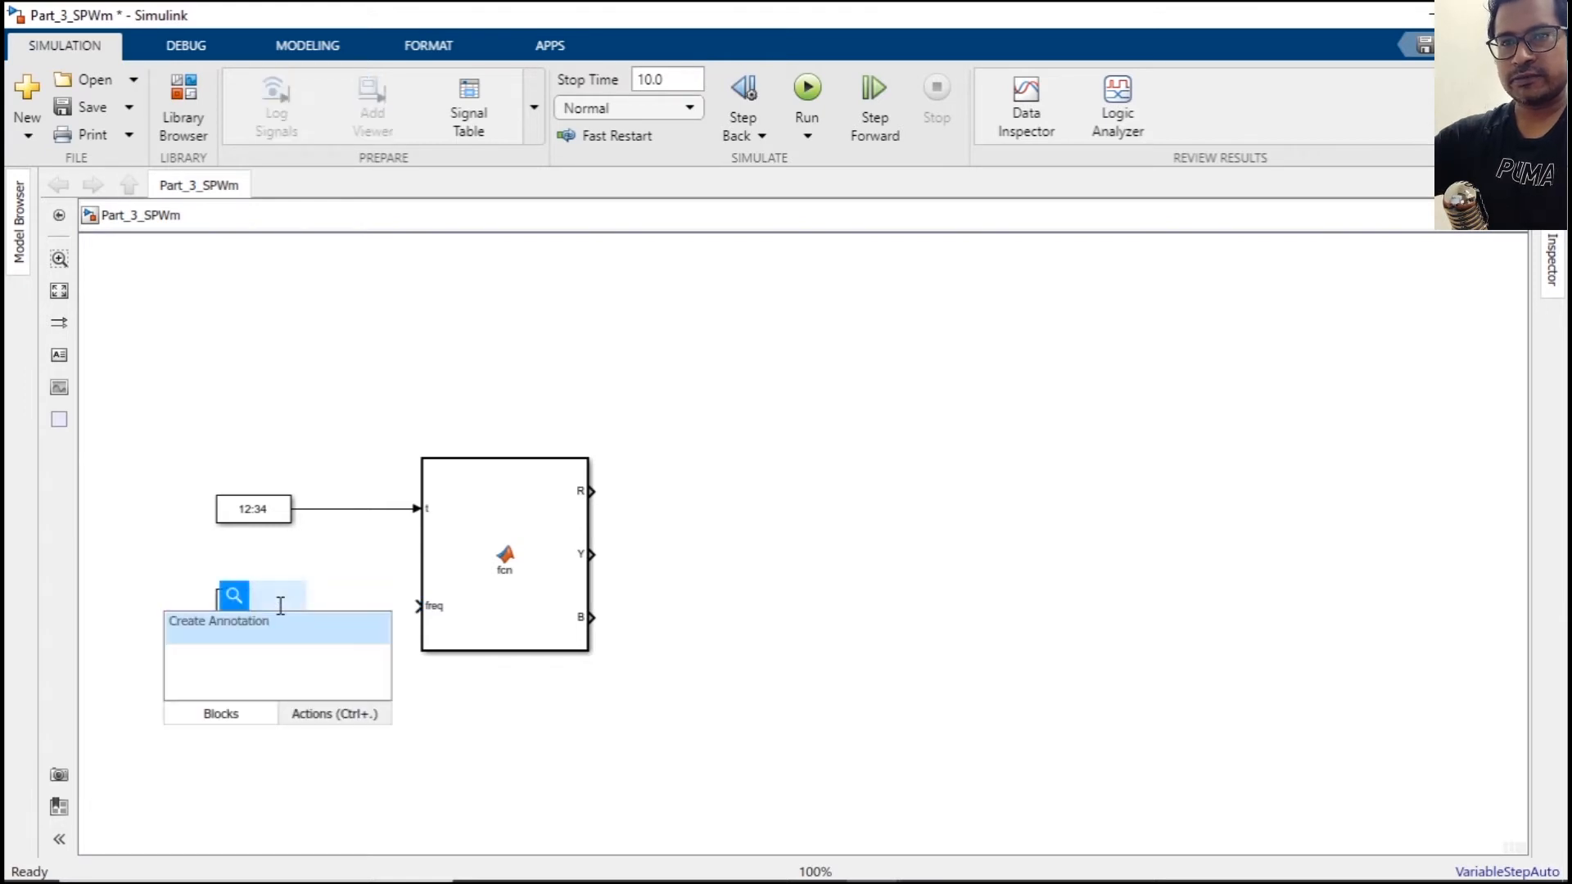
type("sl")
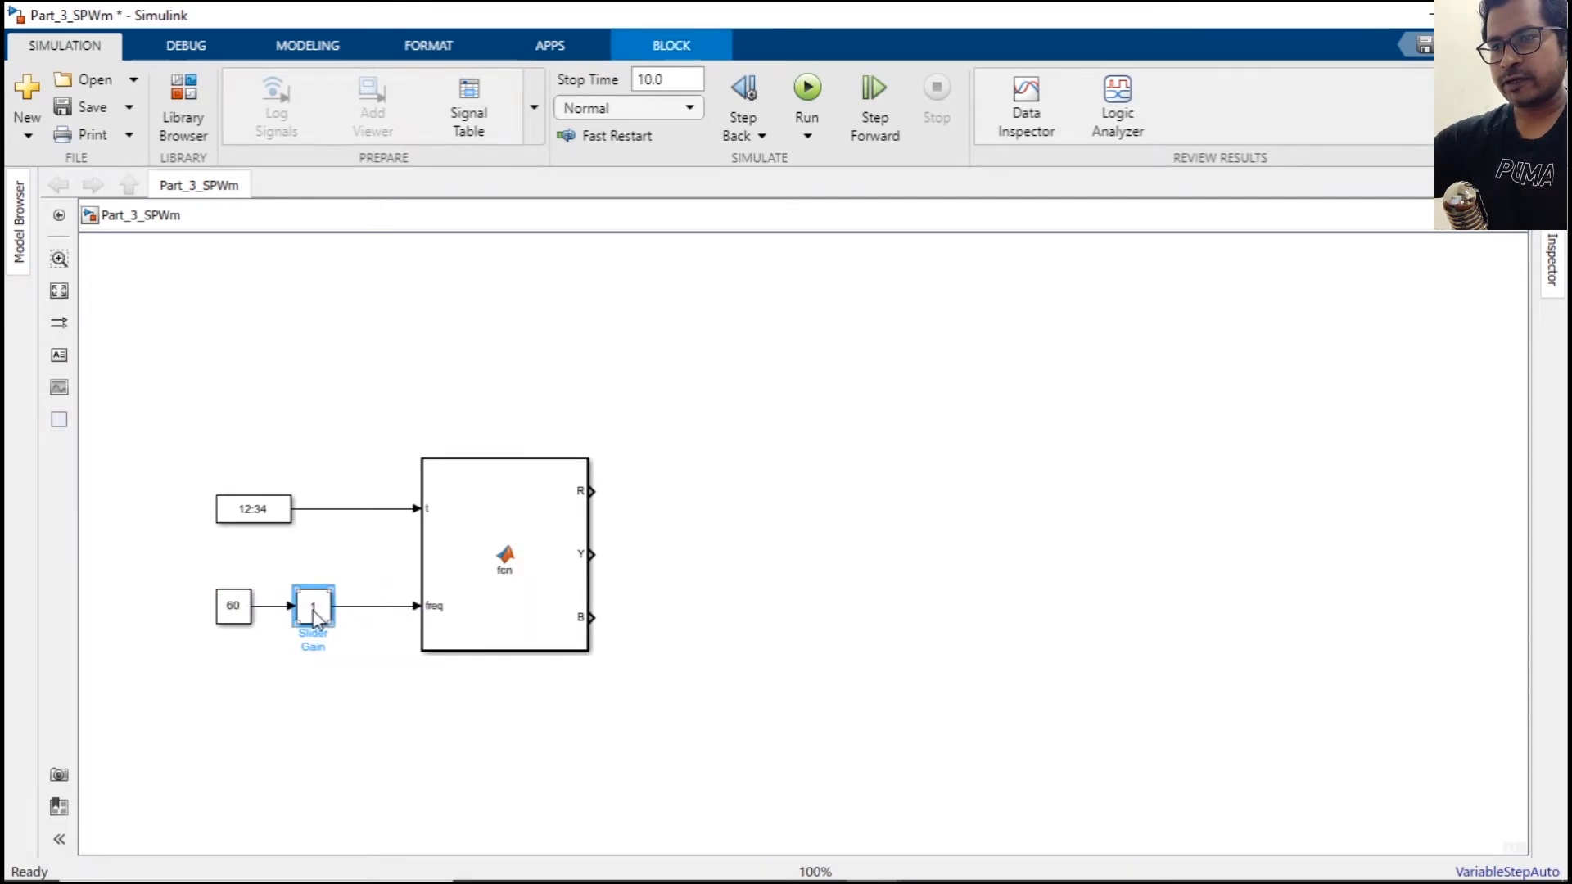
double_click(312, 607)
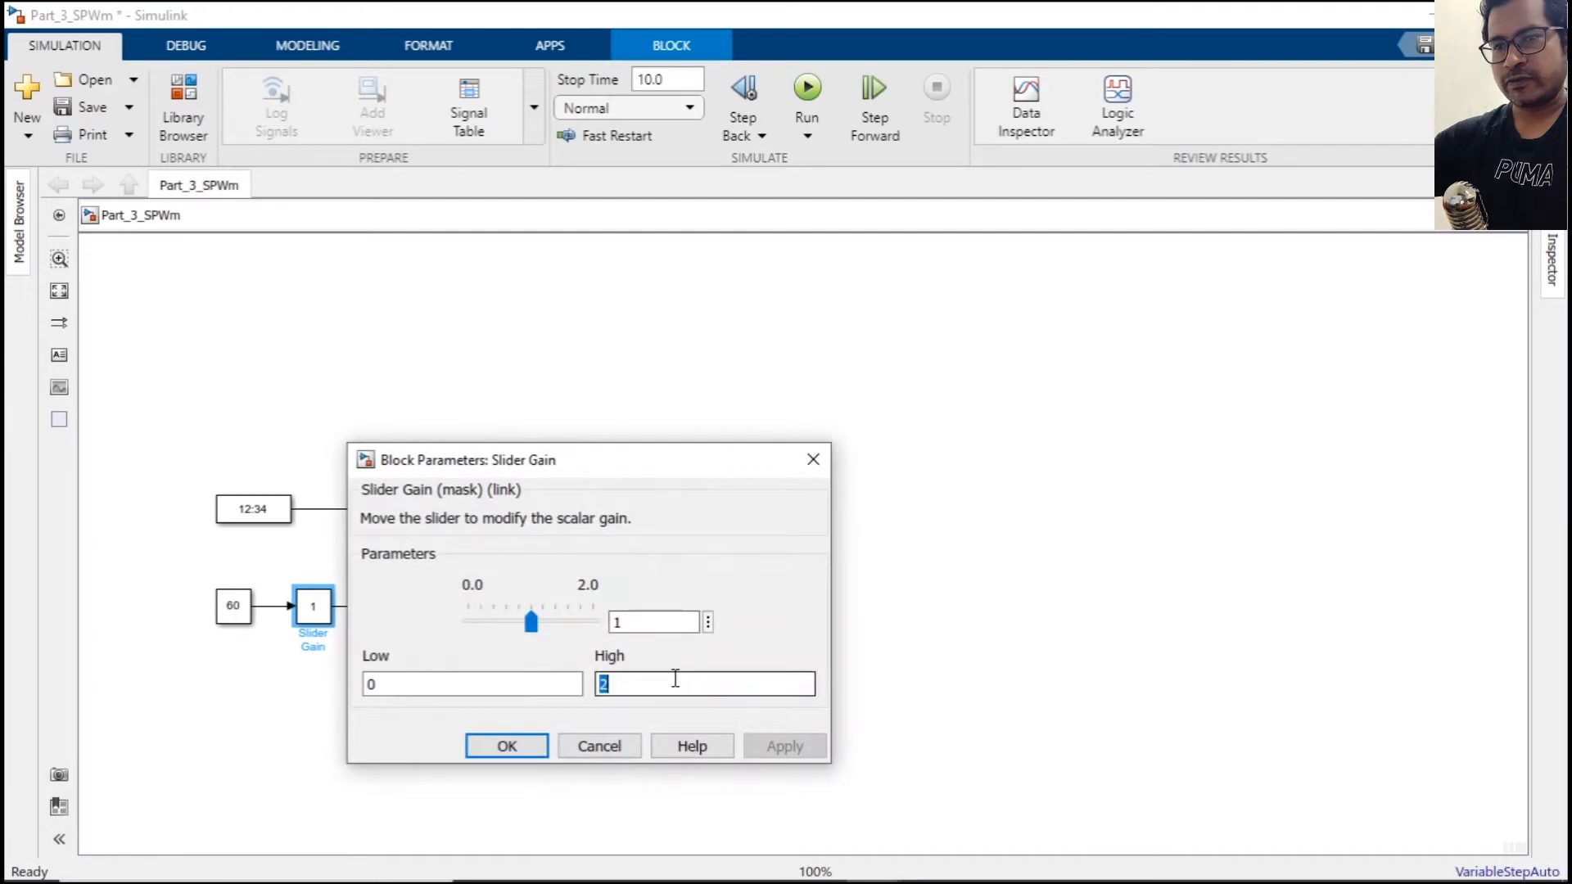
left_click(506, 746)
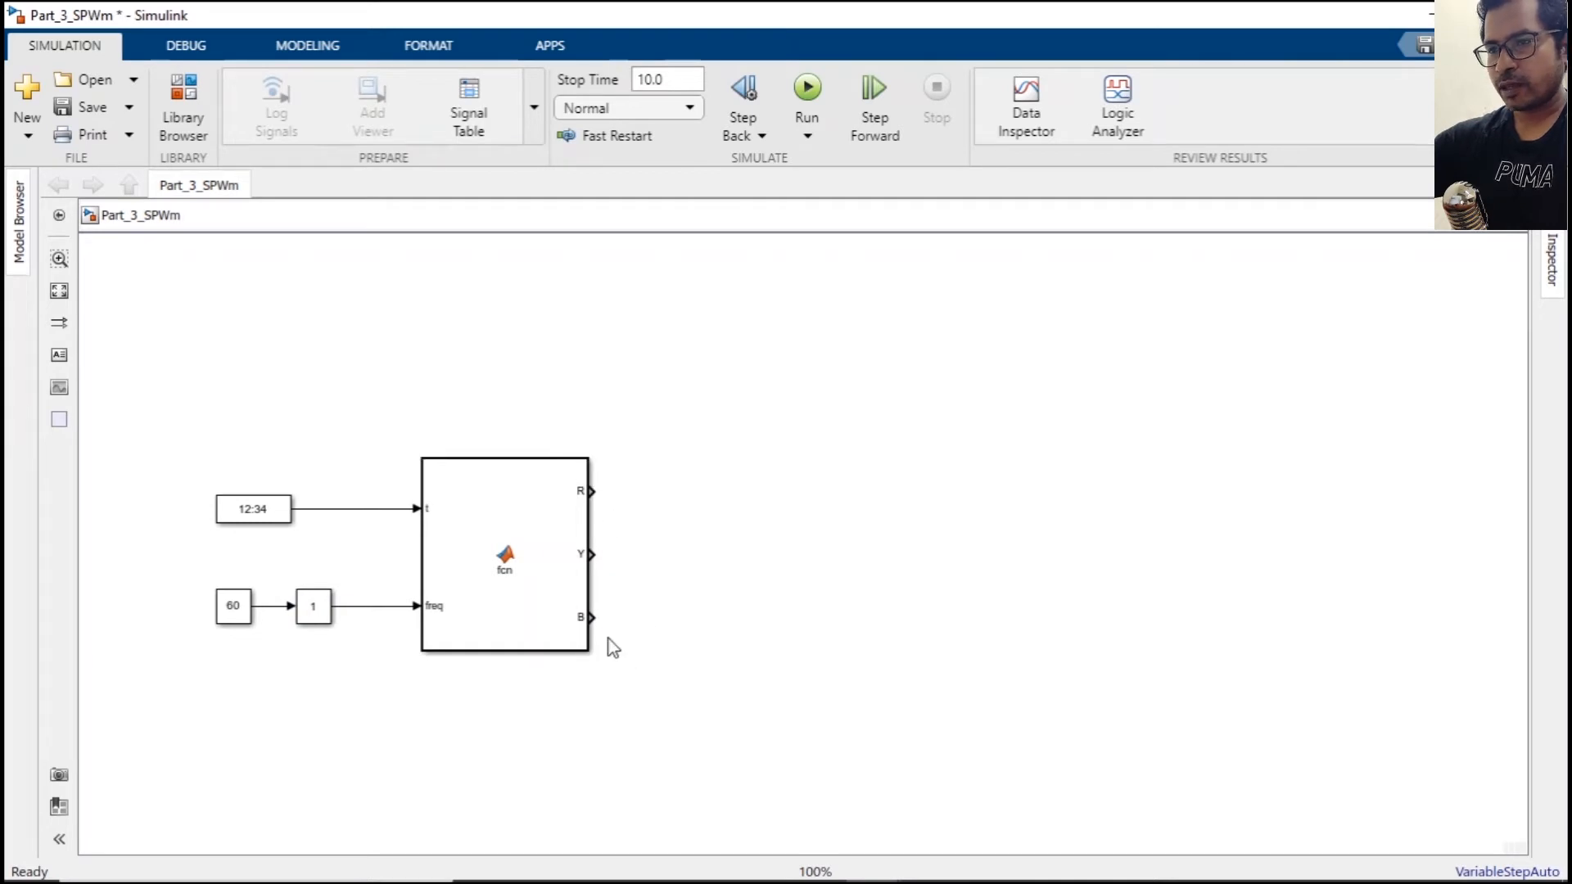
mouse_move(618, 757)
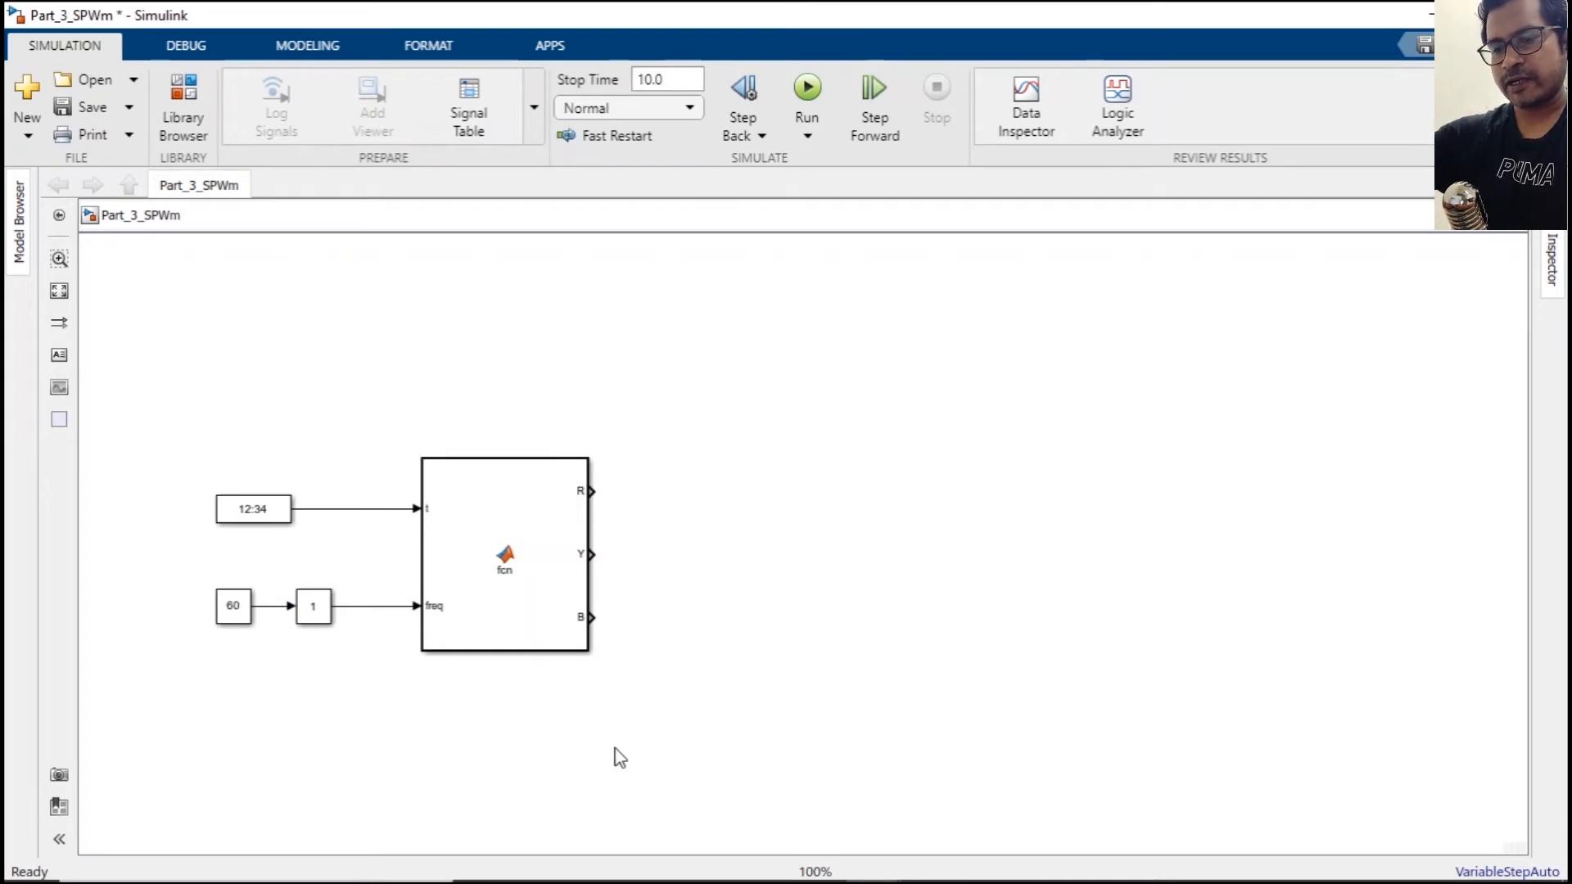
Add a Repeating Sequence with time values [0 .25 .5 .75 1]*1/5000 and outputs [0 1 0 -1 0].
double_click(548, 731)
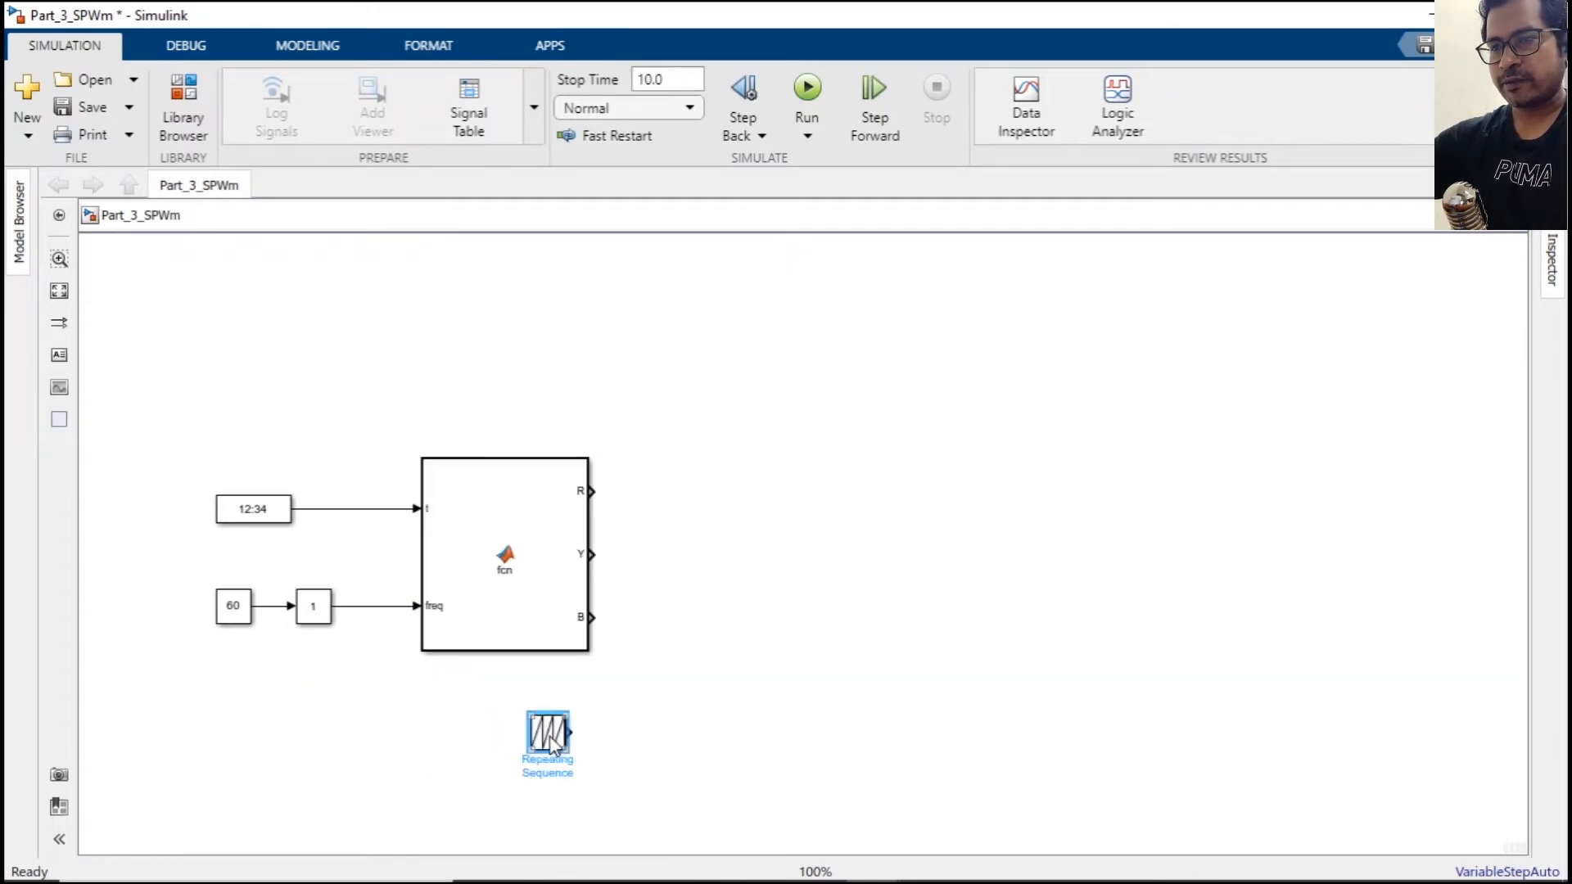
double_click(546, 737)
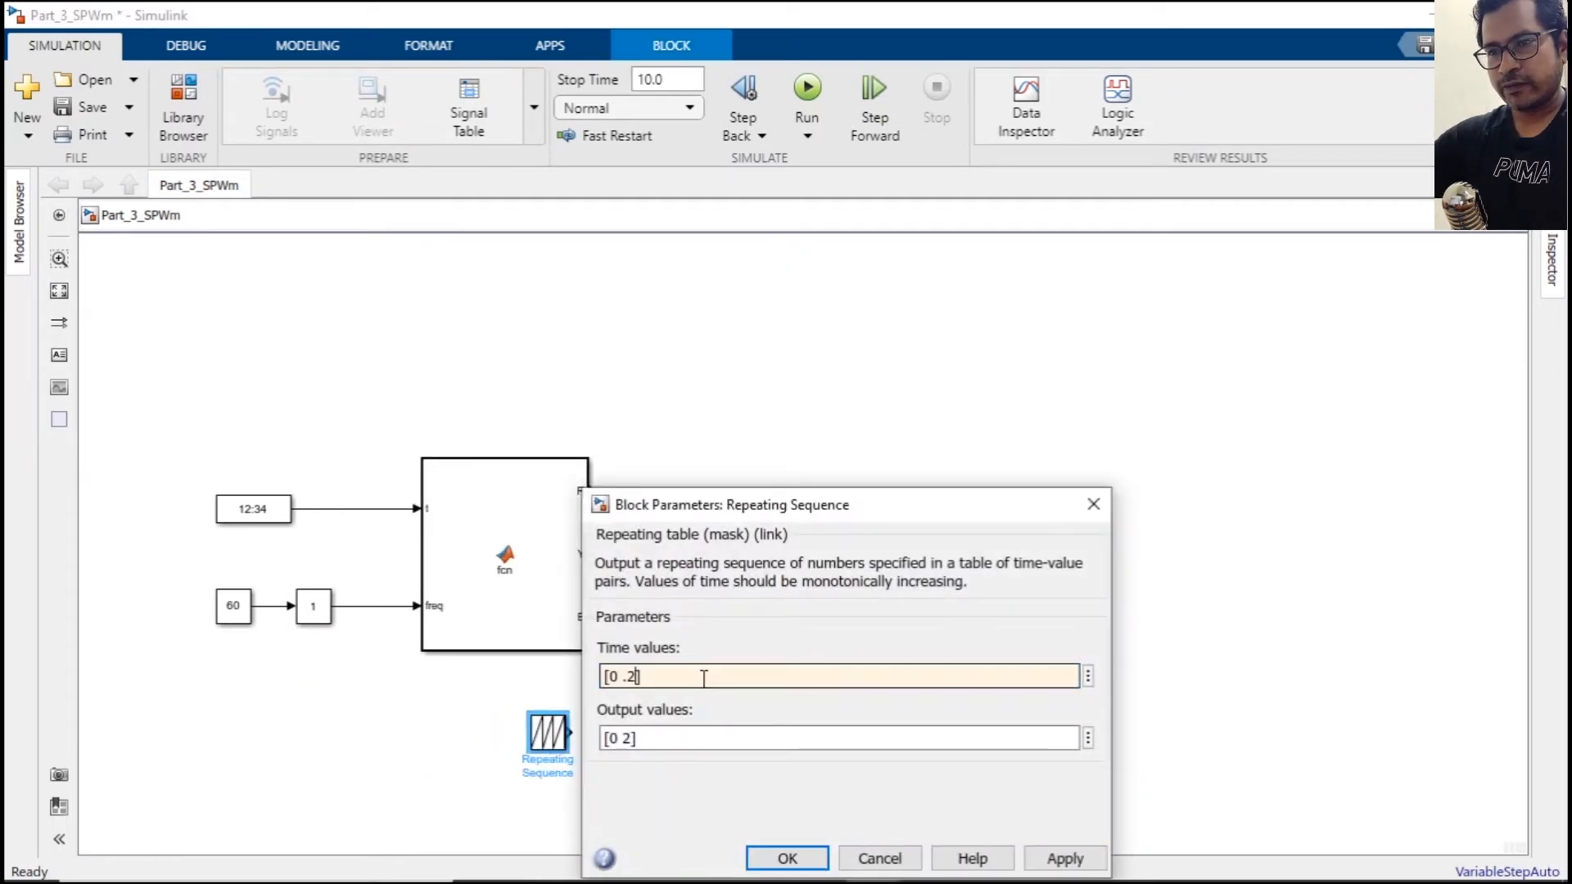
type("5")
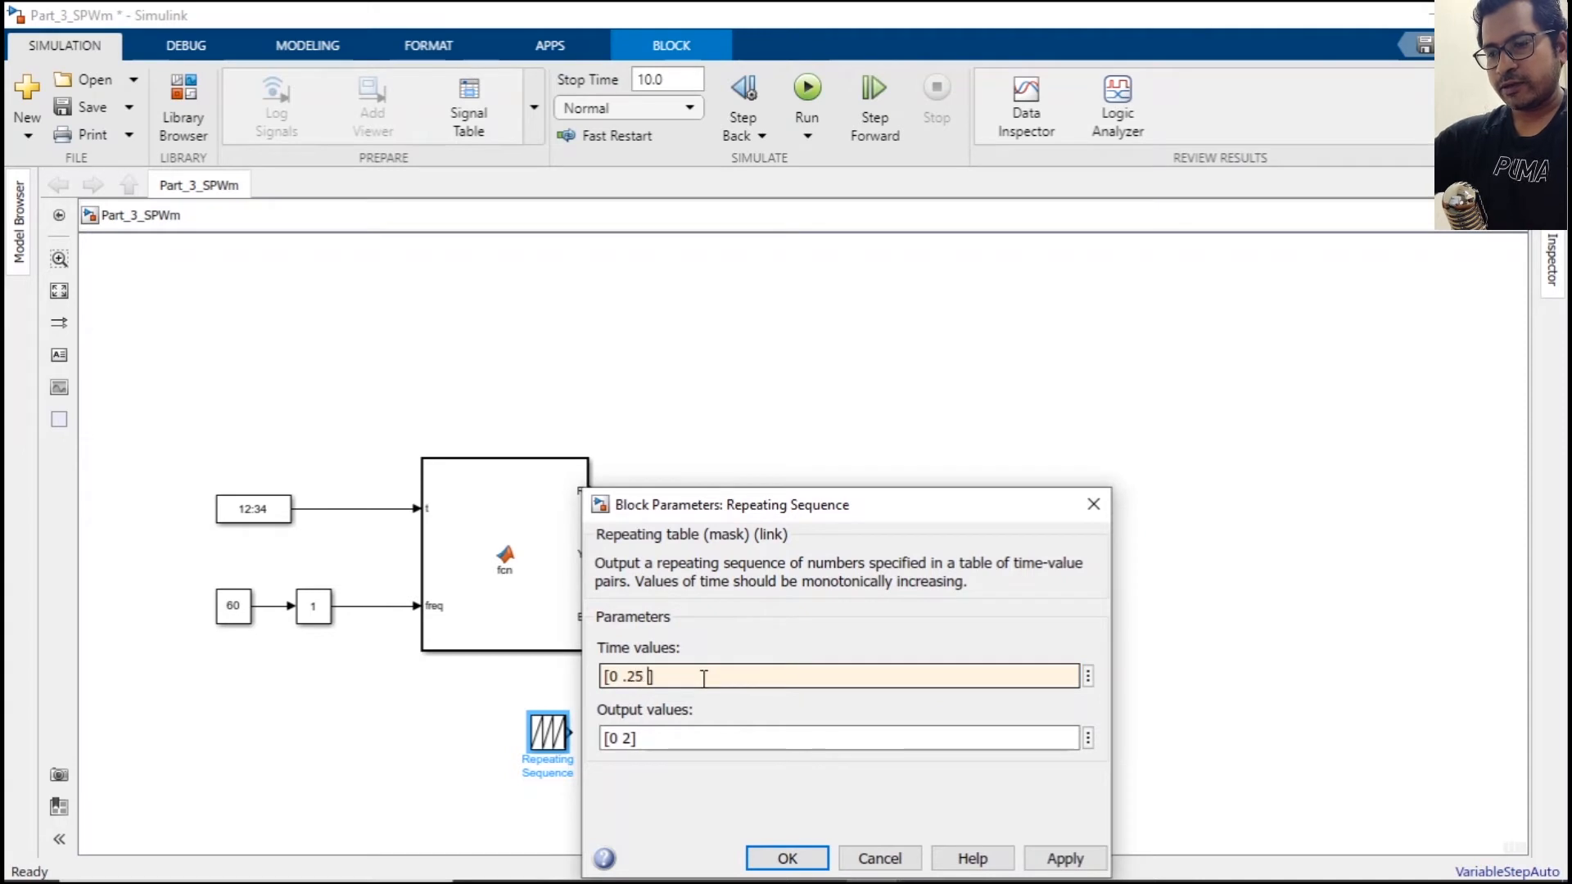
type(".5")
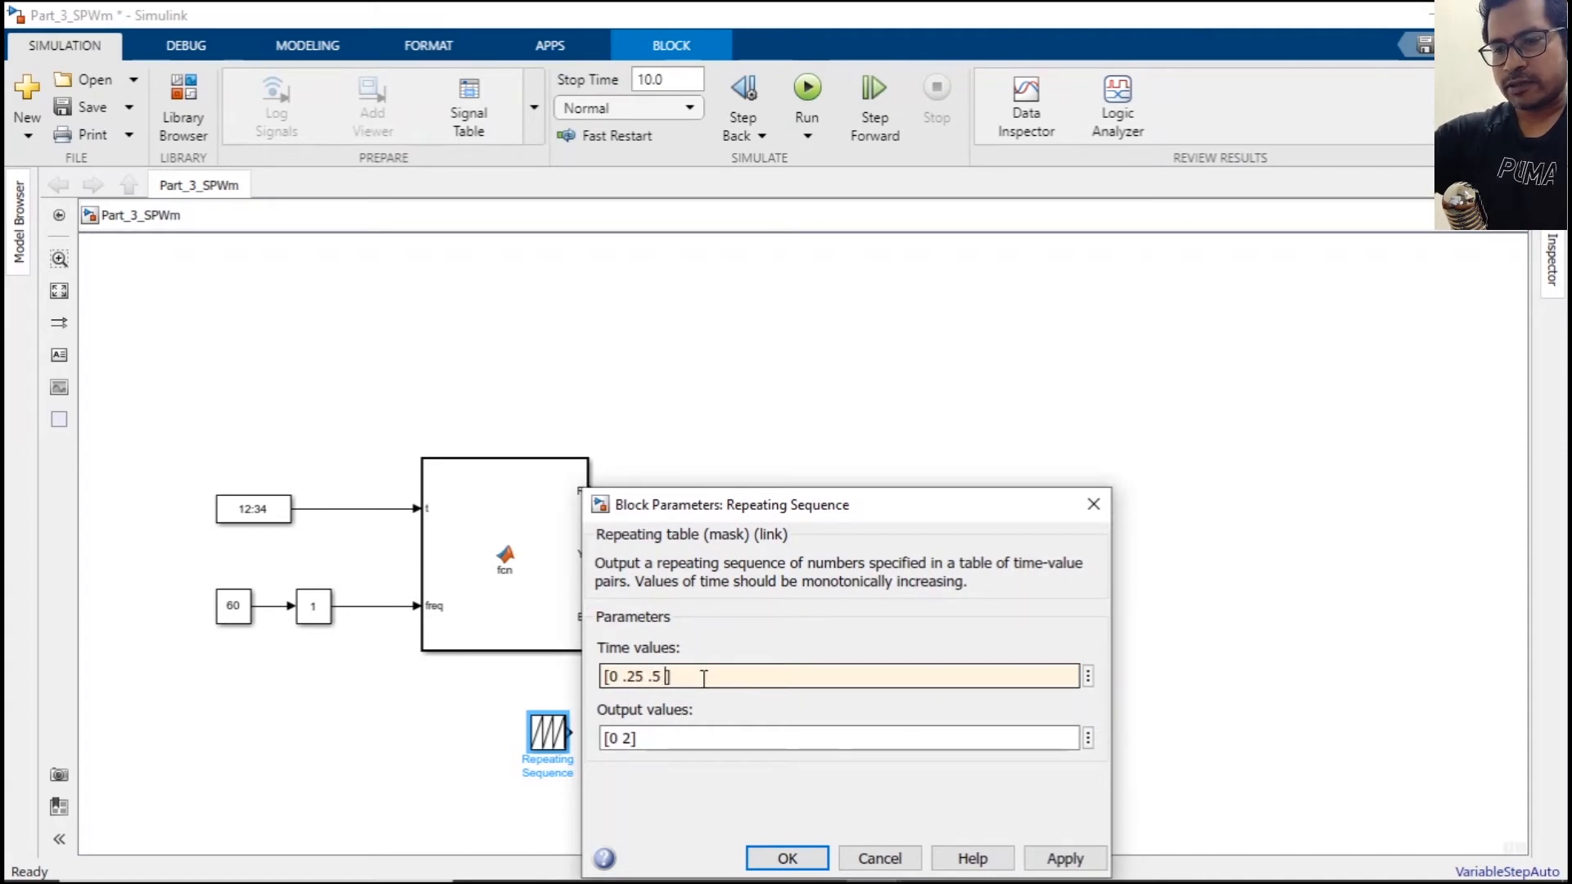
type(".75")
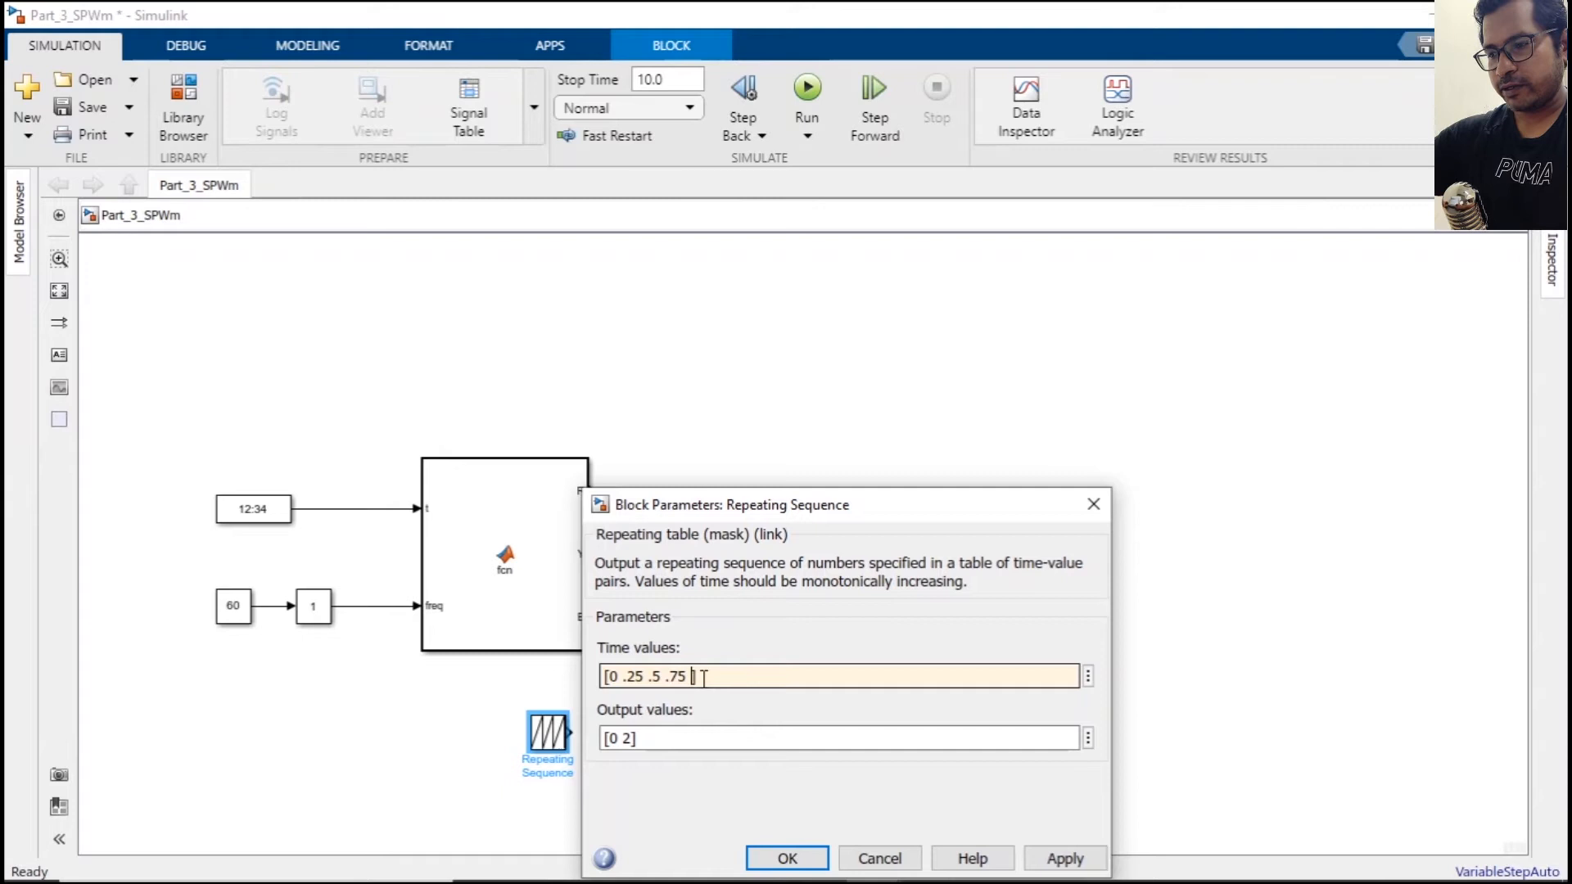
type("1")
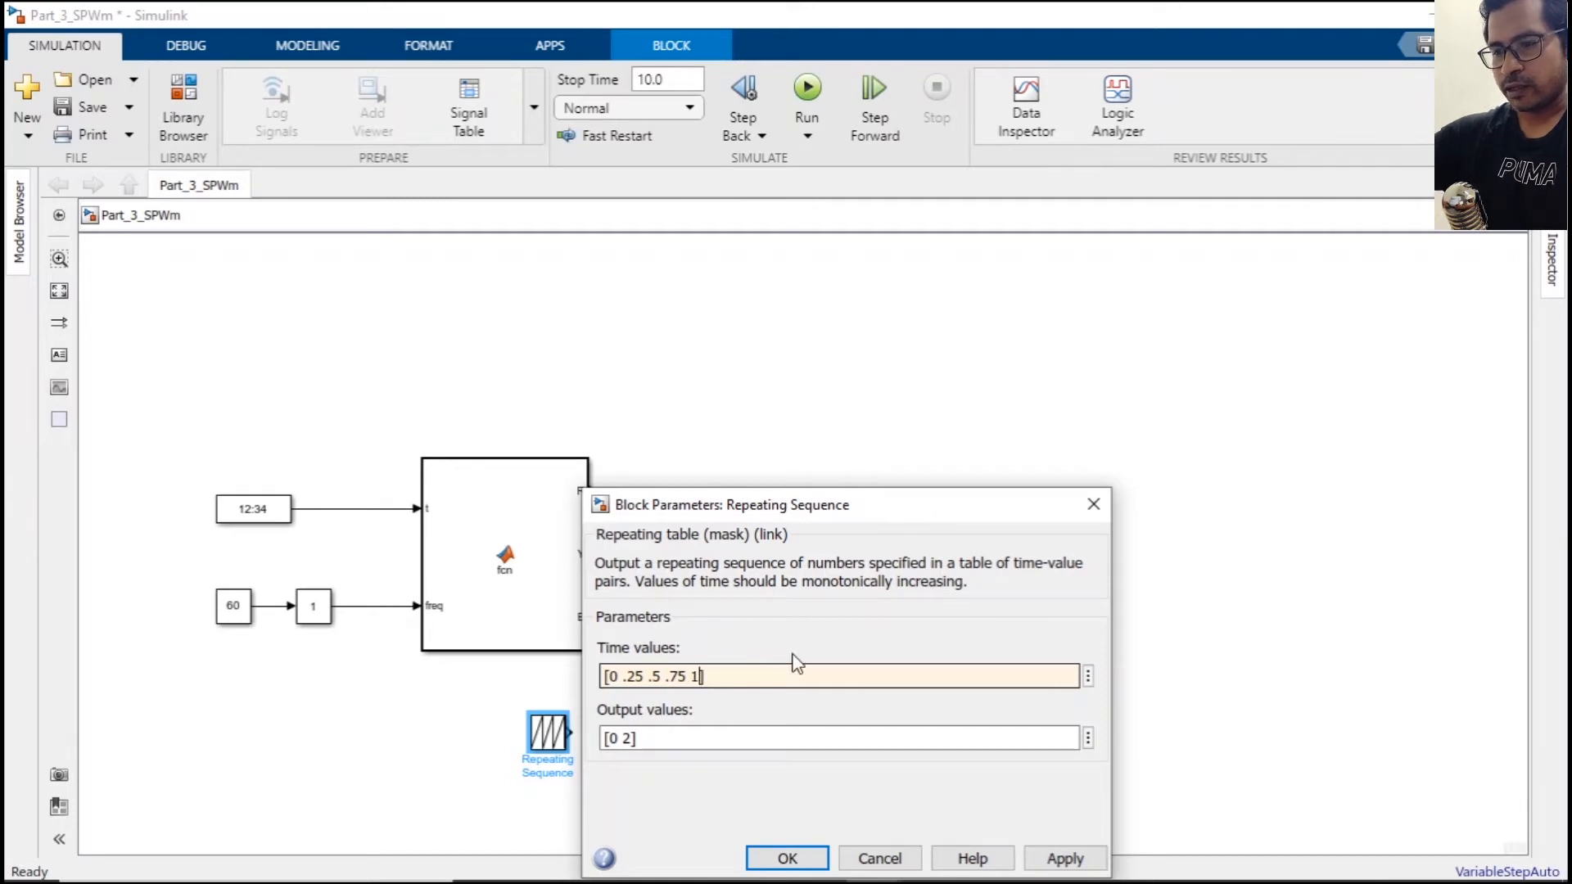
type("*")
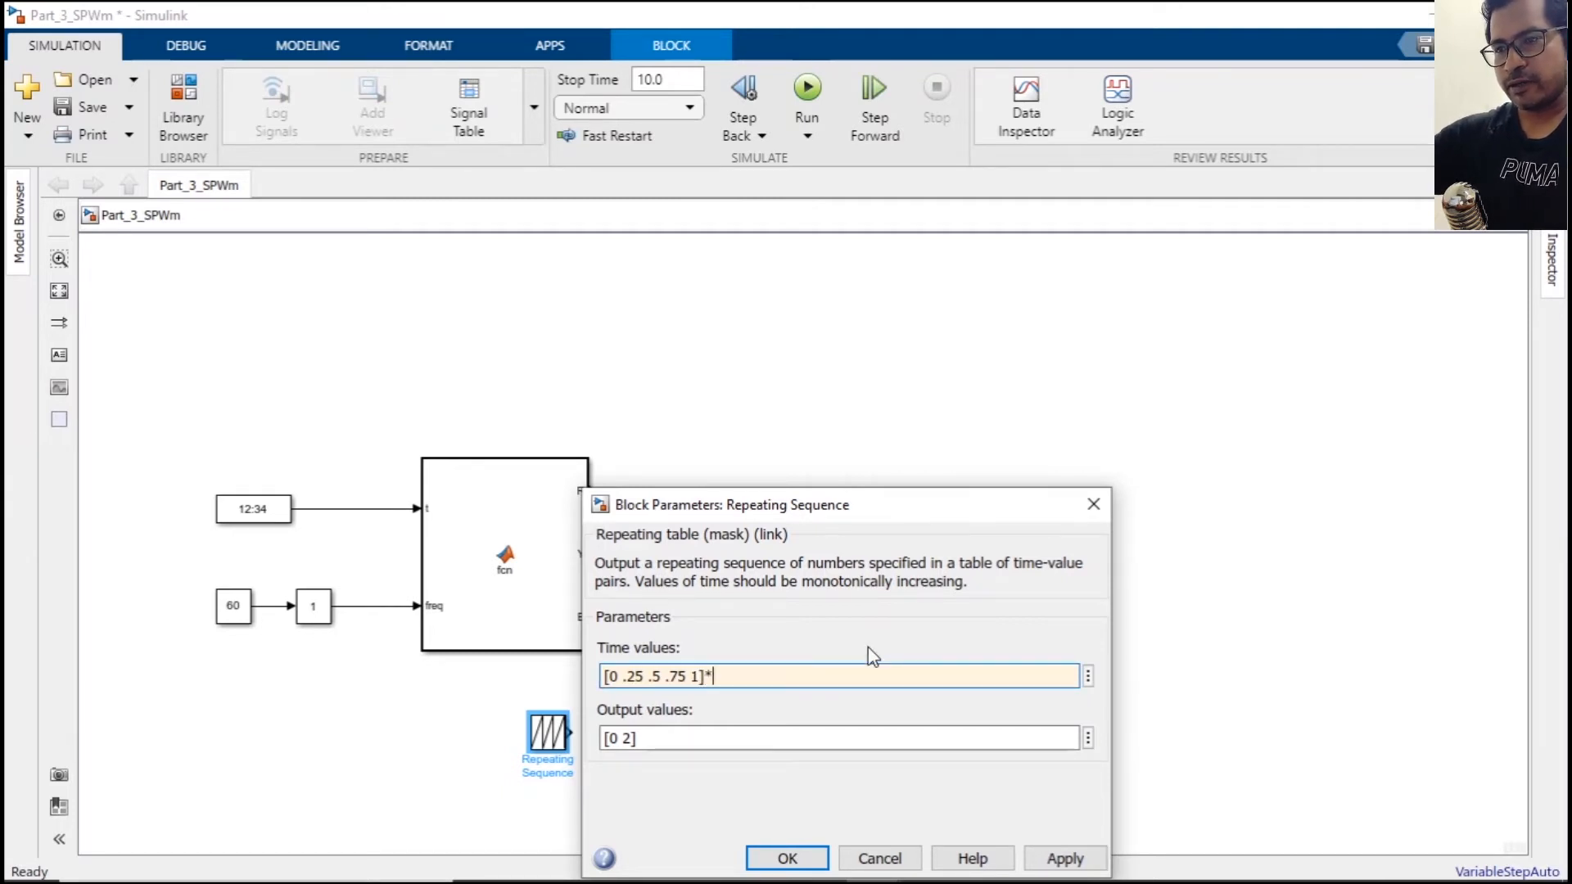
type("1/")
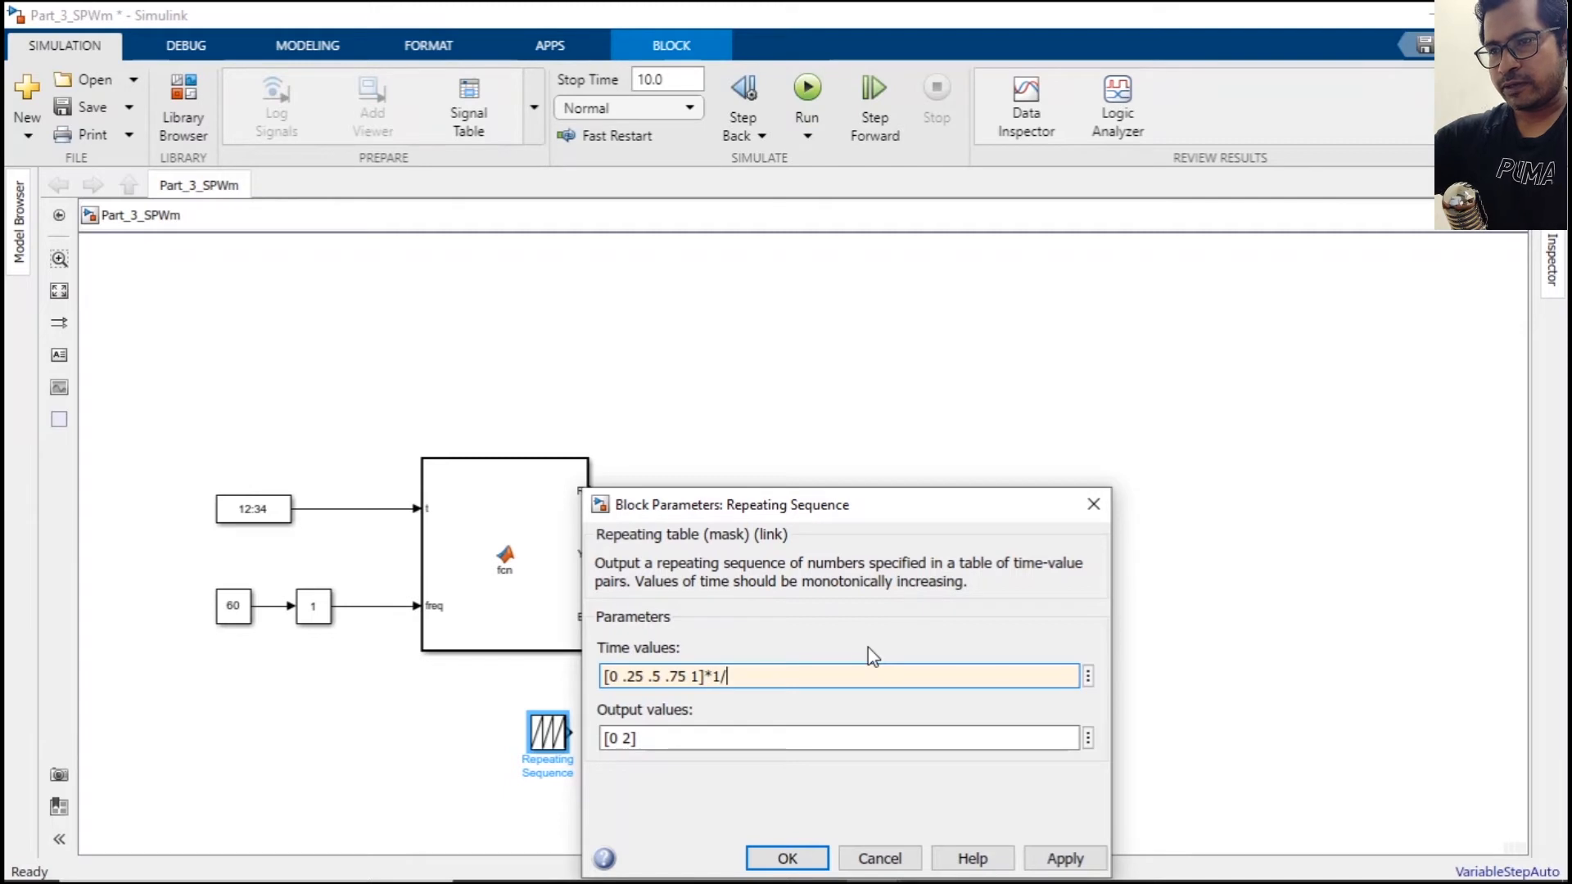
type("5000")
left_click(838, 738)
type("1 0 -1 0")
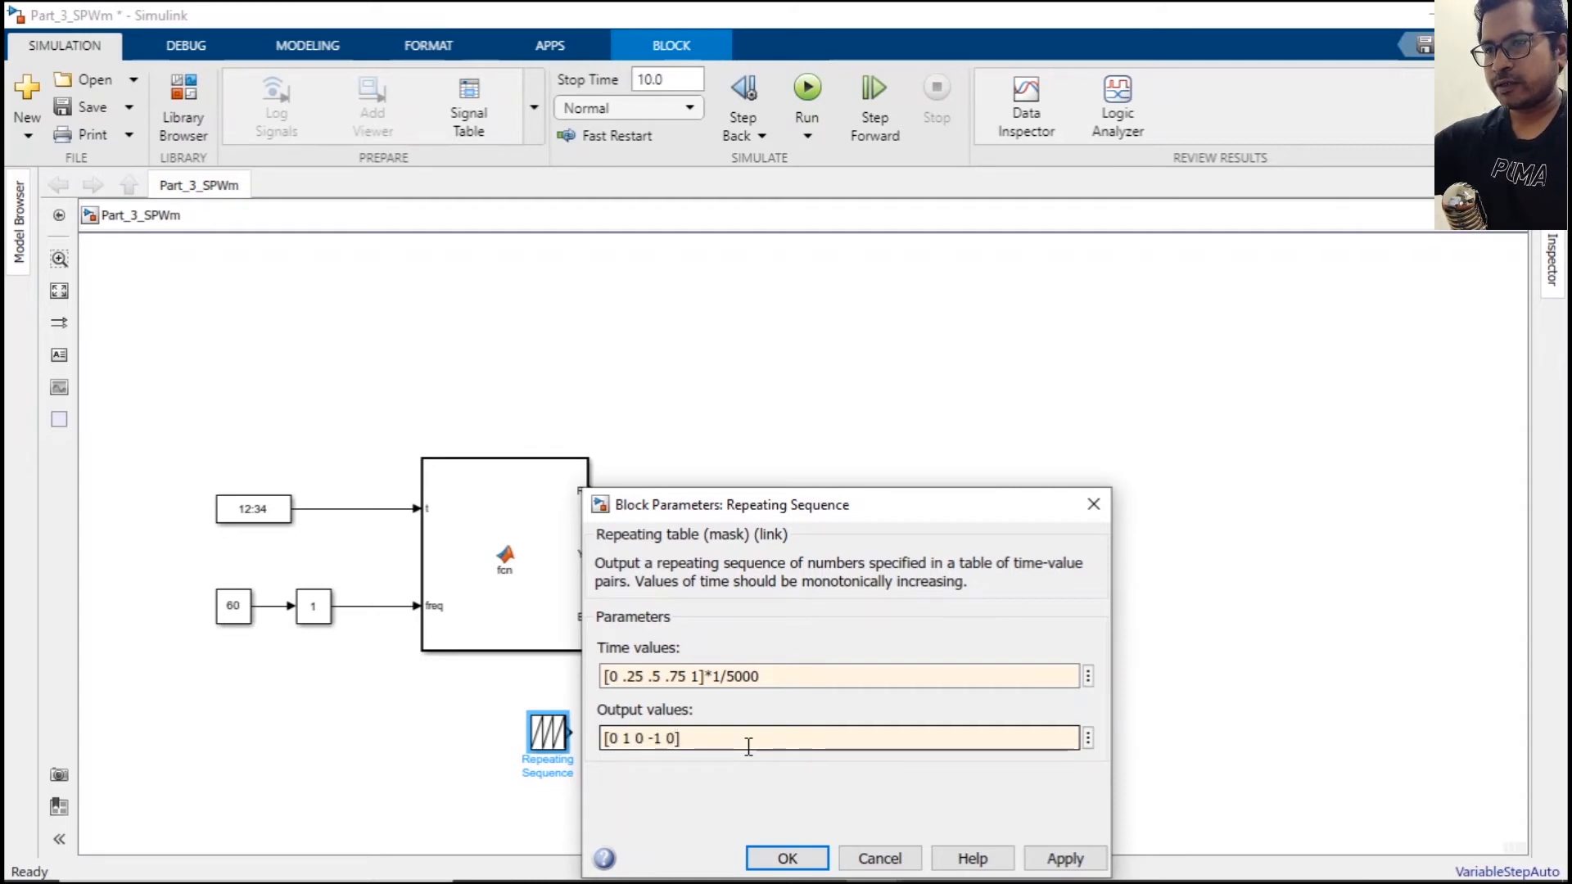
left_click(786, 859)
type("gr")
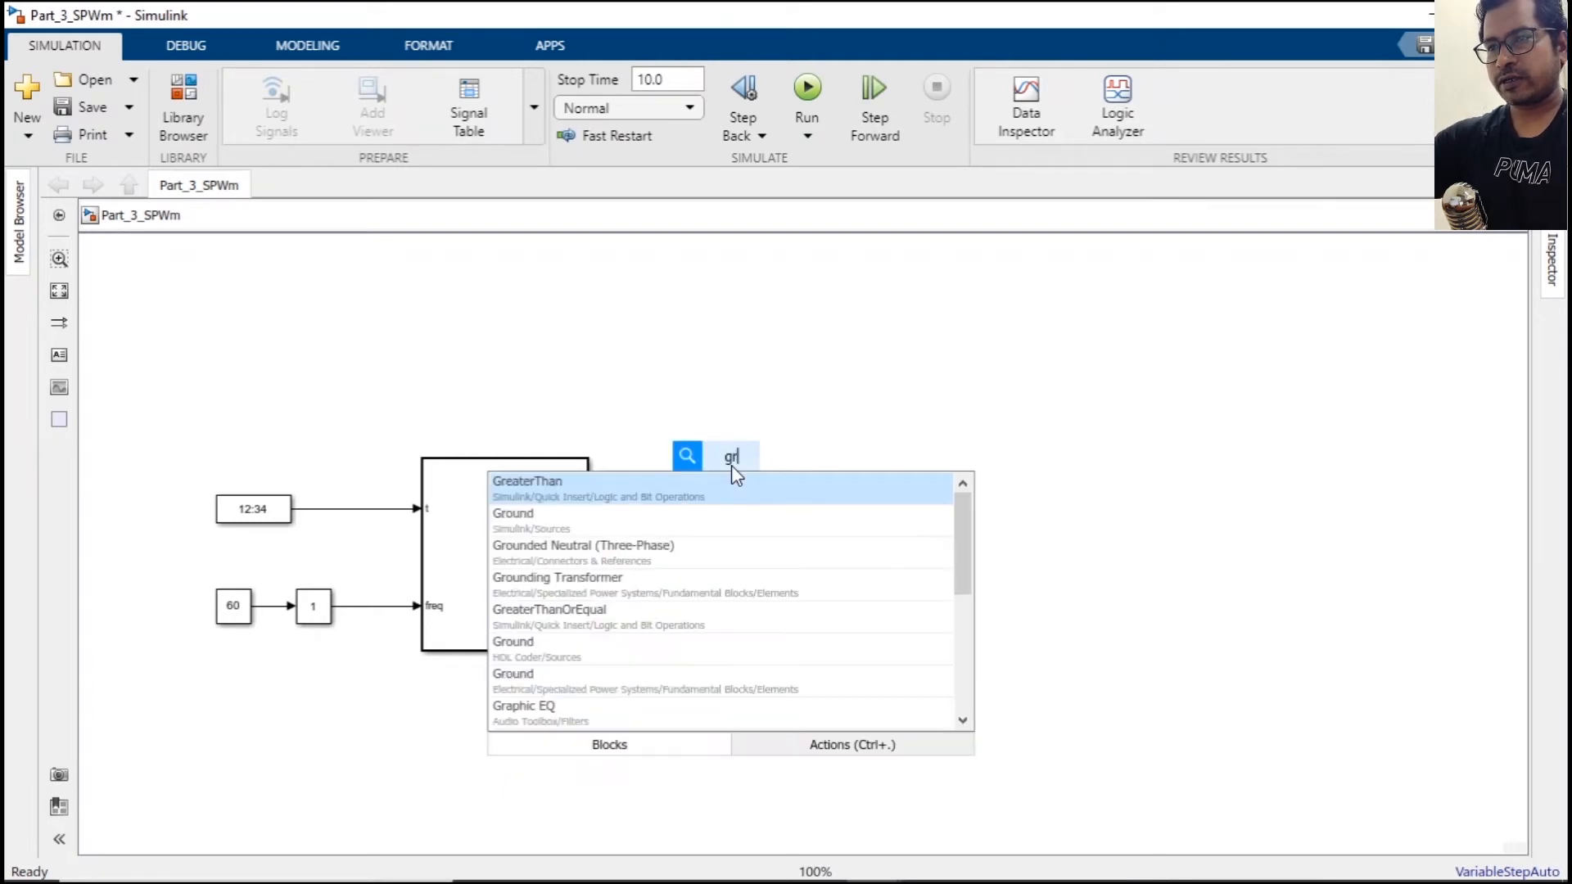
Add a Greater Than block to compare the references against the carrier.
left_click(528, 481)
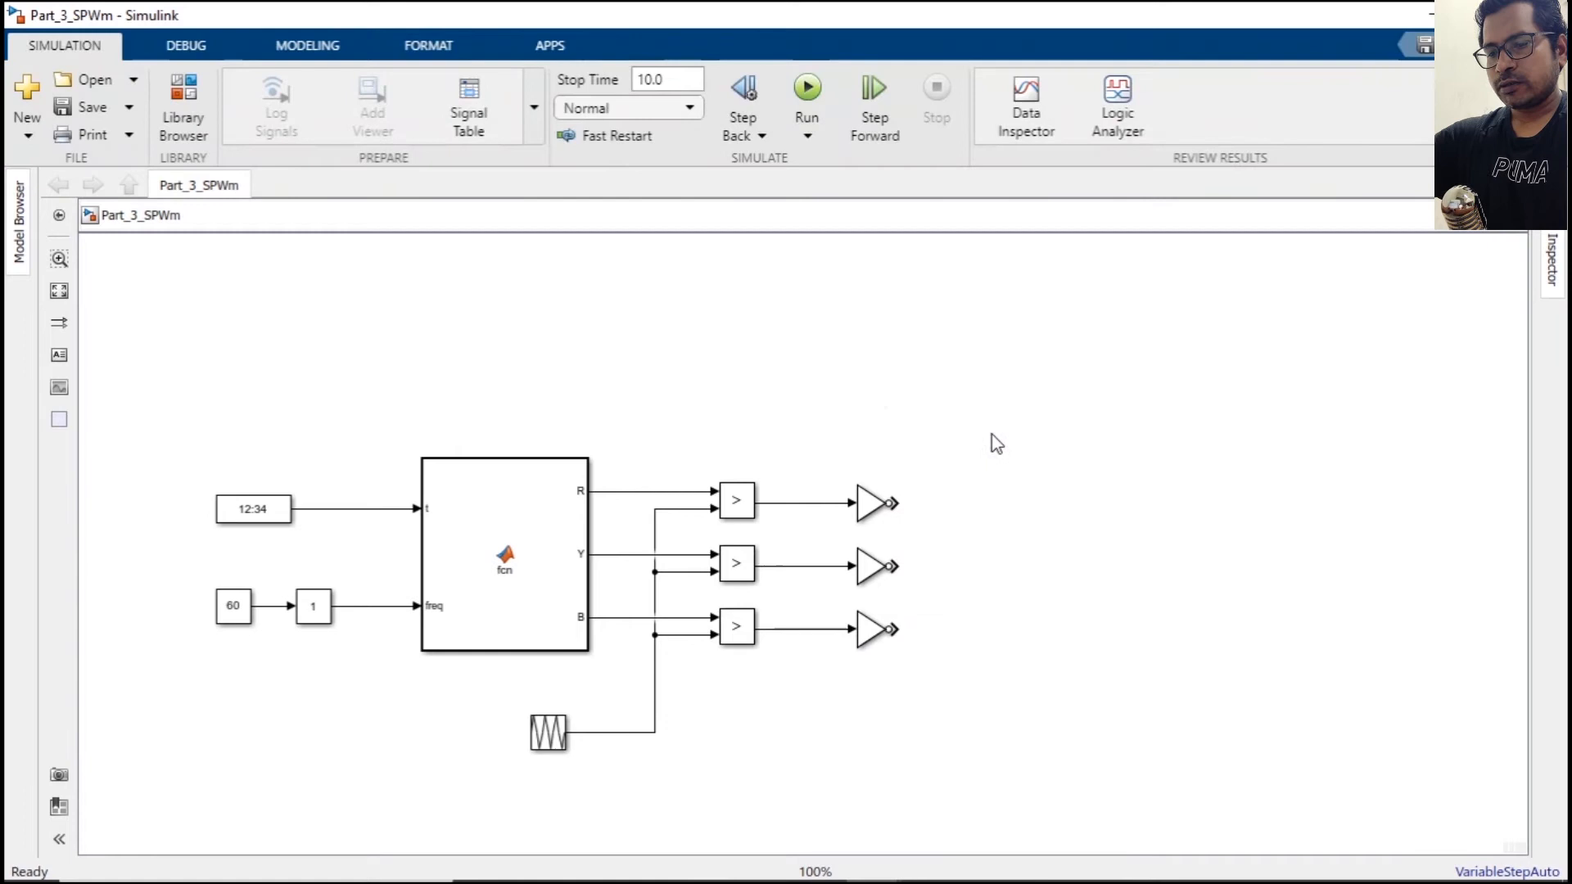
Add Goto blocks and tag the first gate output sw1.
type("got")
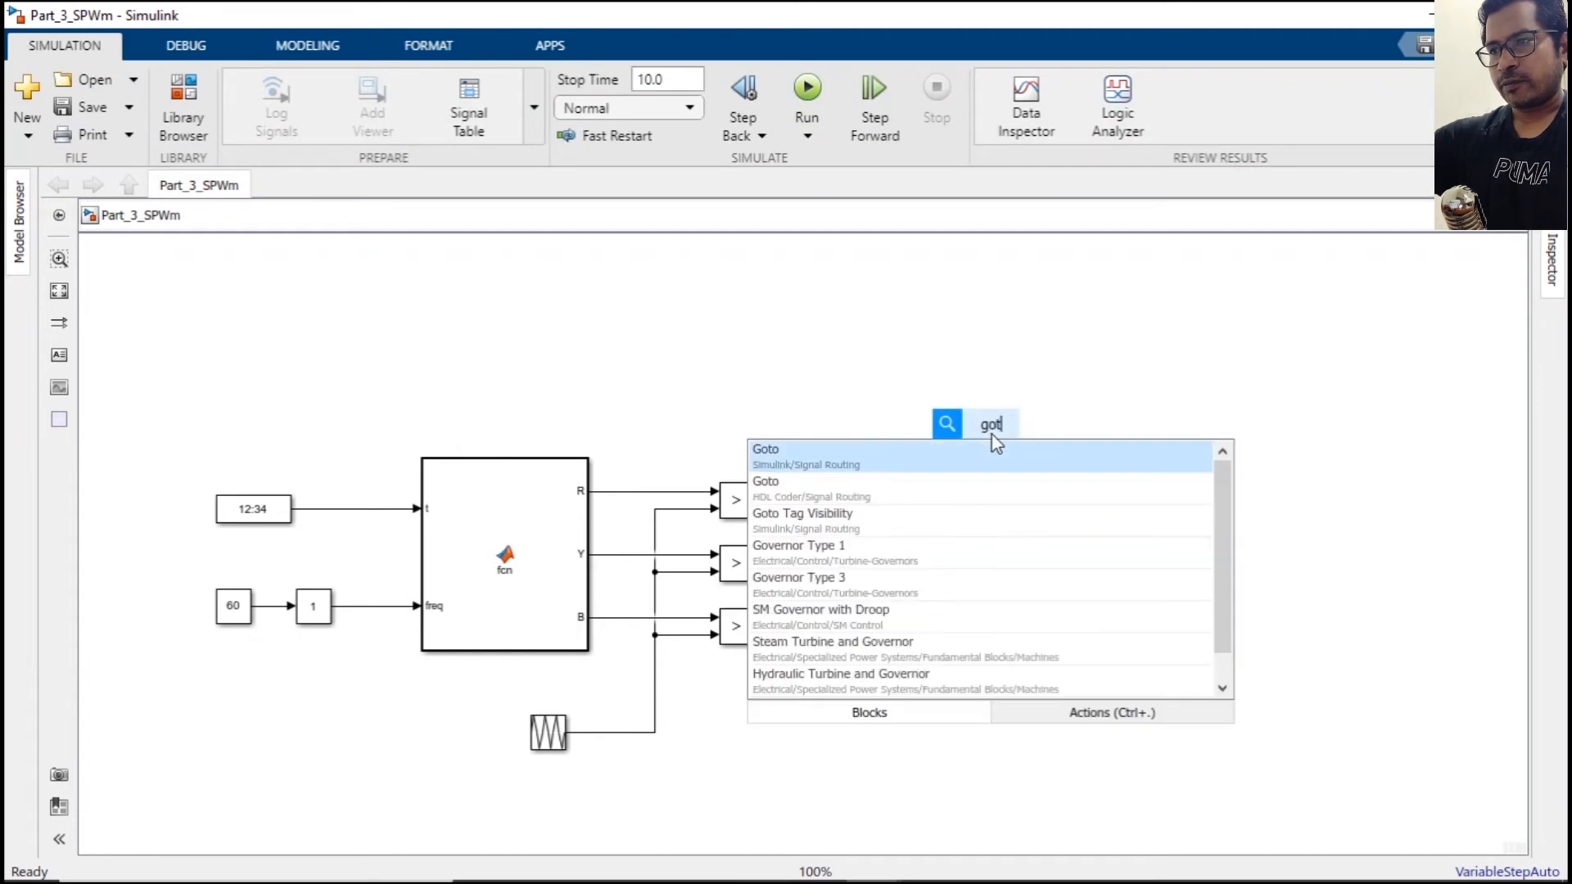
left_click(766, 448)
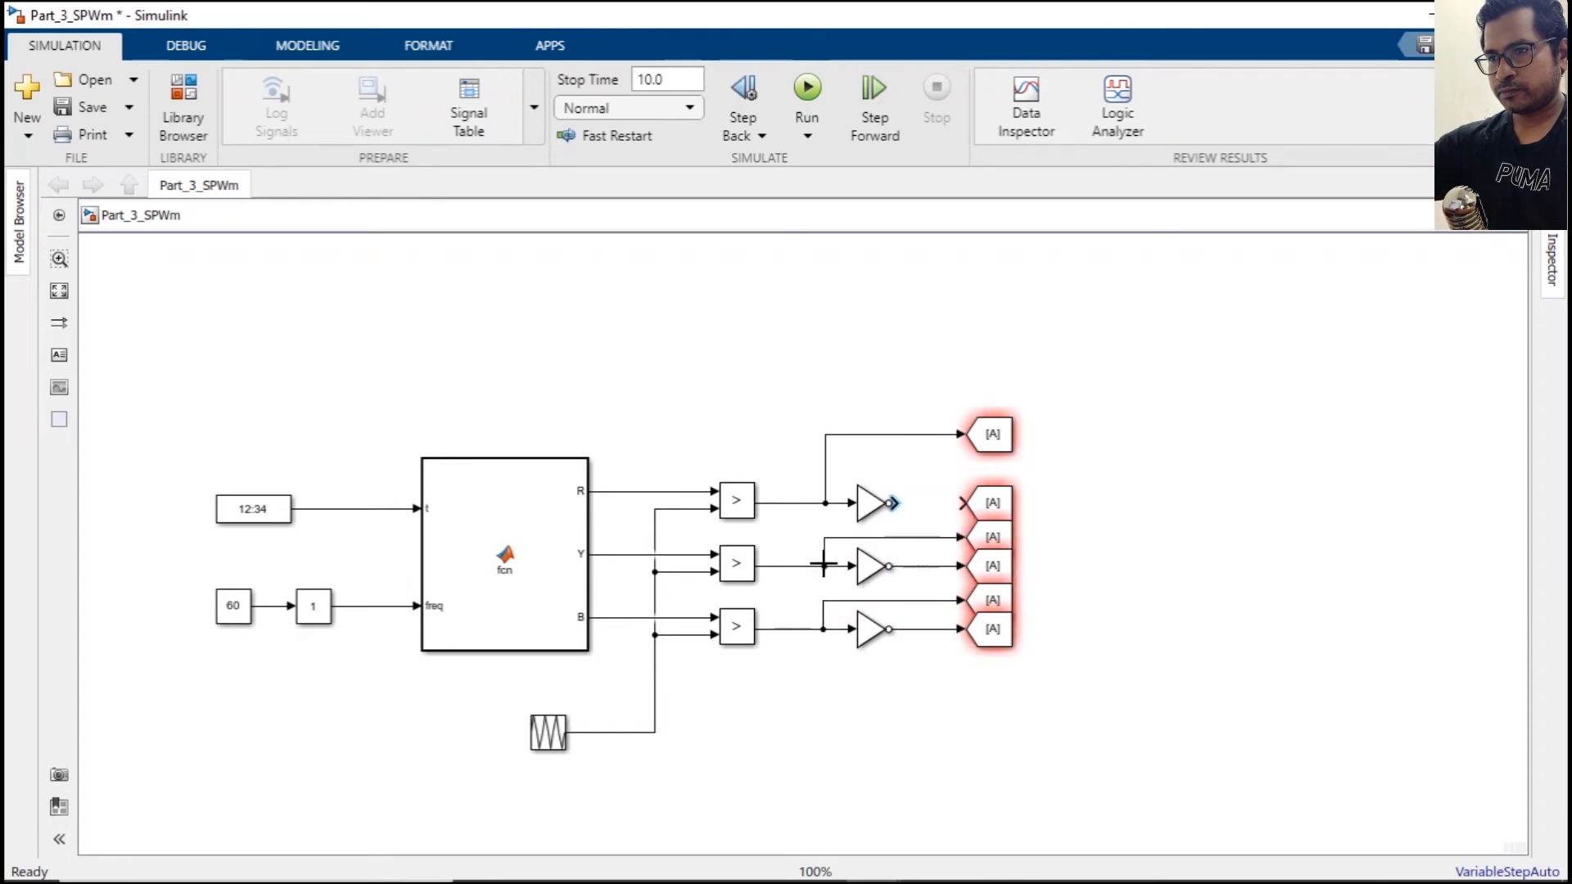
double_click(992, 433)
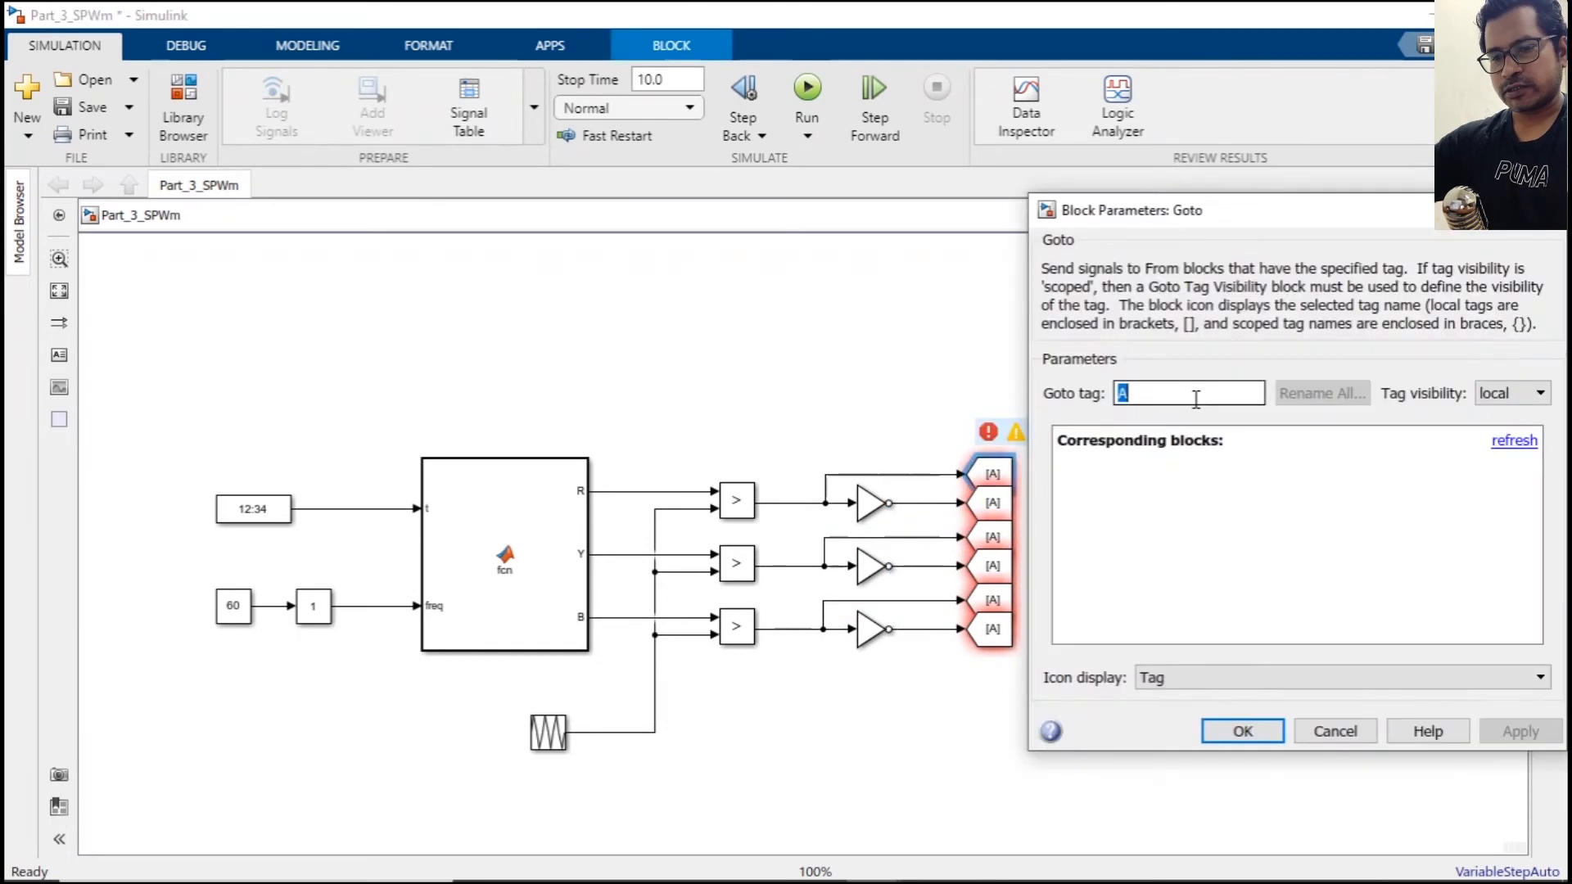
type("sw")
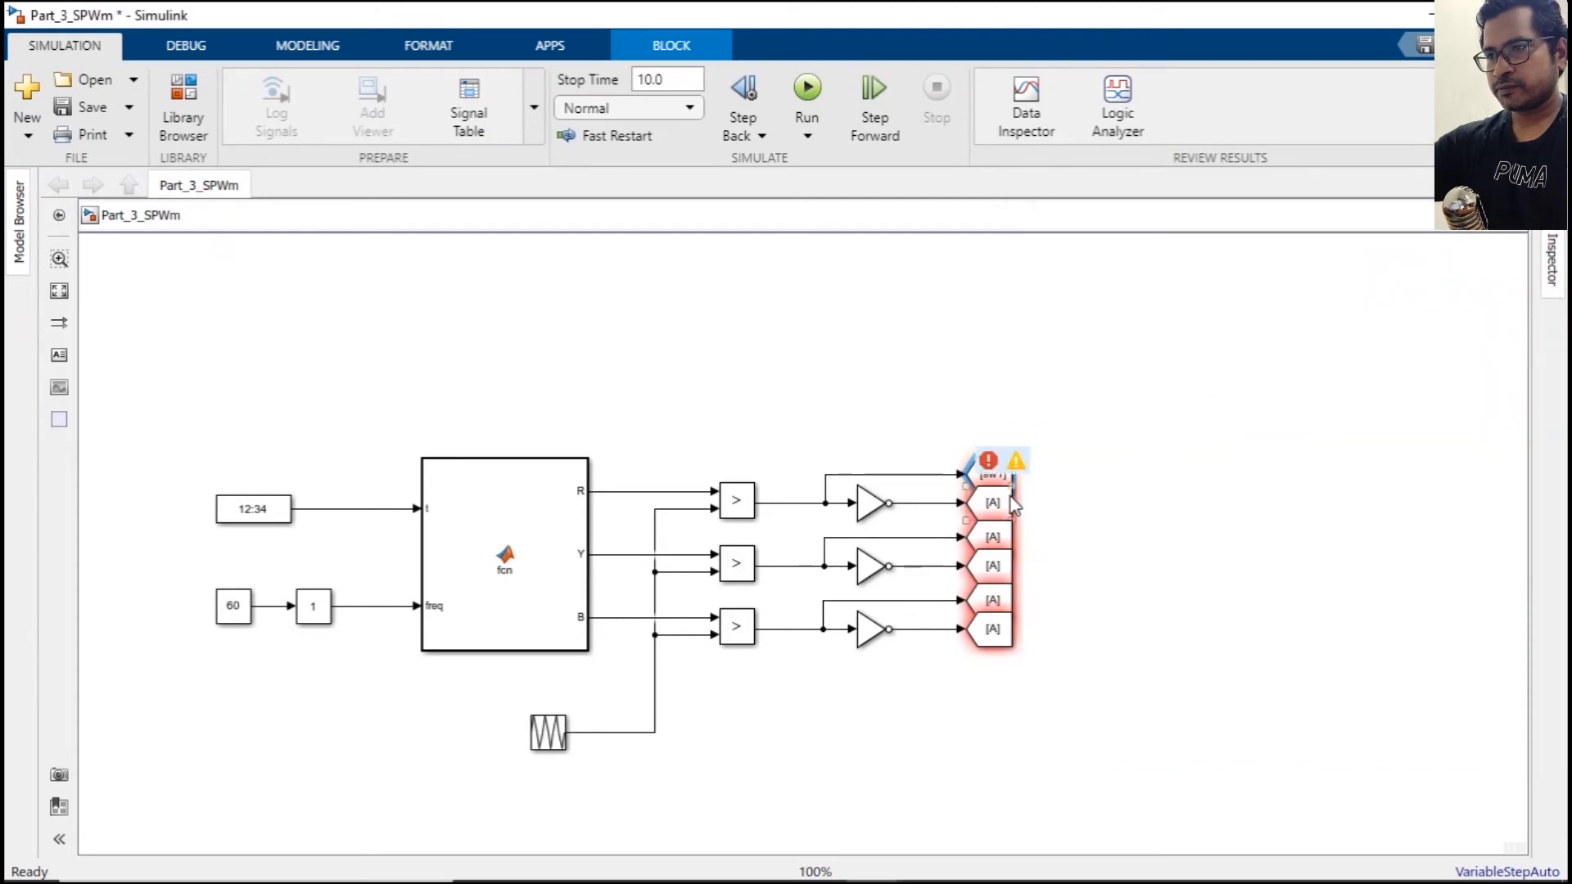
Tag the remaining gate outputs sw2 through sw6.
double_click(994, 503)
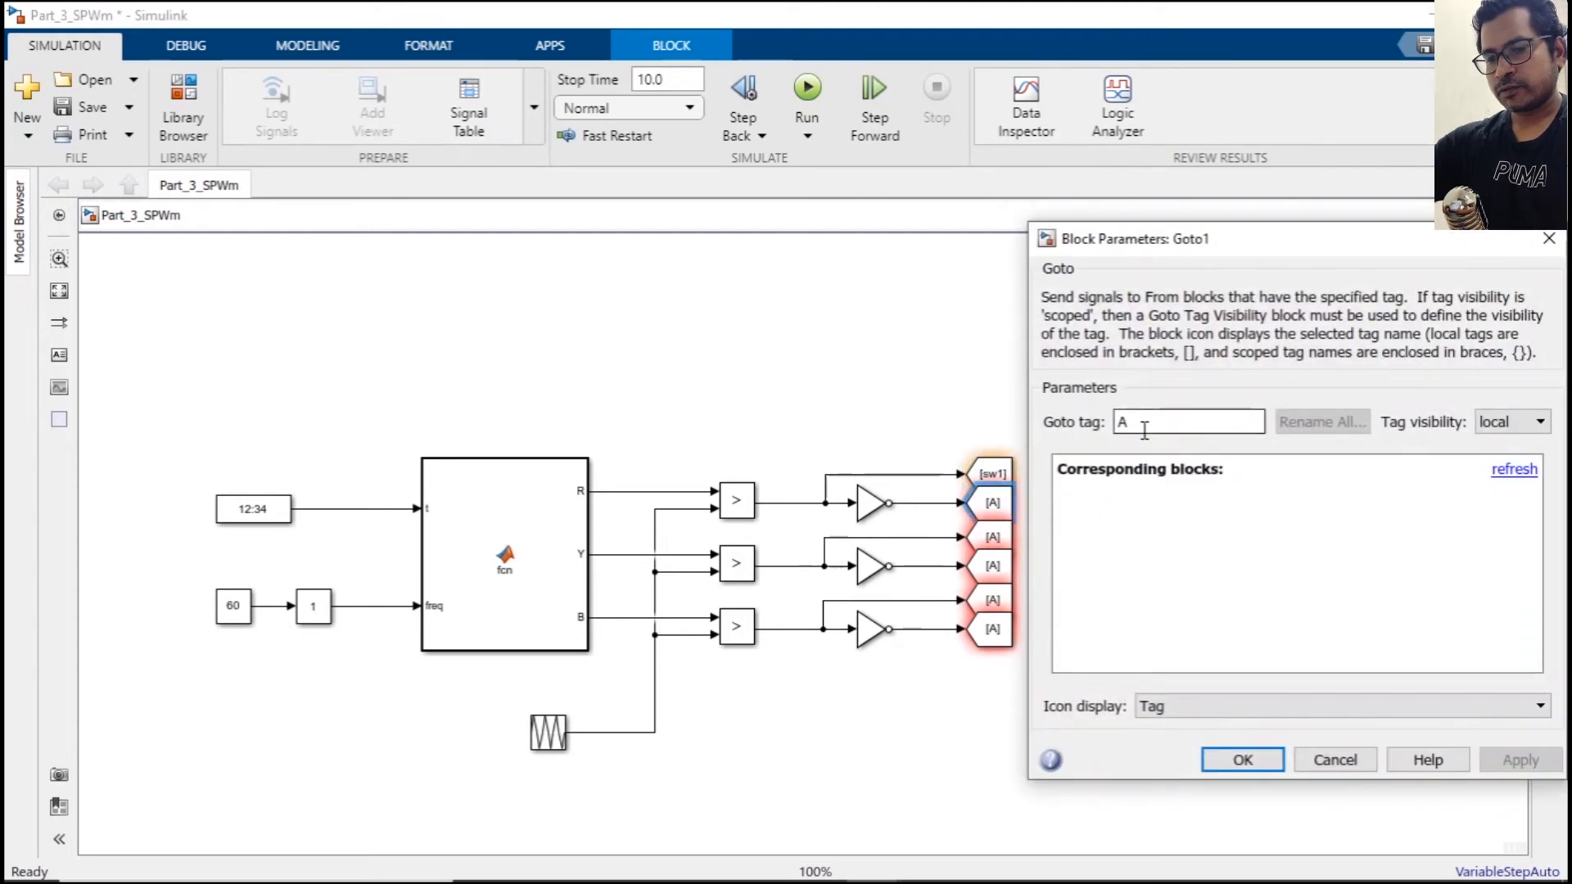
type("sw")
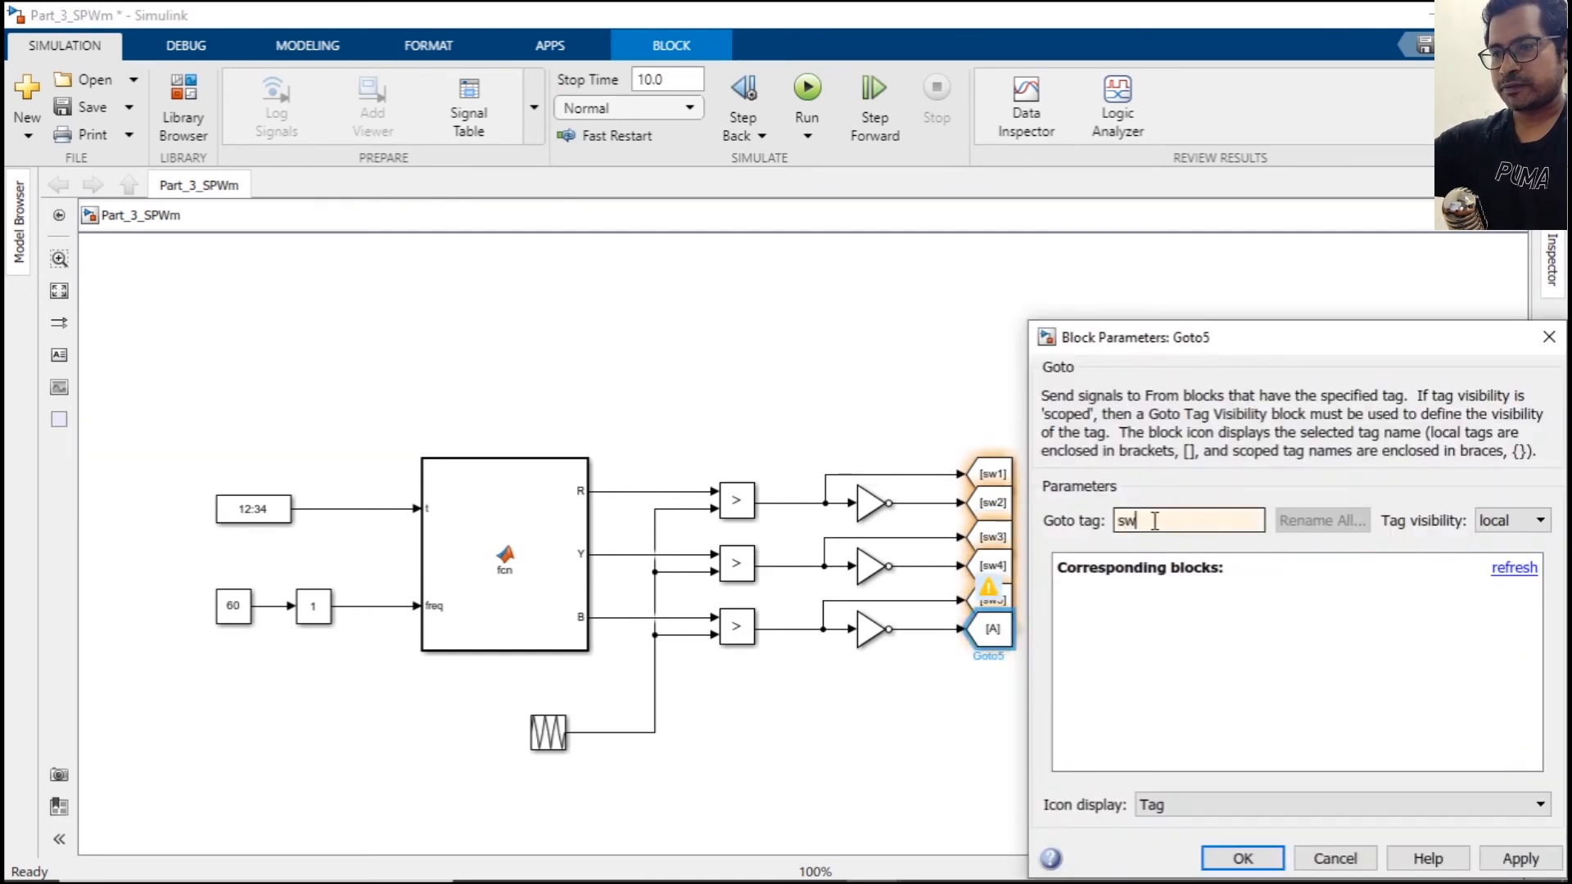
left_click(1242, 857)
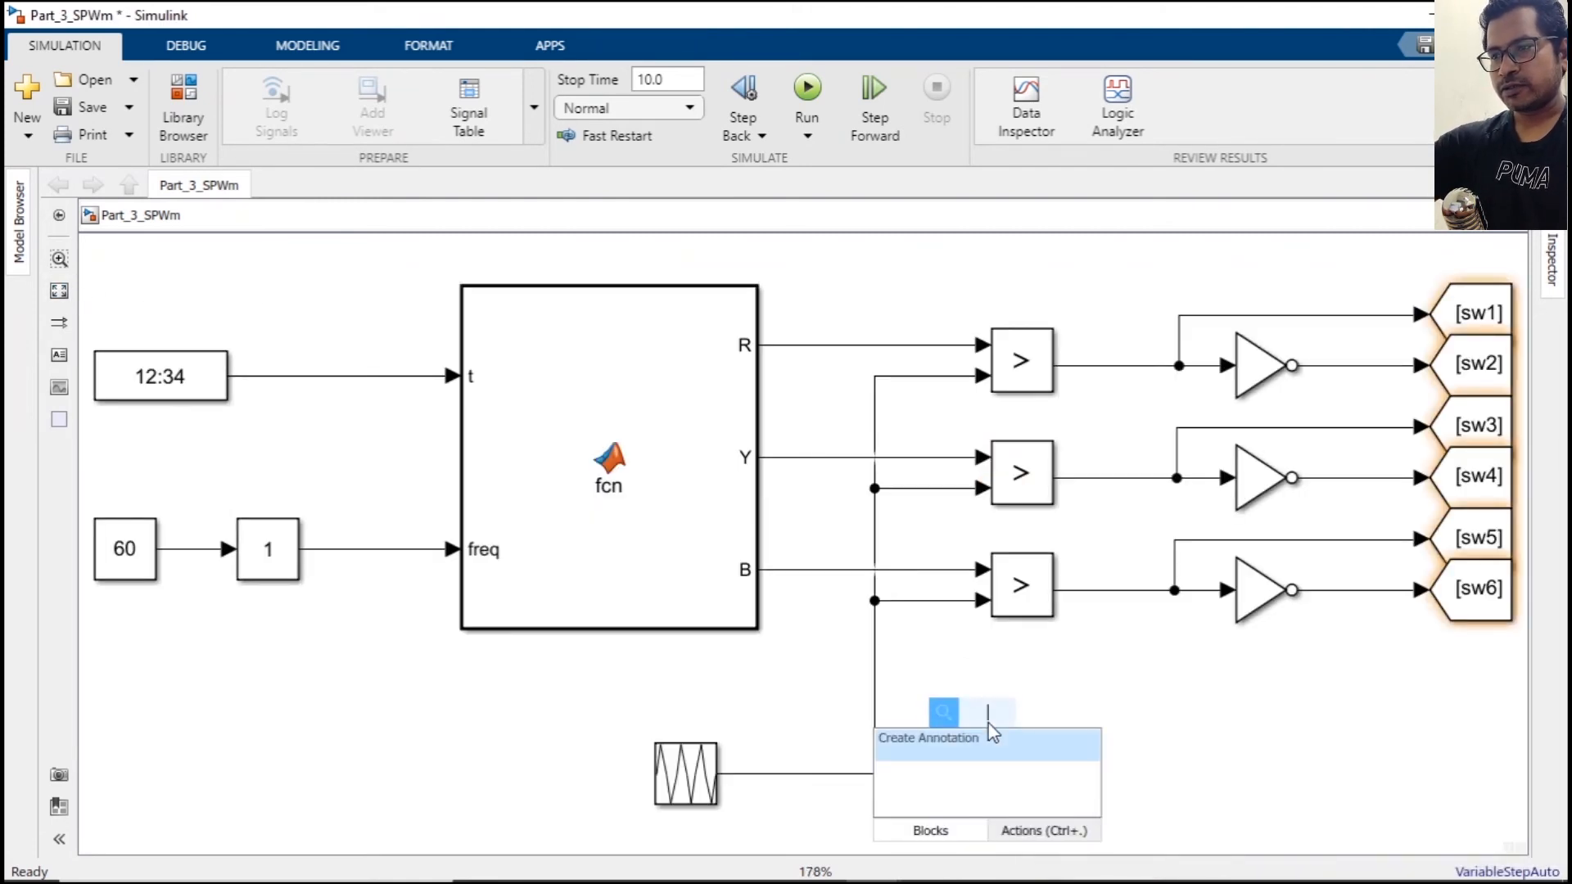
Add a Scope block and connect the triangular carrier to it.
type("SCO")
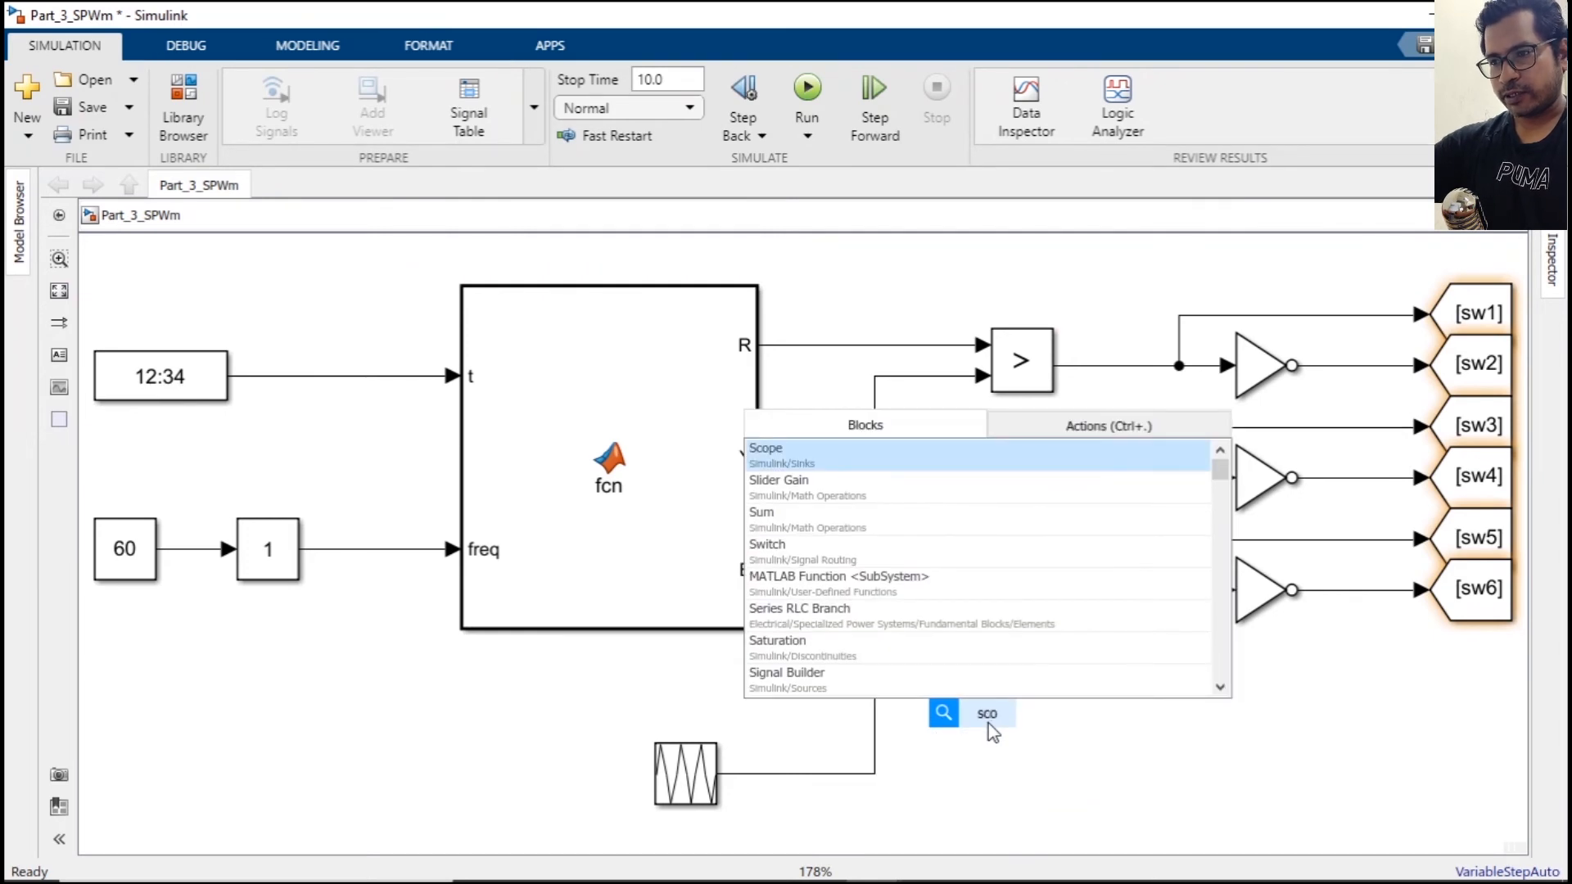
left_click(766, 448)
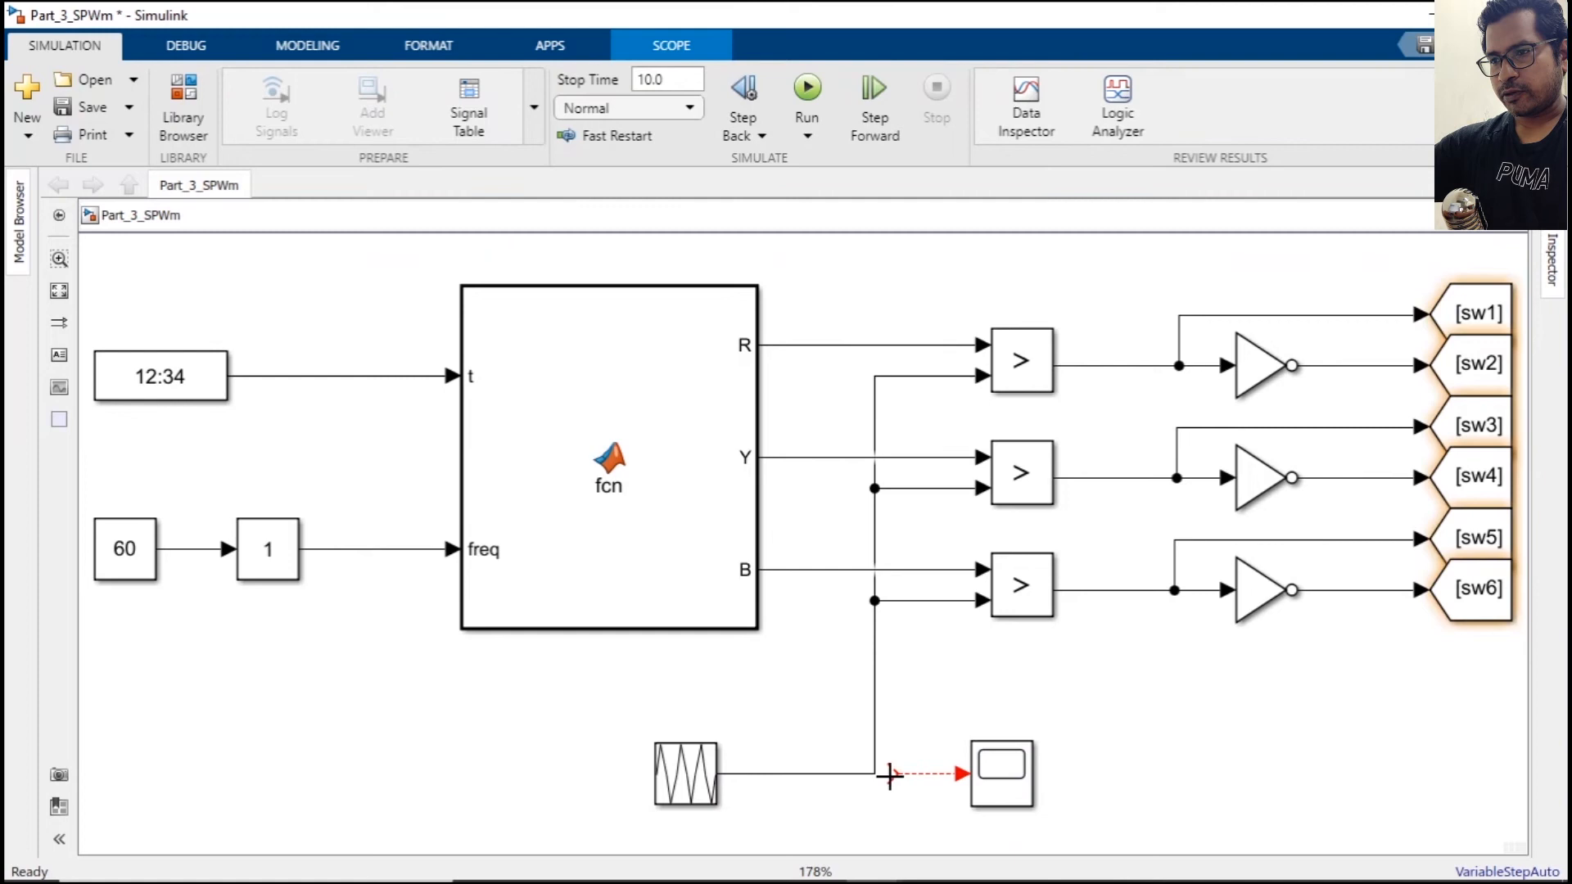
left_click(1001, 787)
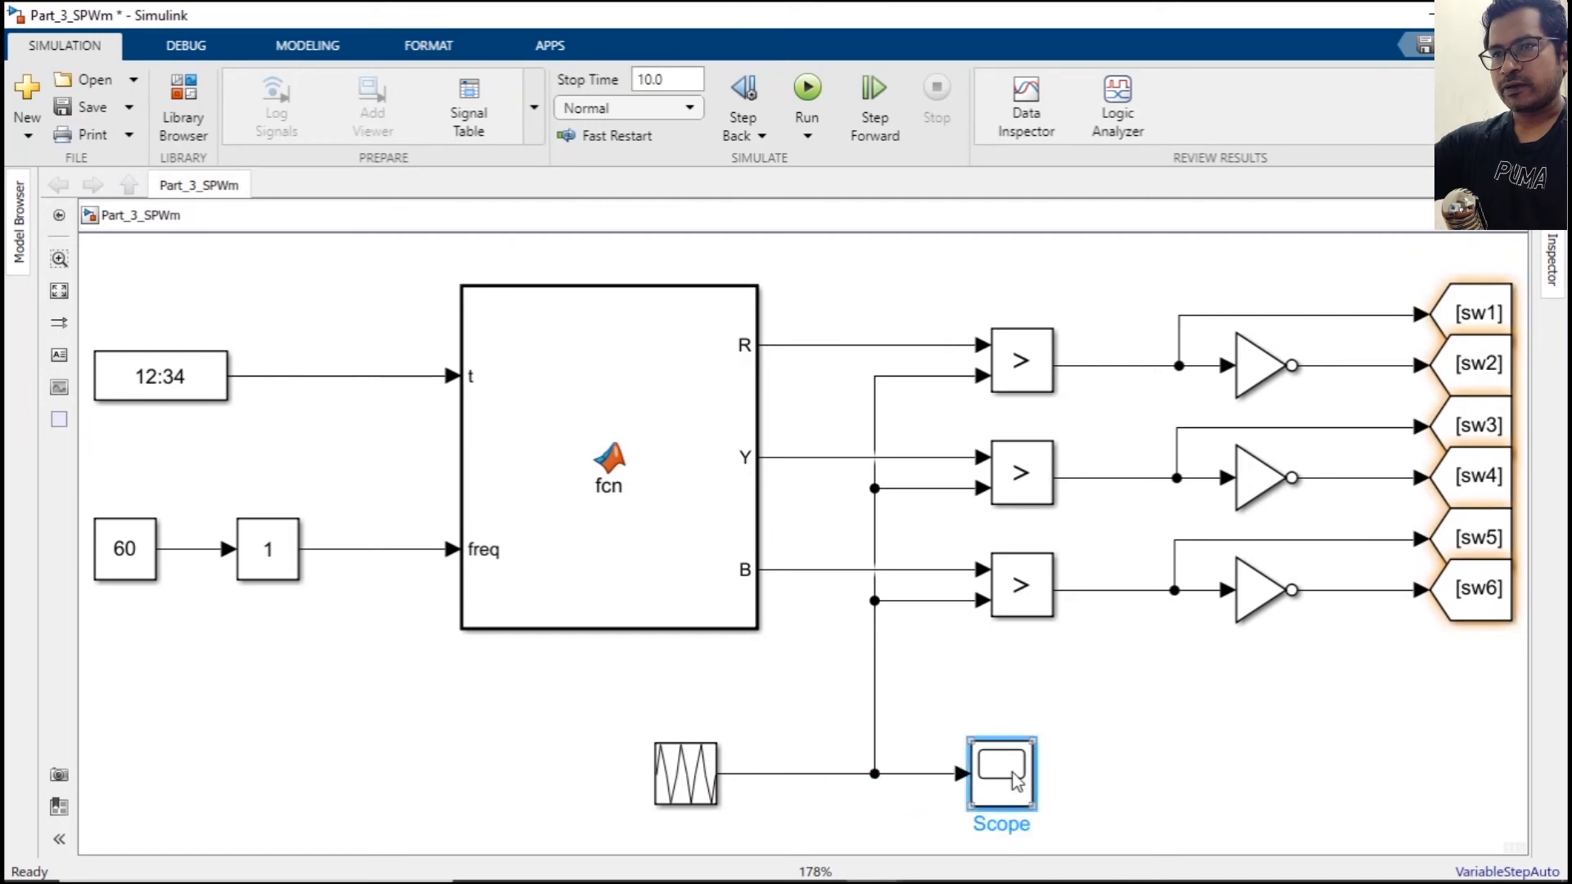
Give the scope a second input port and wire the R reference to it.
double_click(999, 779)
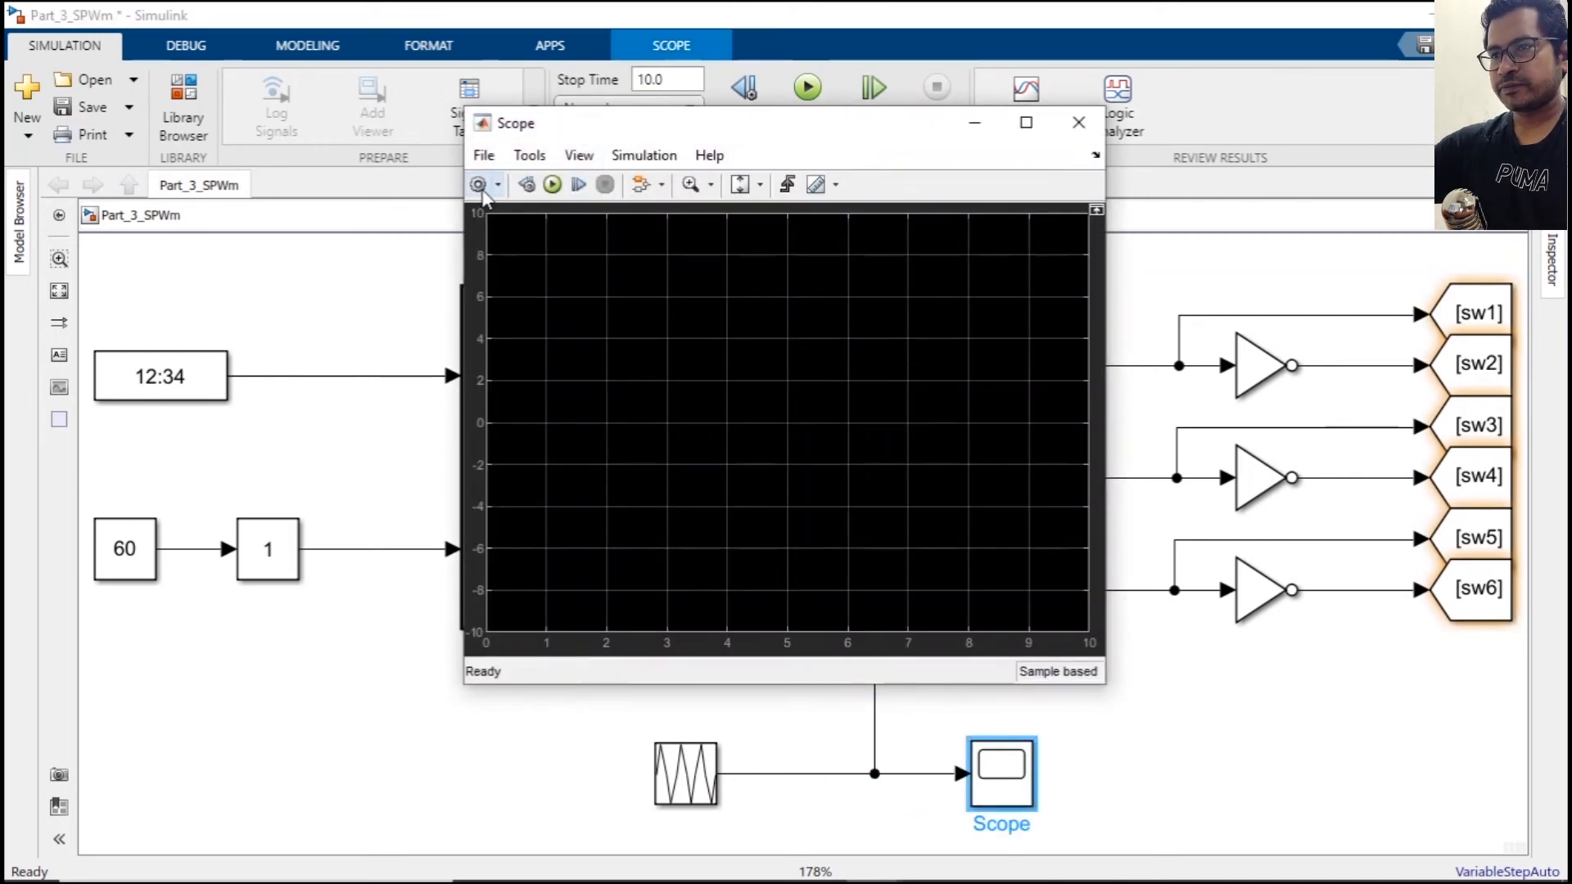
left_click(479, 184)
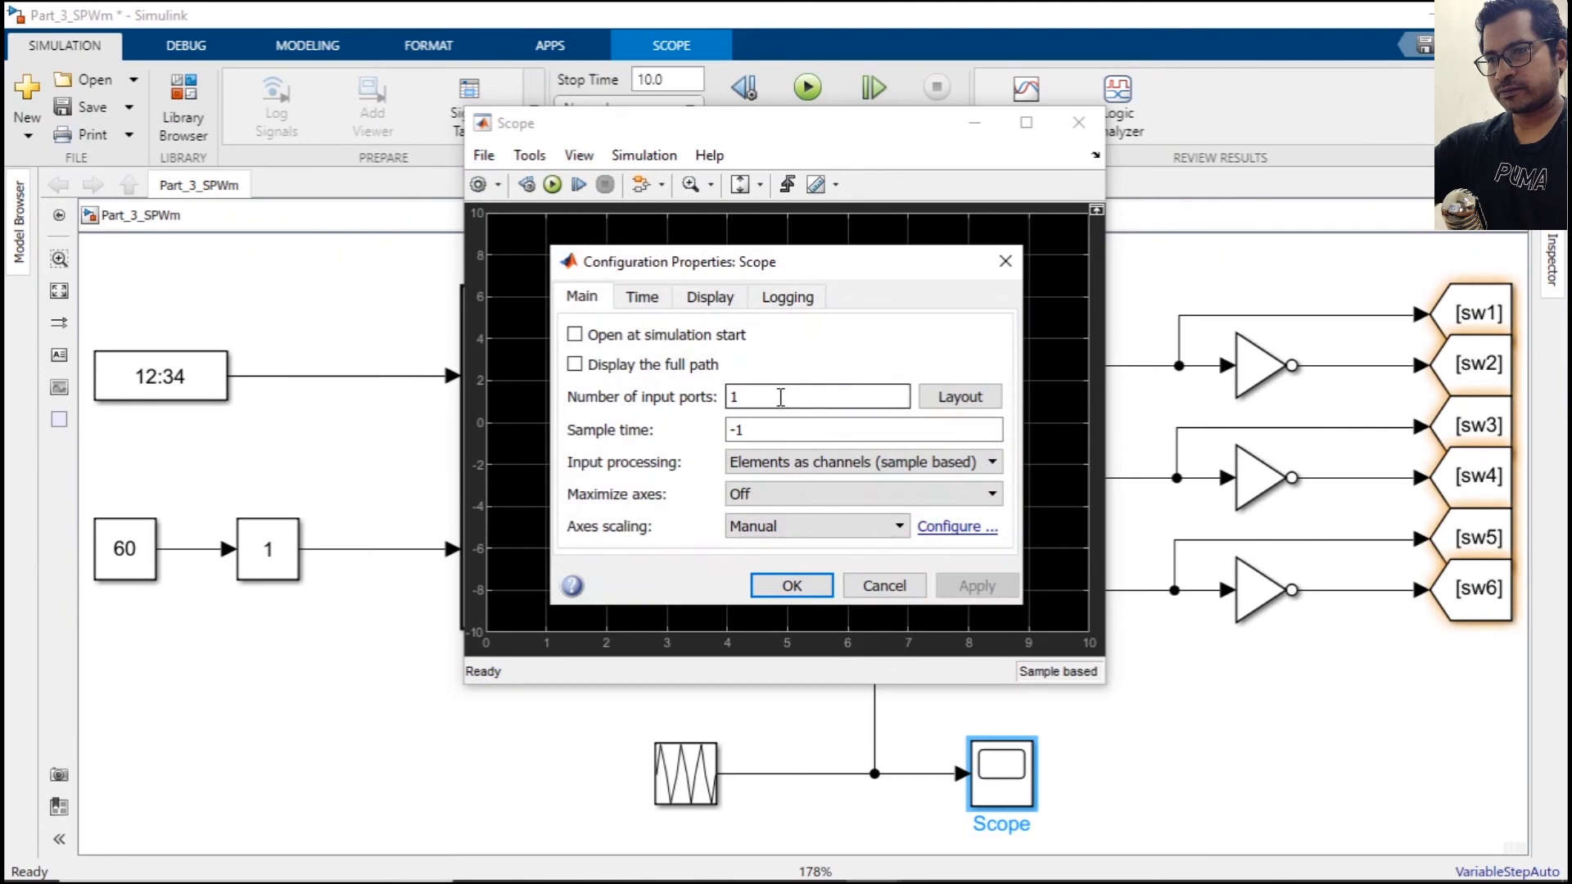
left_click(791, 585)
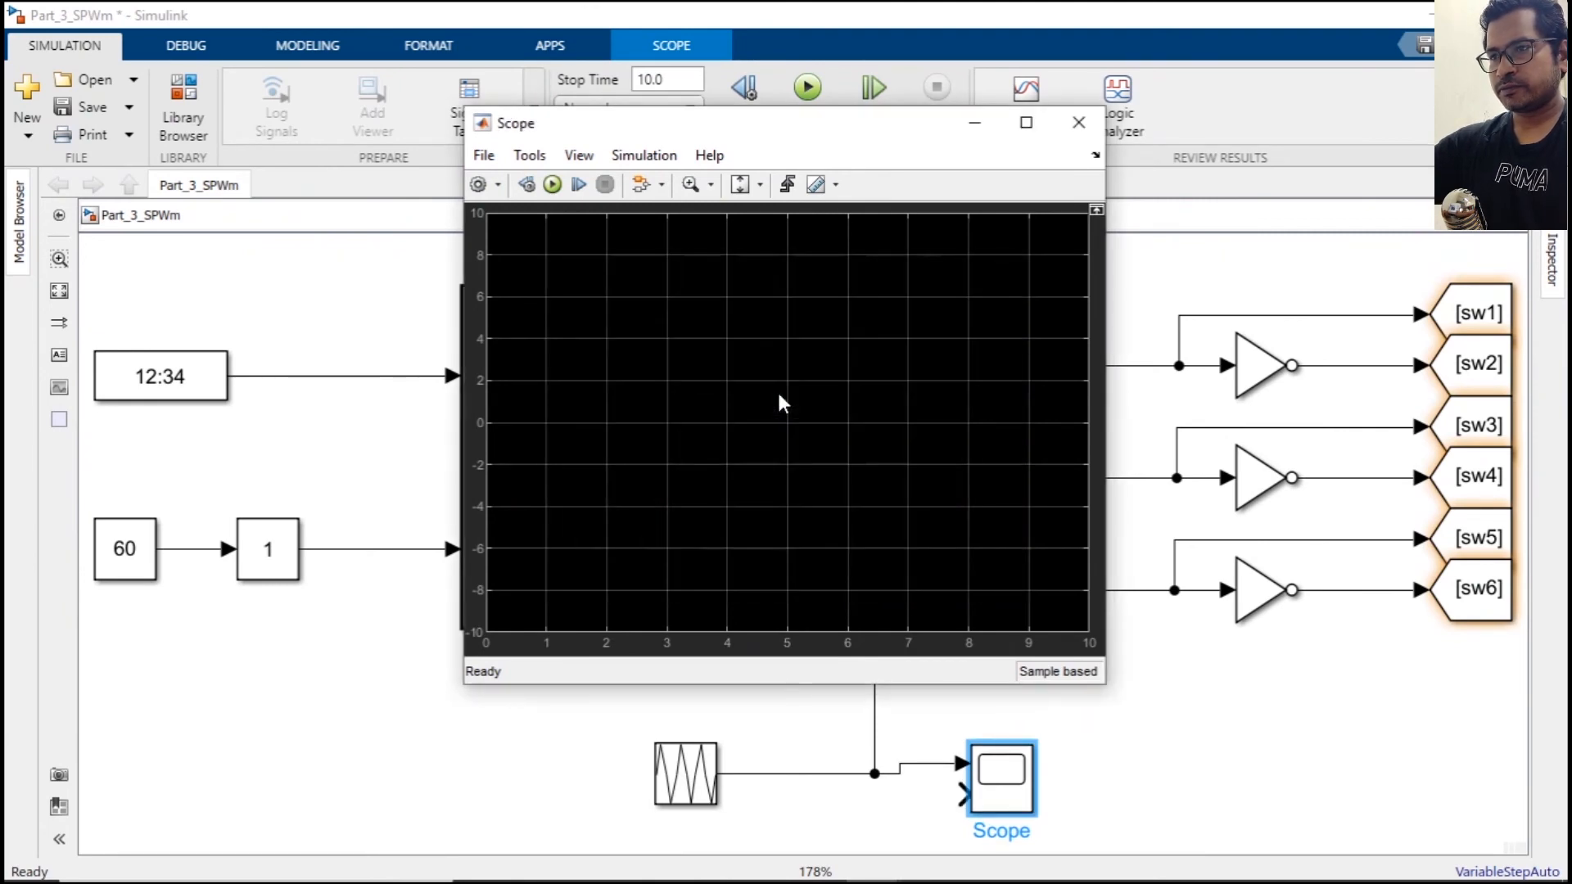
left_click(1079, 122)
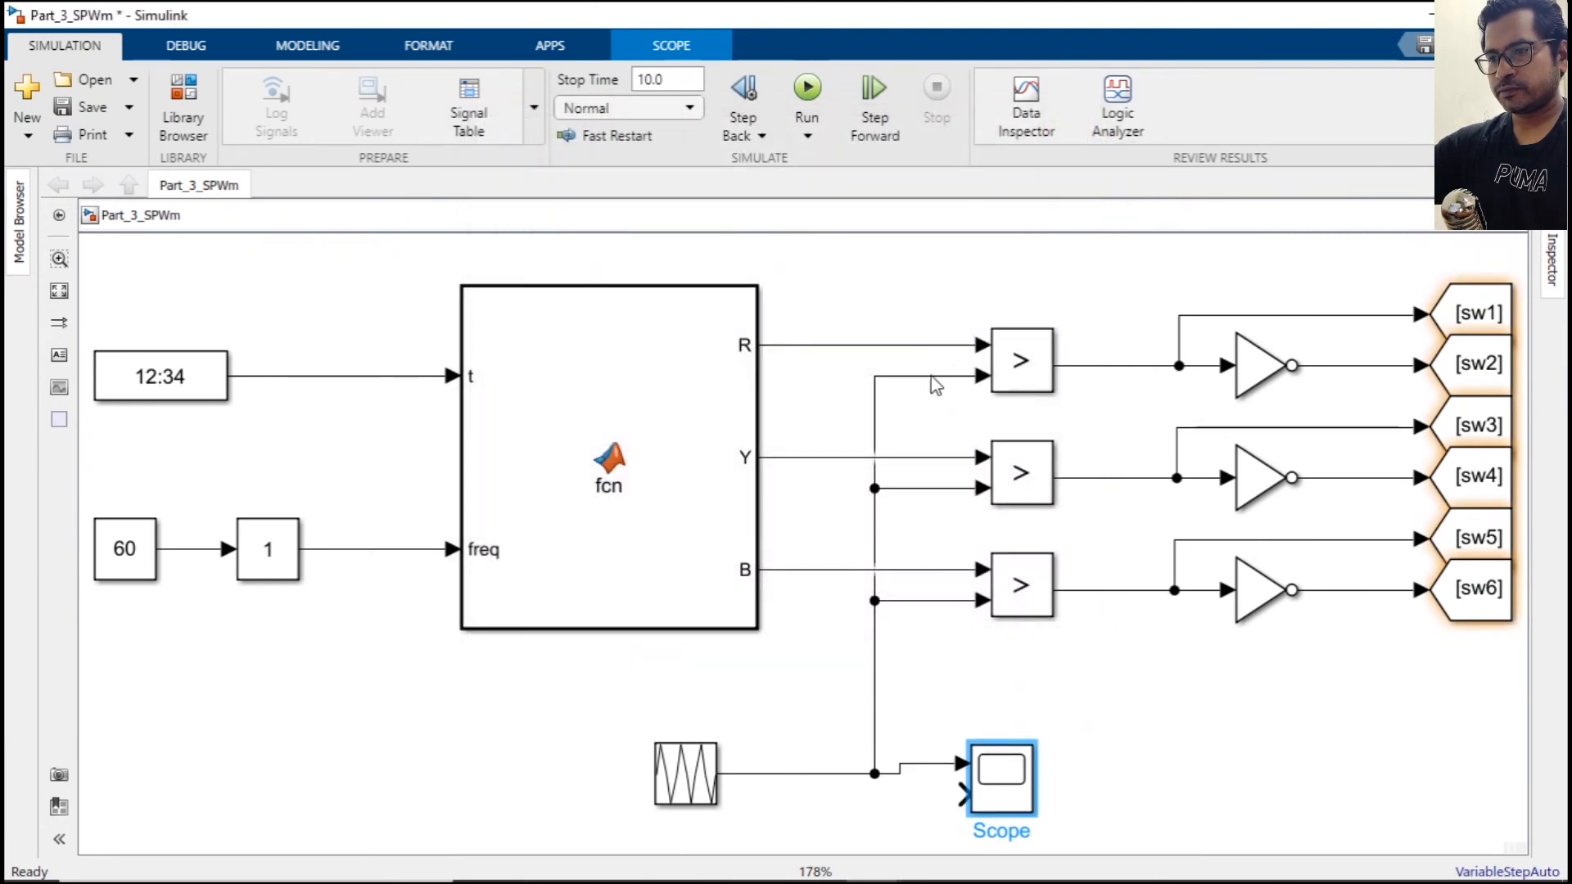
mouse_move(946, 777)
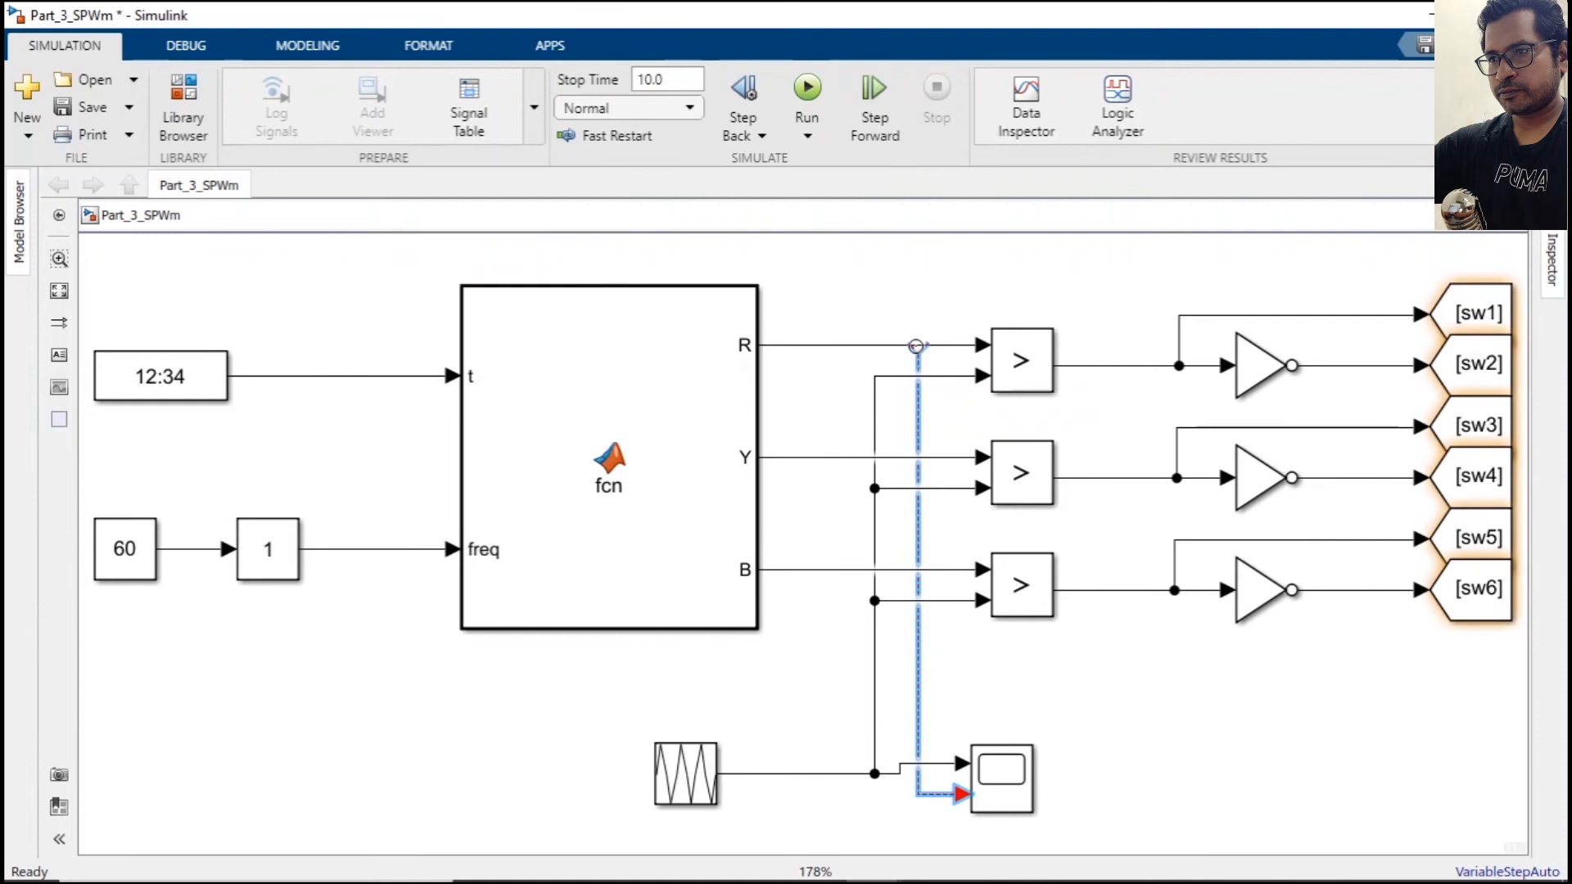
left_click(914, 345)
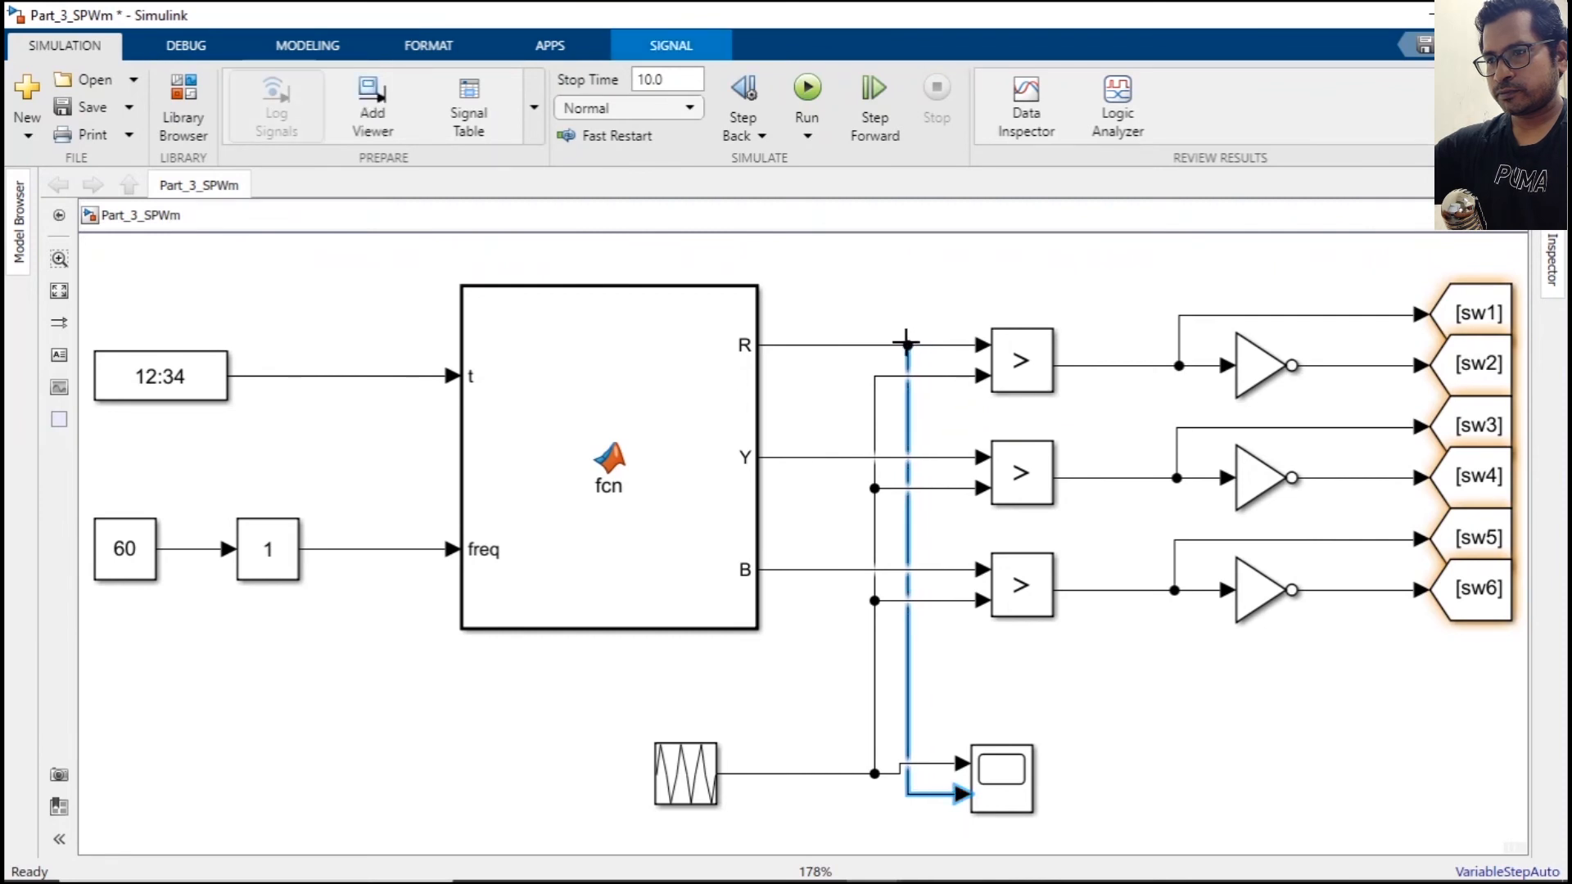
left_click(1004, 789)
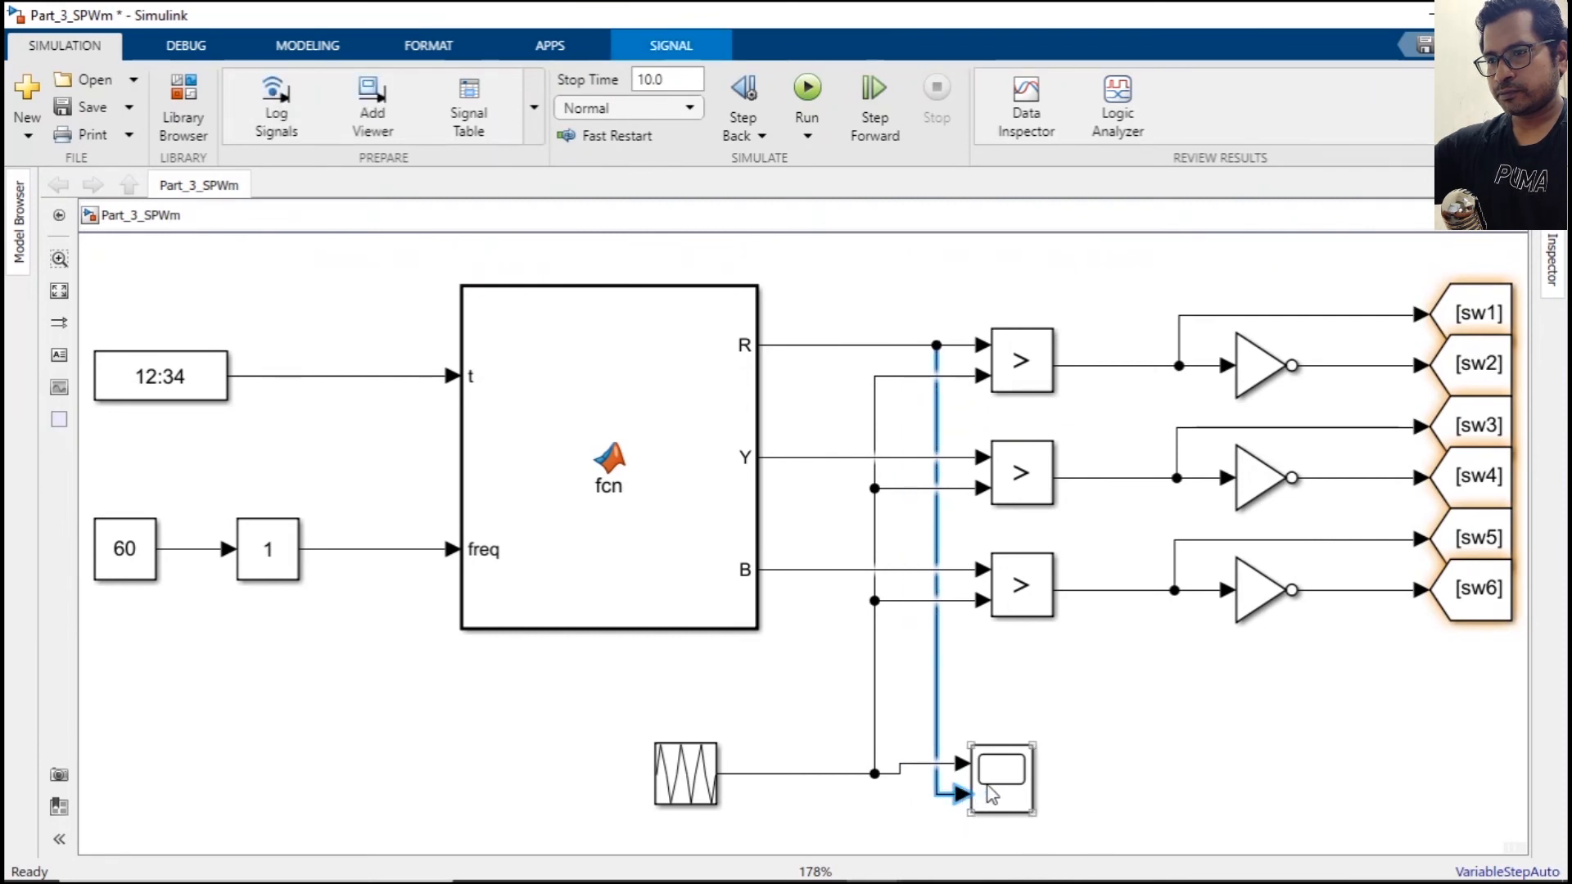
left_click(1002, 789)
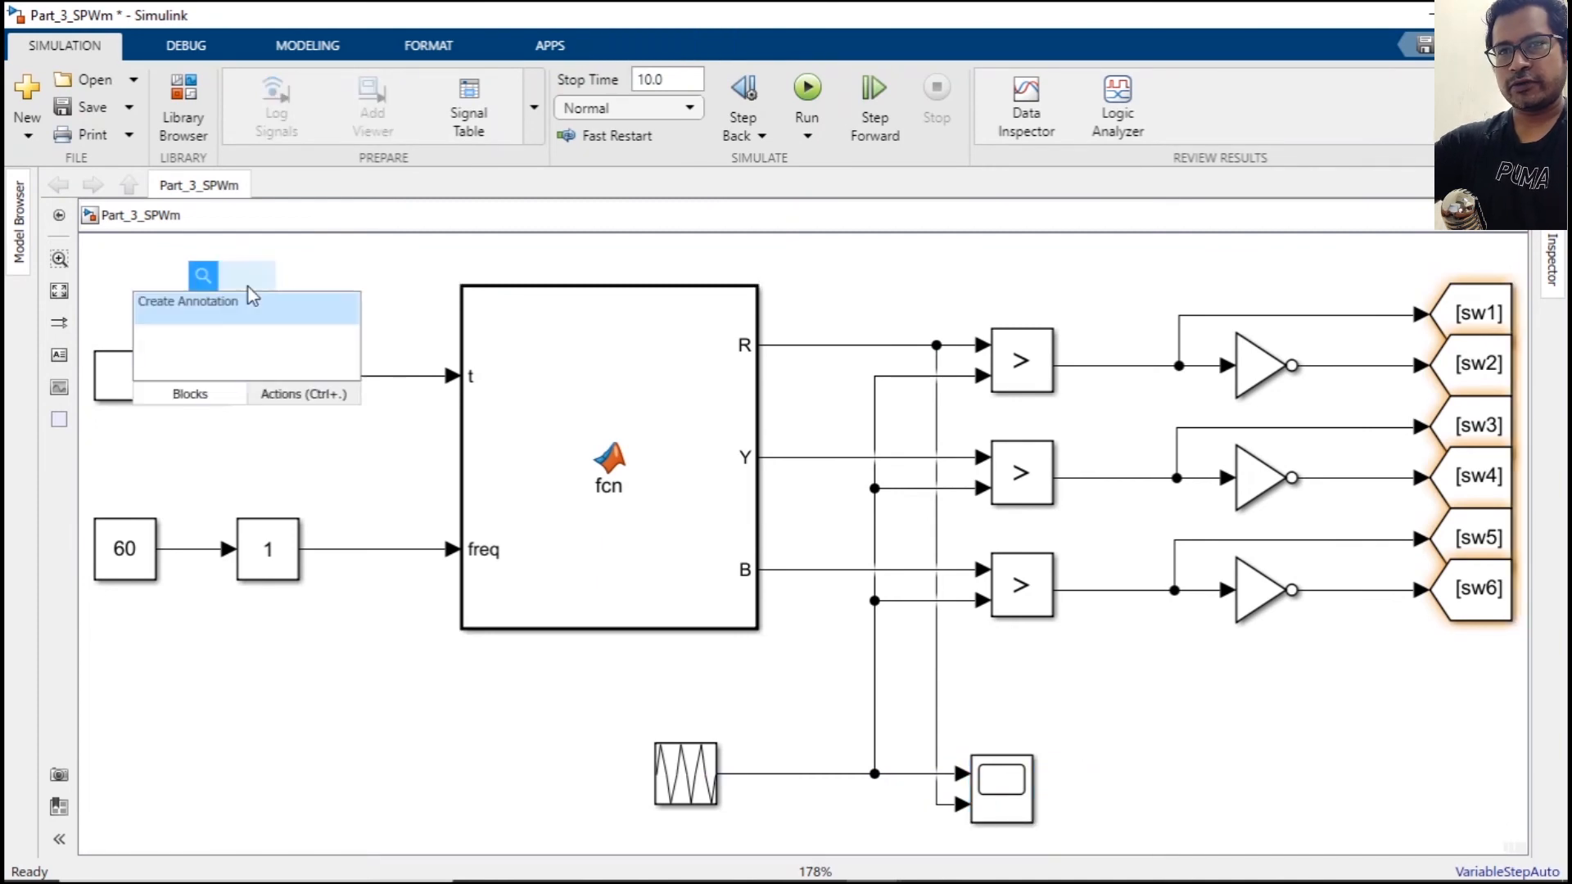
Add a powergui block set to Discrete simulation with a 1e-05 s sample time.
type("power")
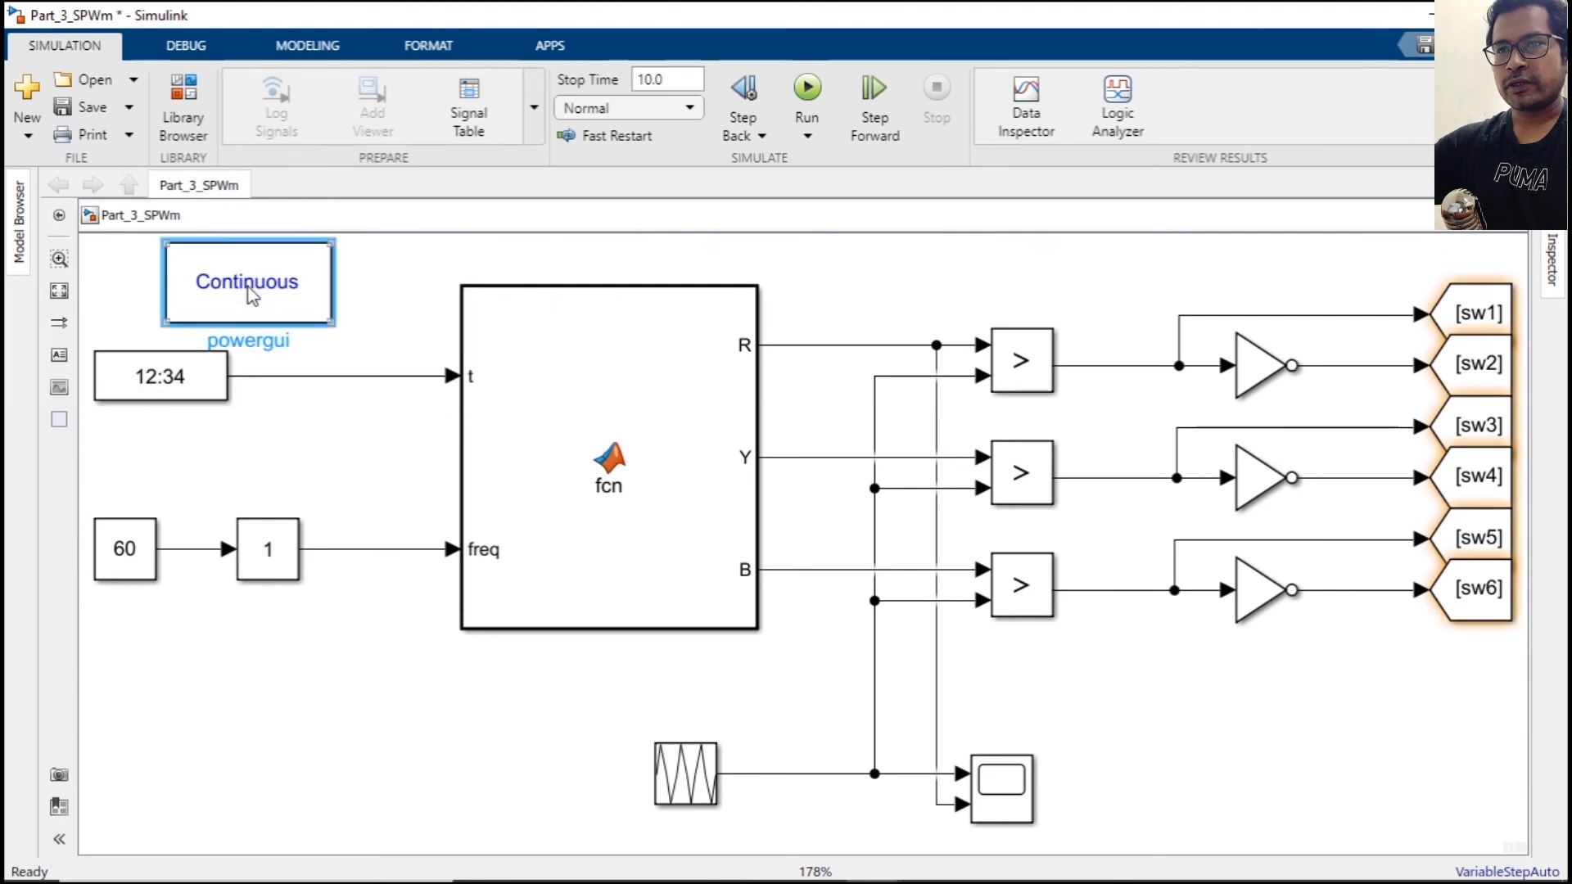
double_click(246, 282)
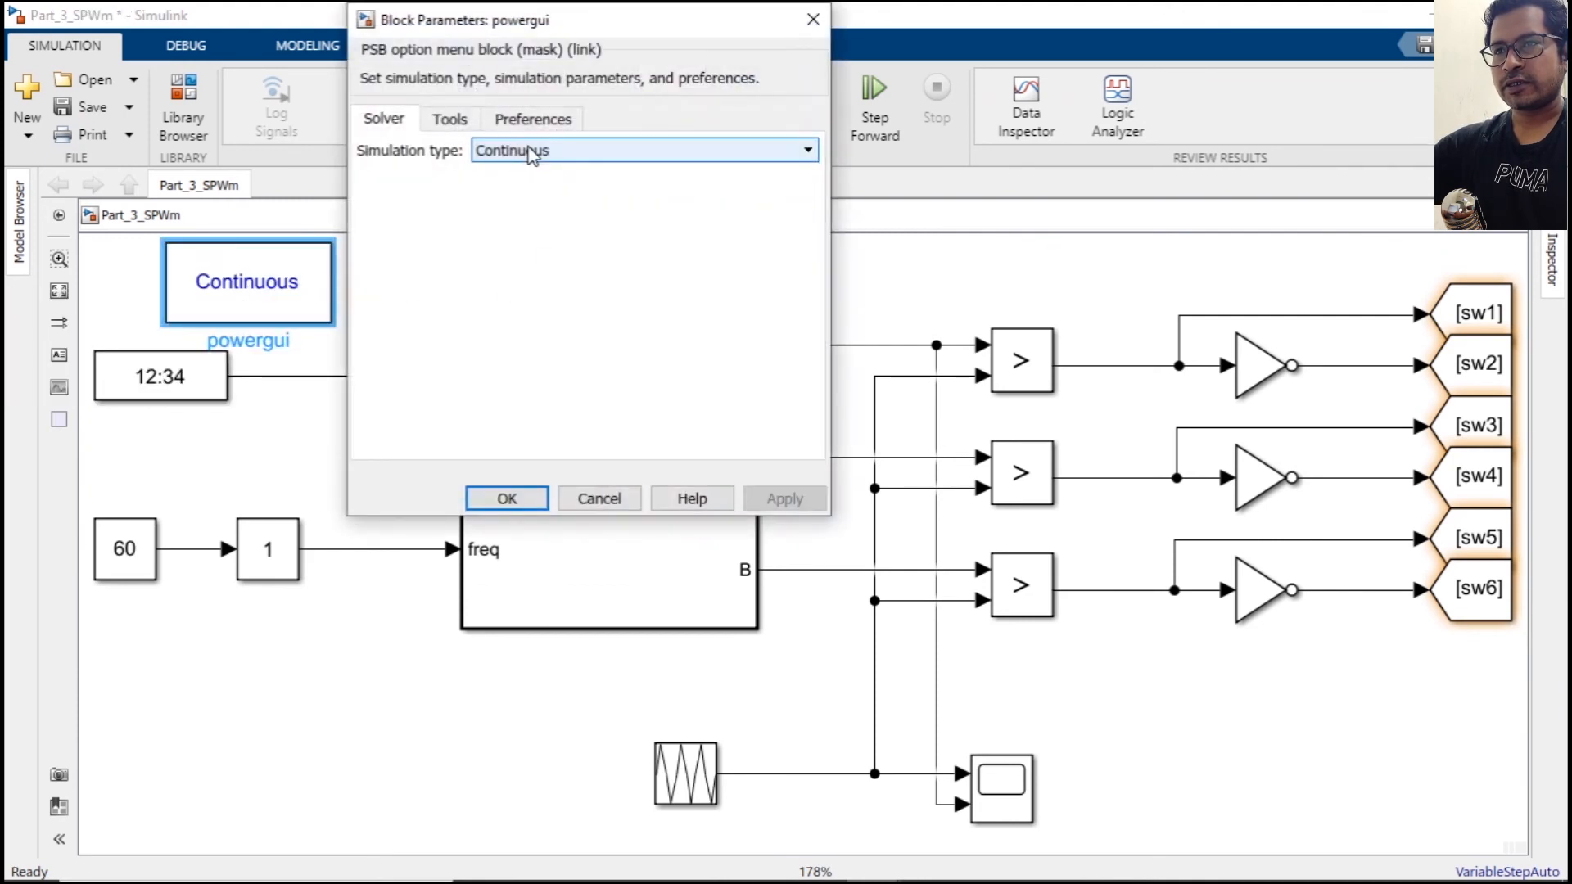
left_click(641, 150)
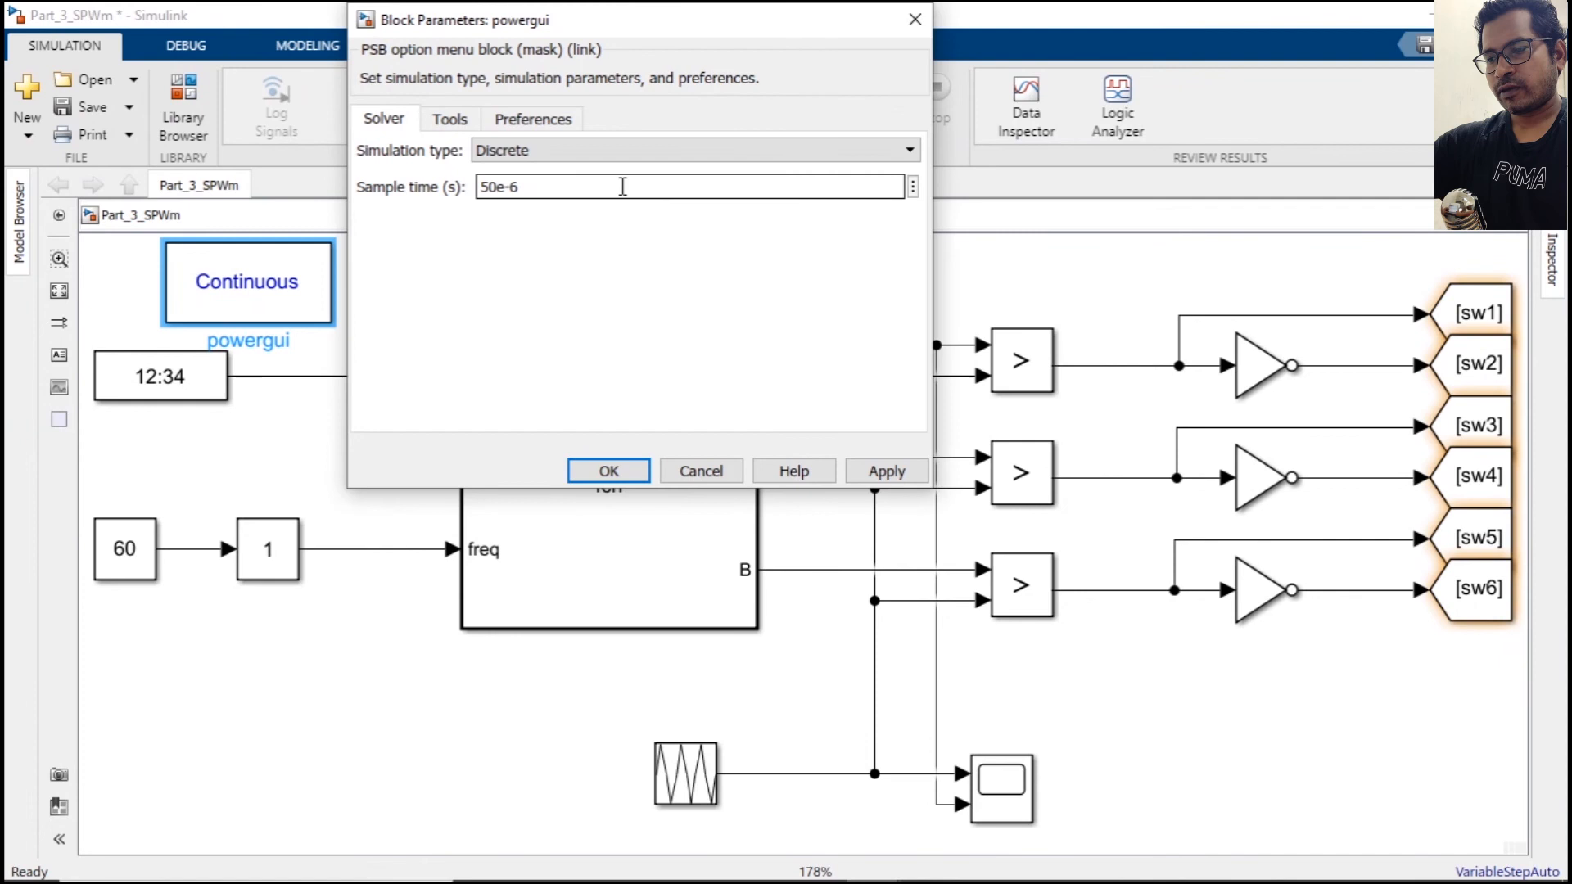
type("1")
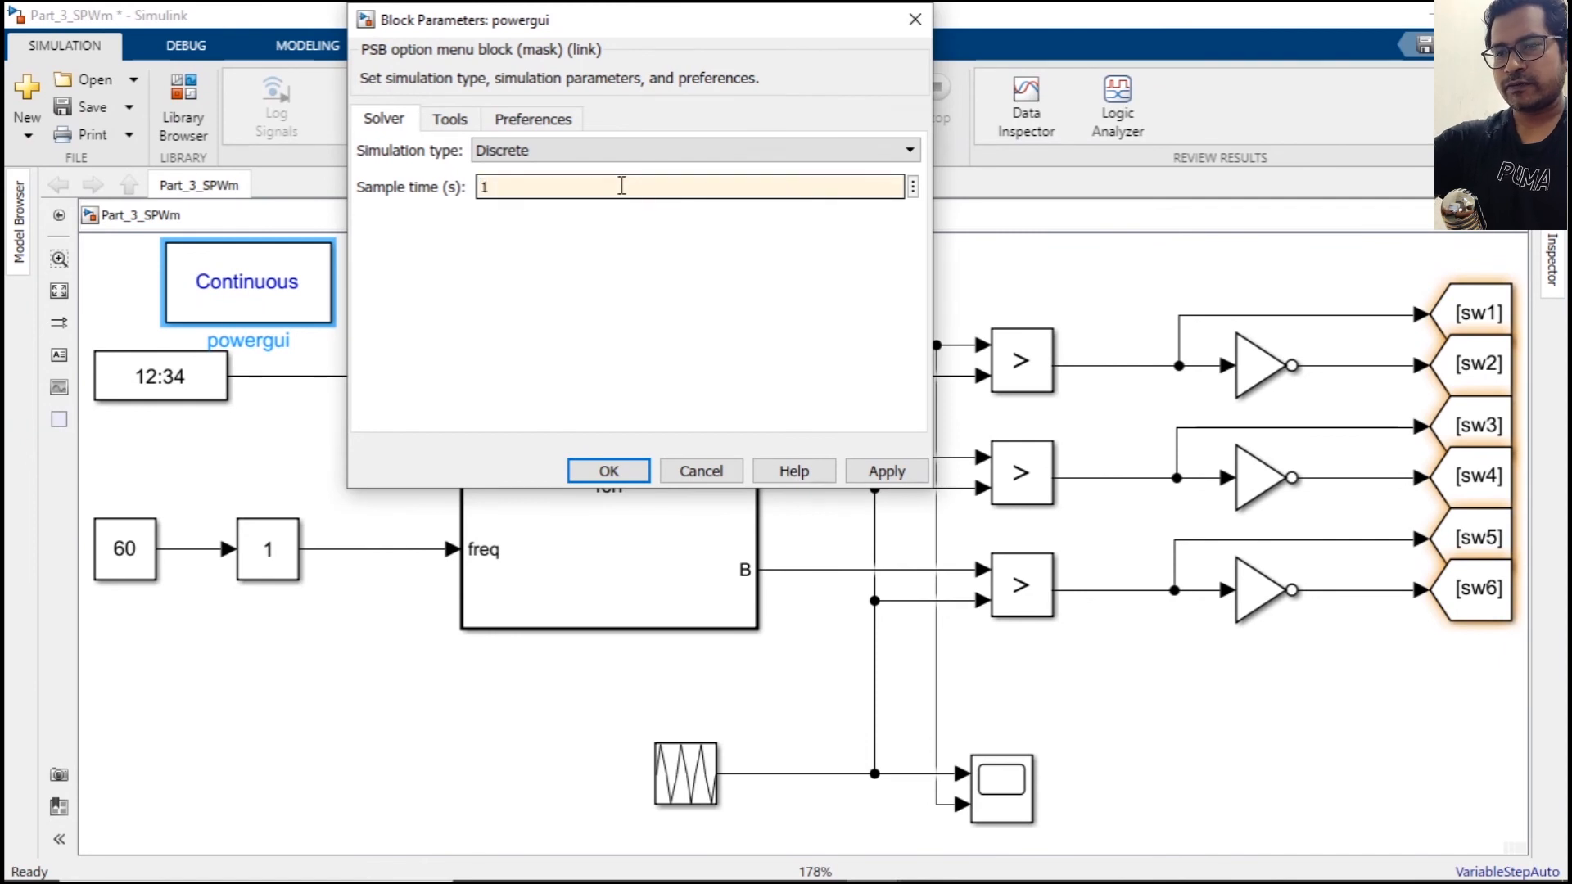
left_click(608, 471)
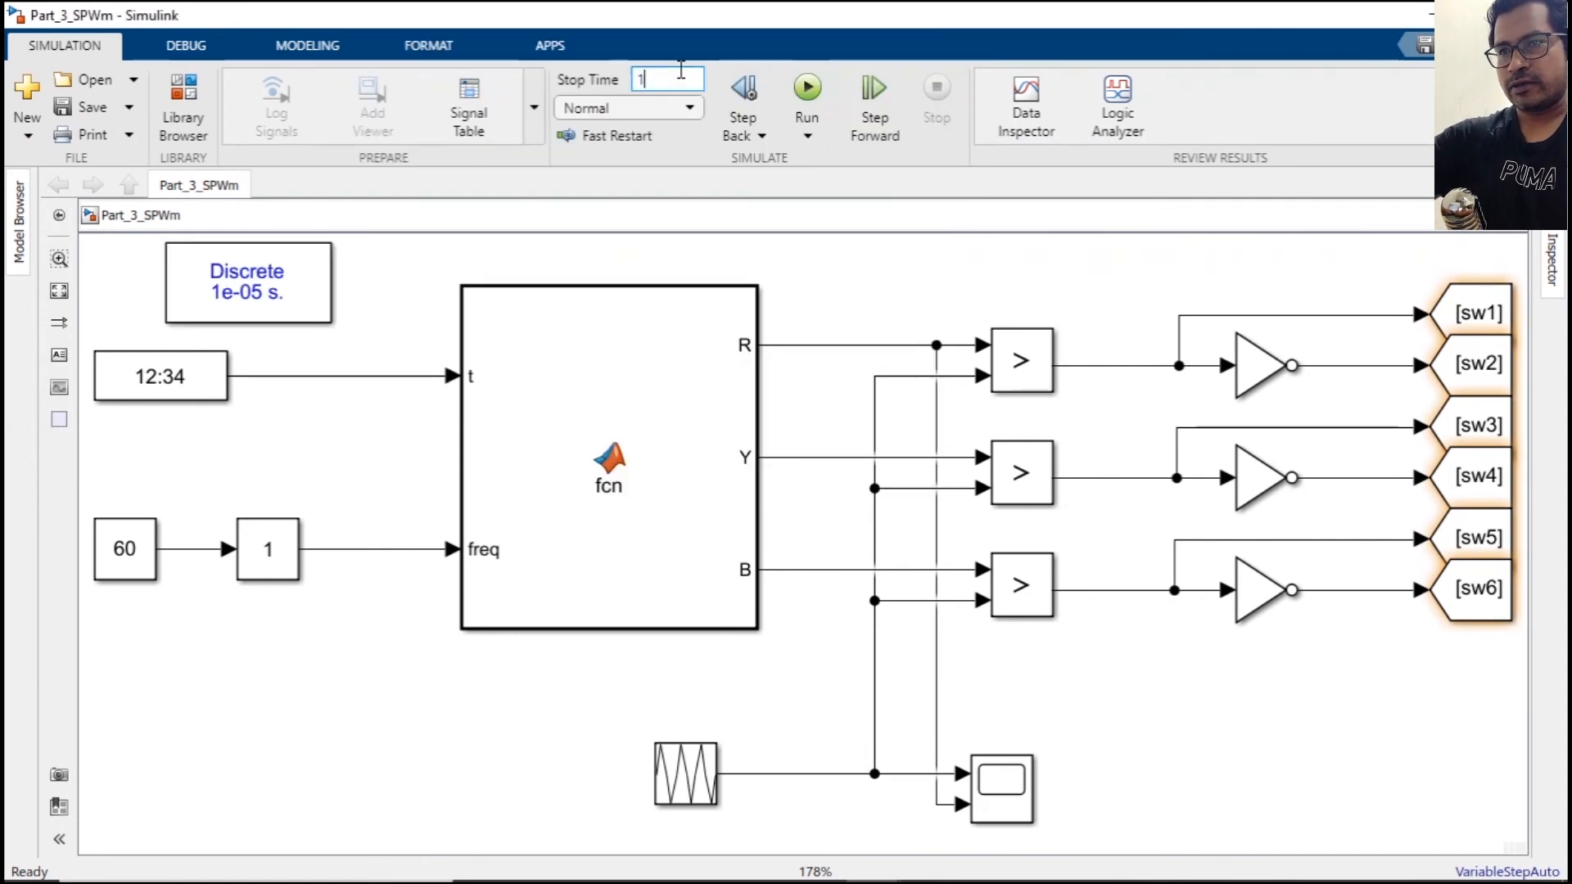
Enter a shorter simulation stop time, ending at 1/6.
type("/16")
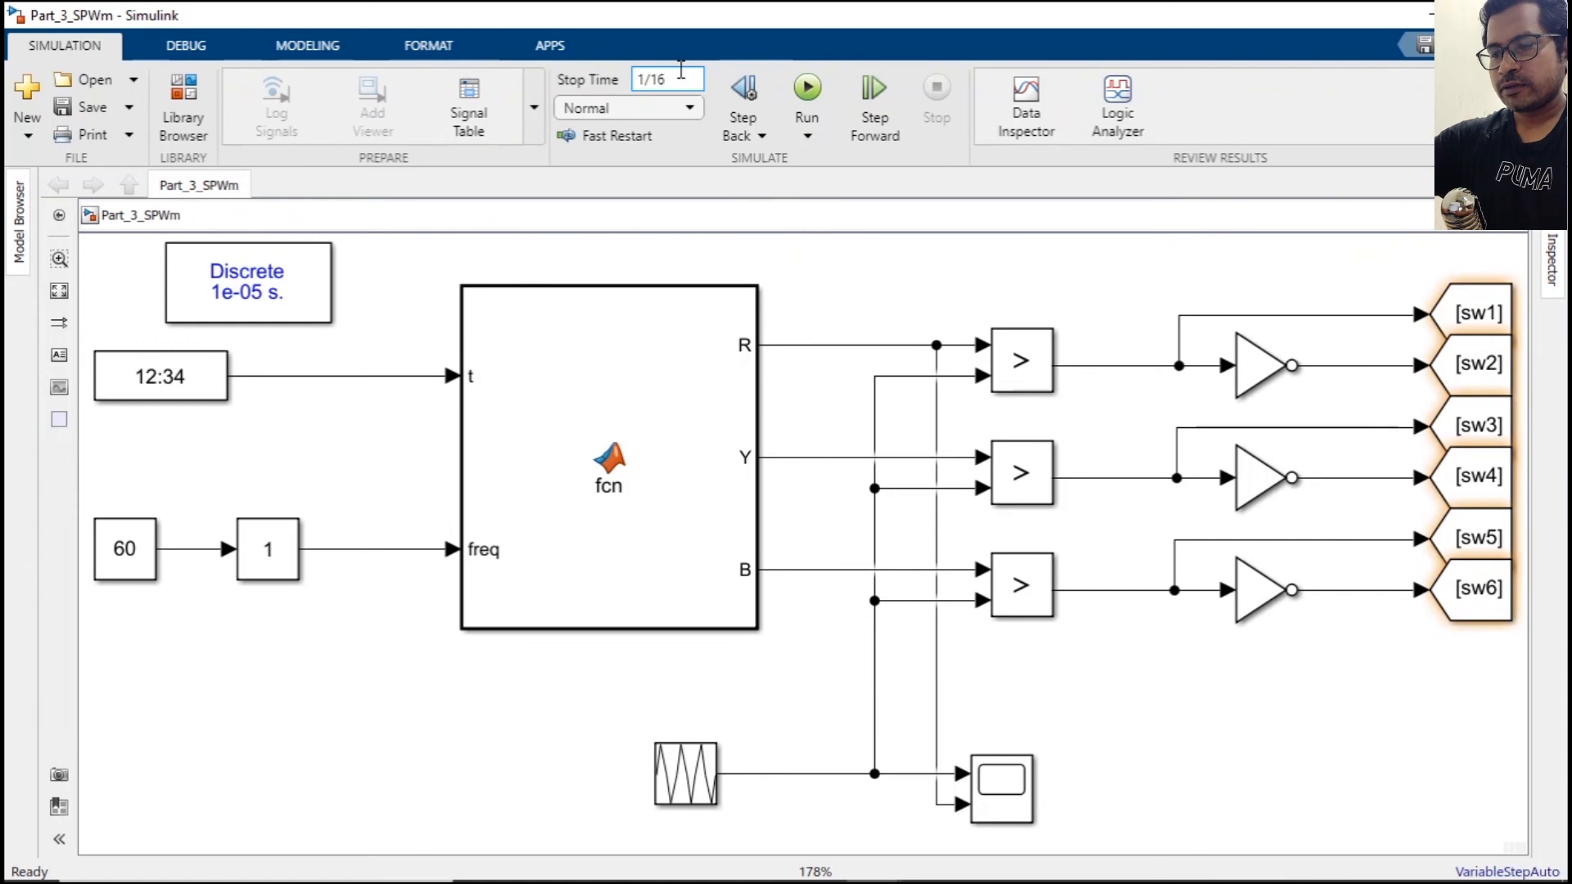
type("1/10")
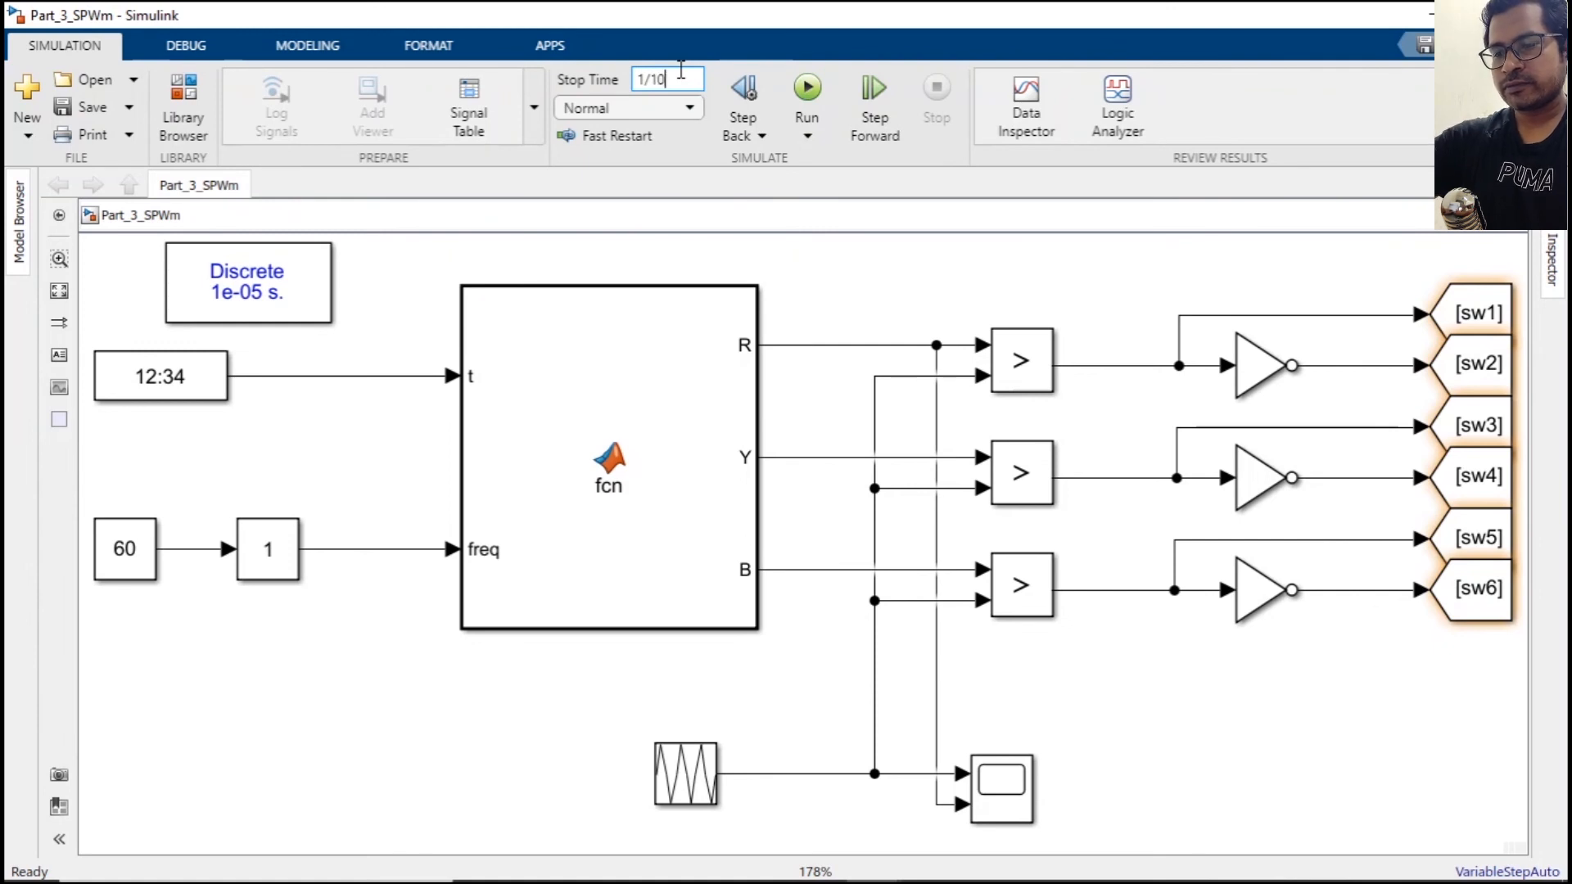
type("1/6")
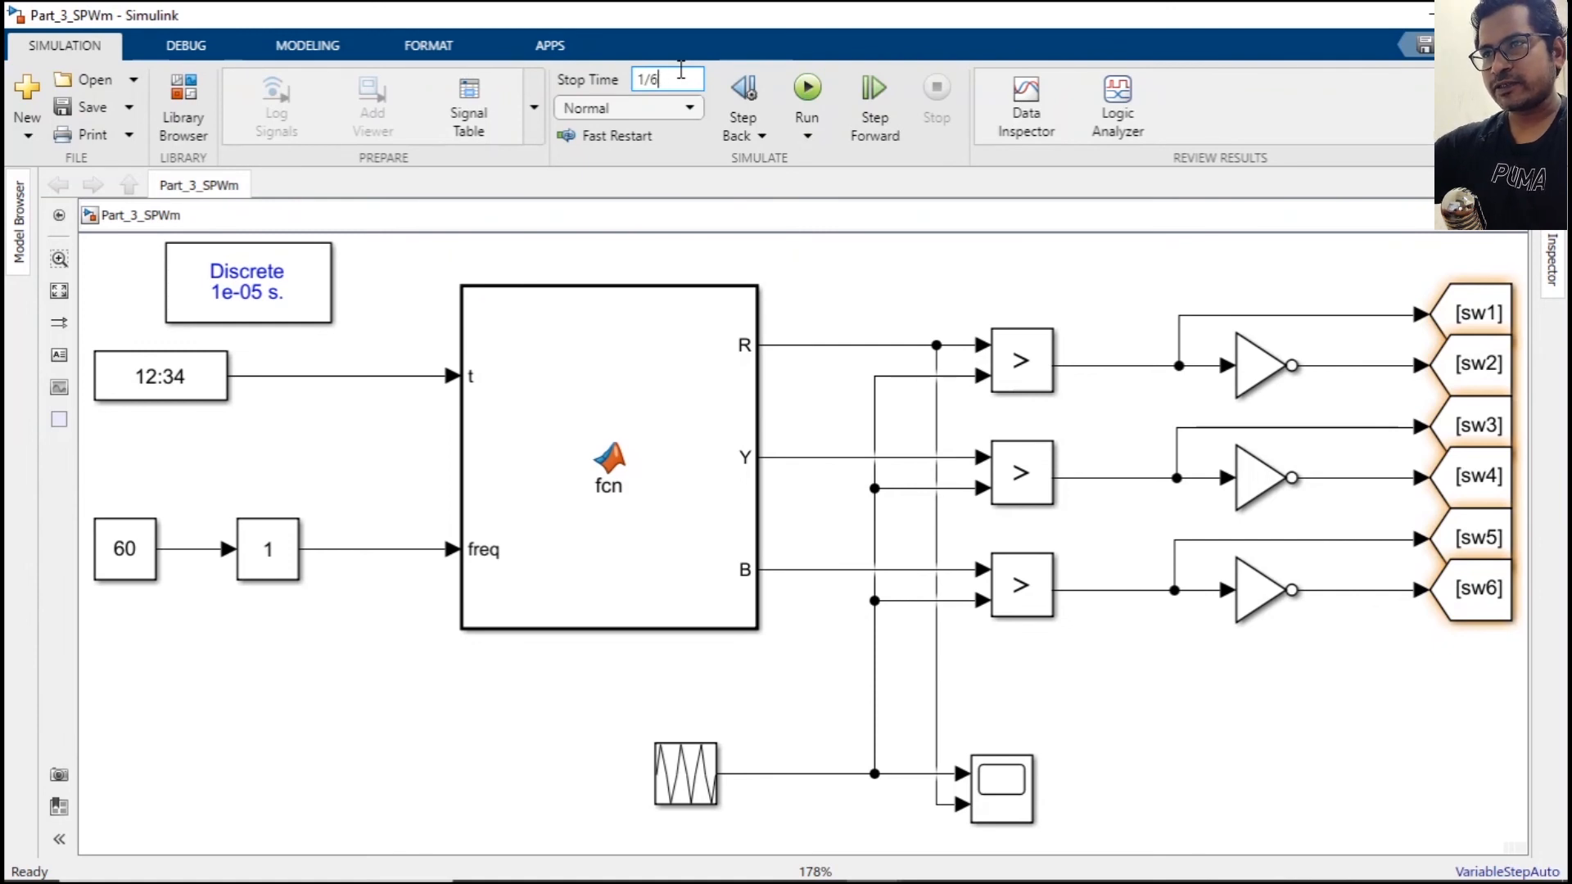
Run the model with a 1/60 s stop time and view carrier versus R on the scope.
left_click(807, 88)
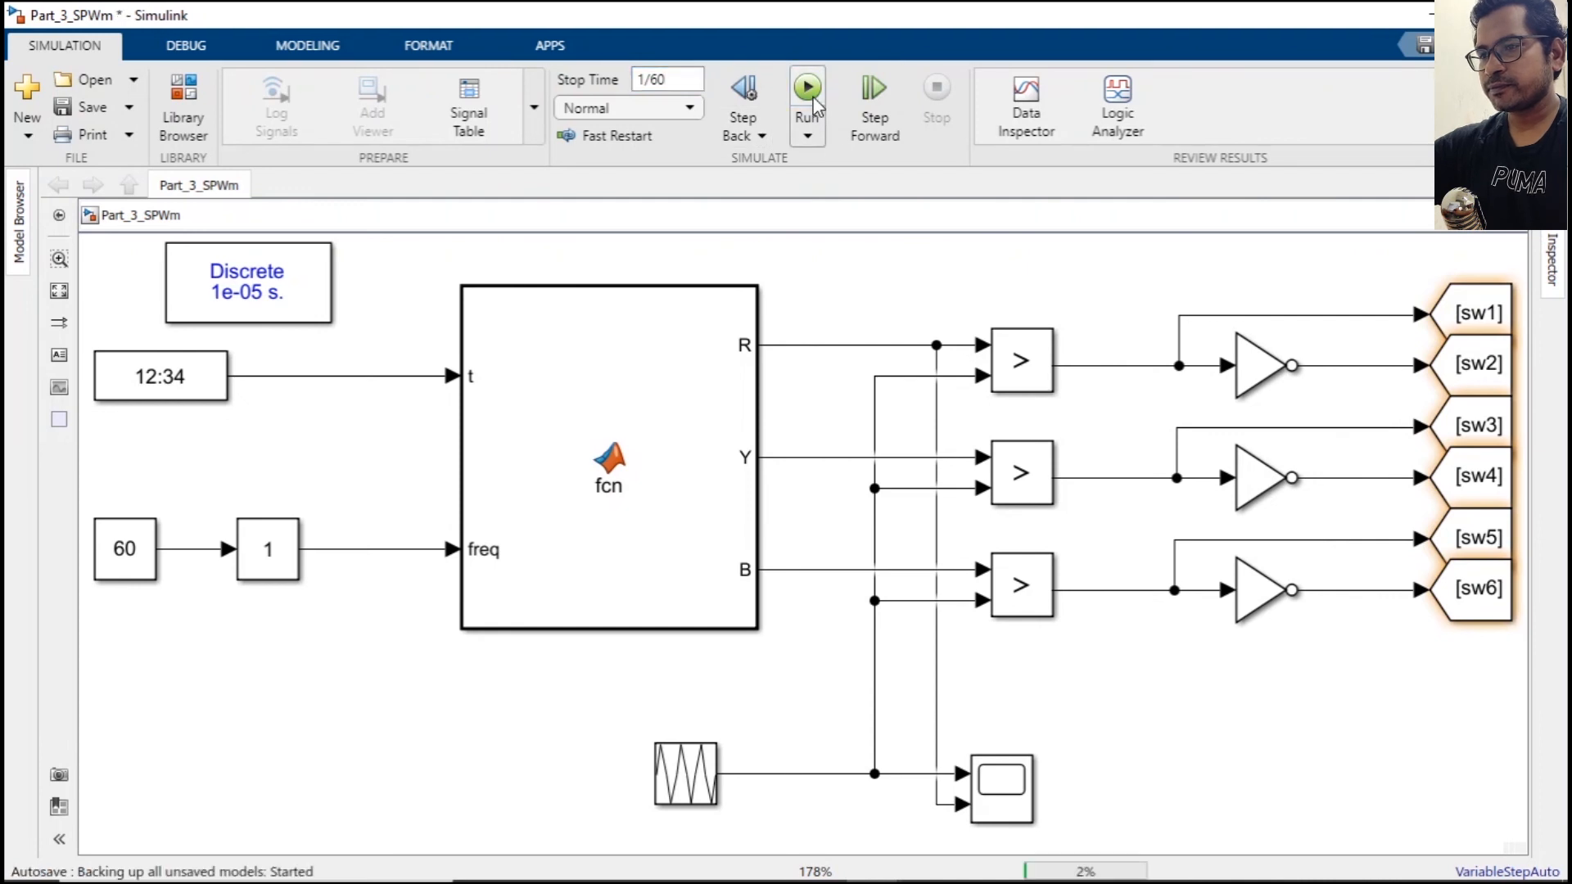
left_click(806, 88)
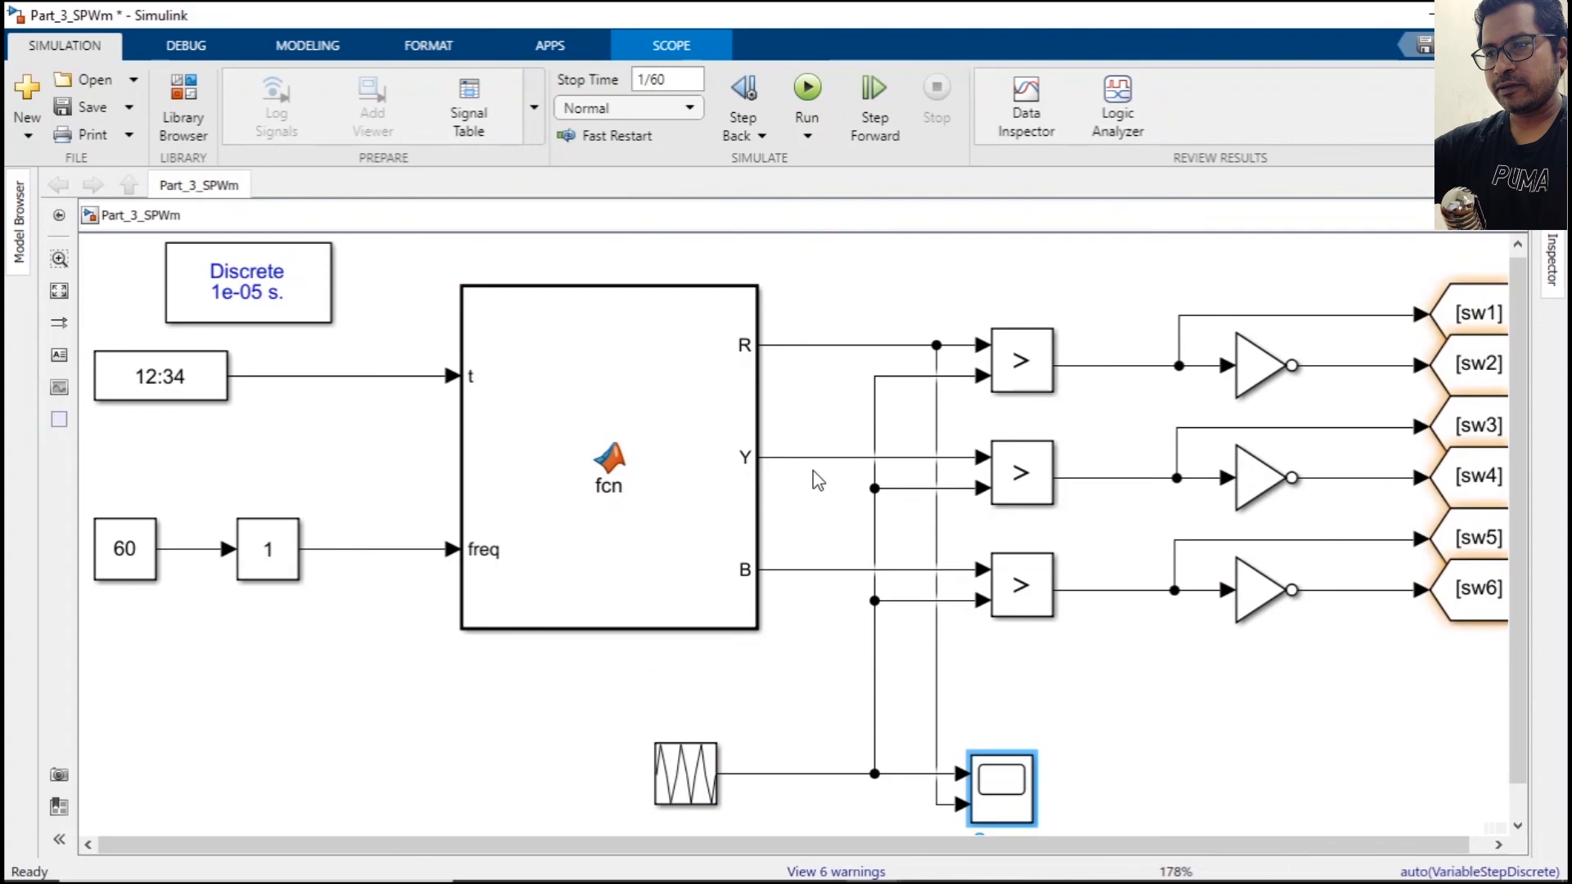
double_click(1006, 788)
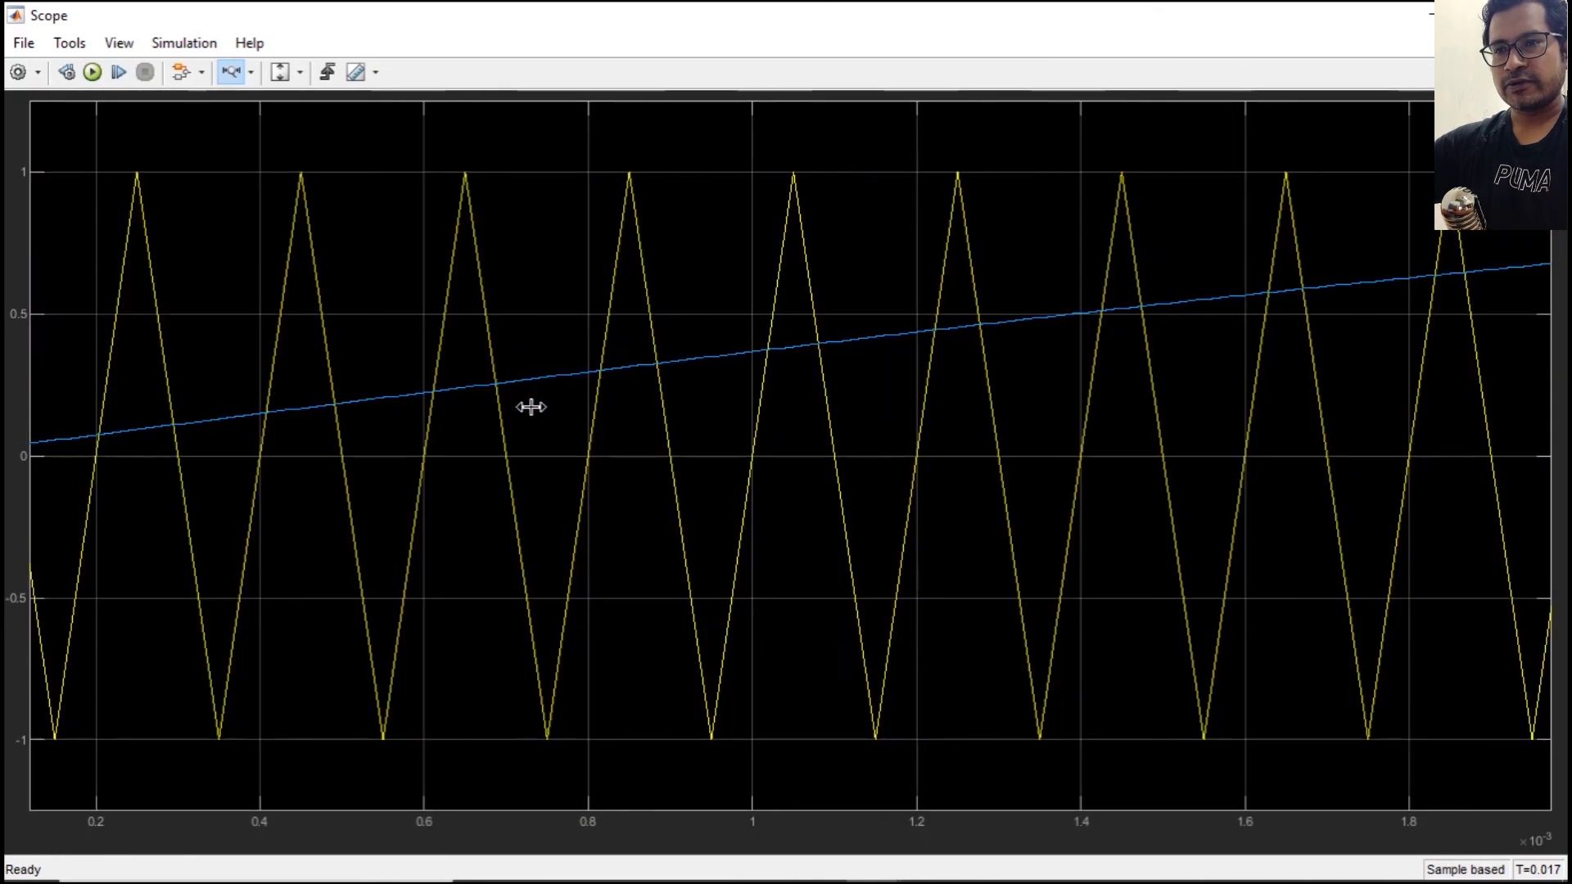
mouse_move(481, 308)
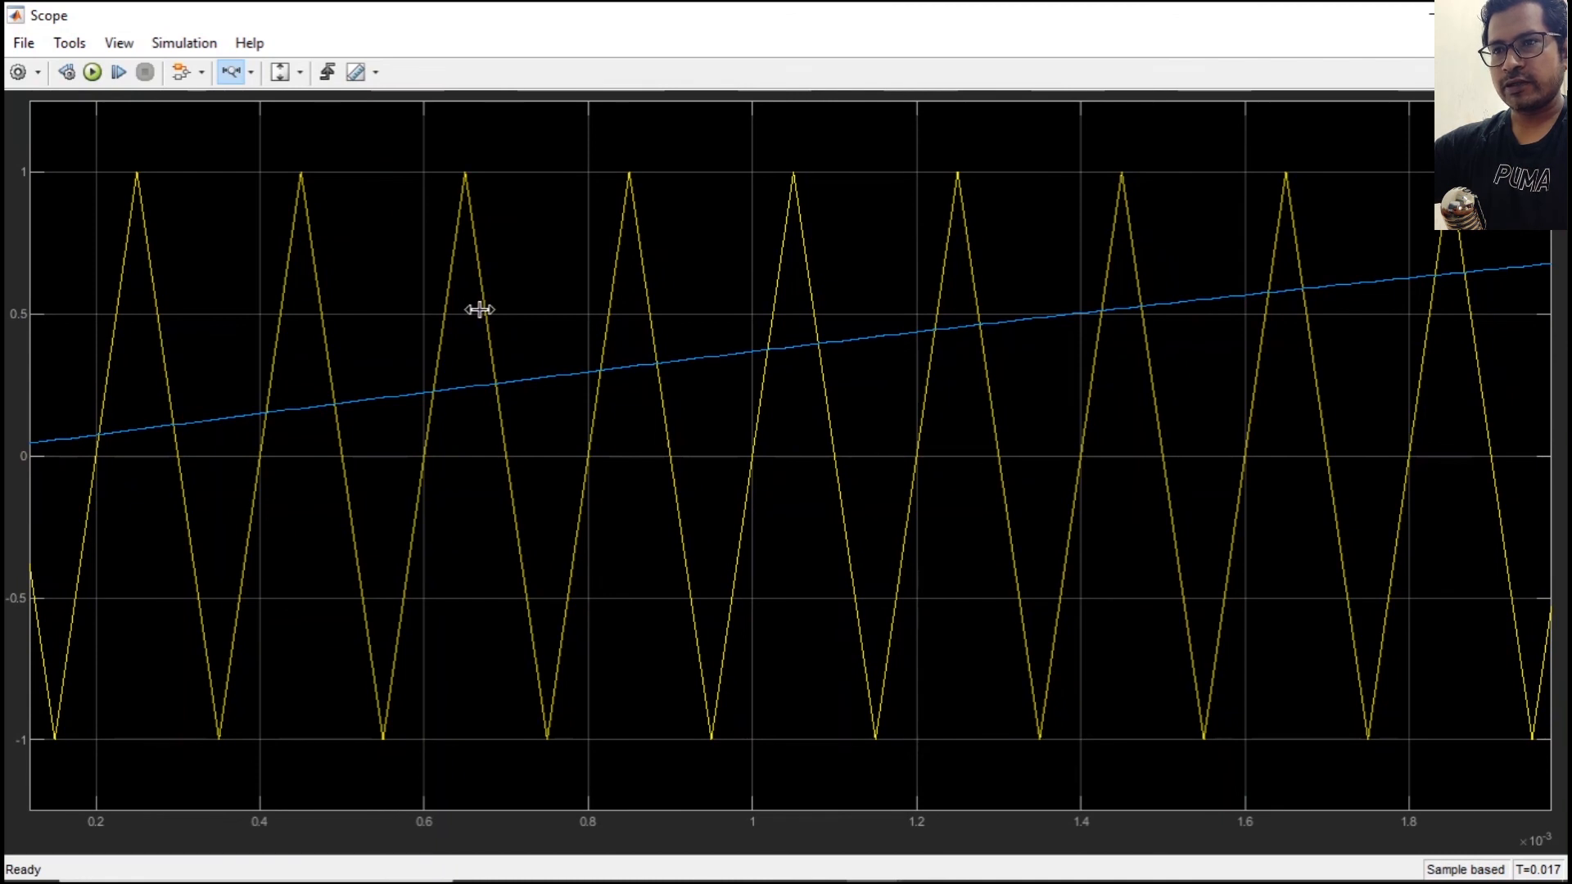
mouse_move(699, 382)
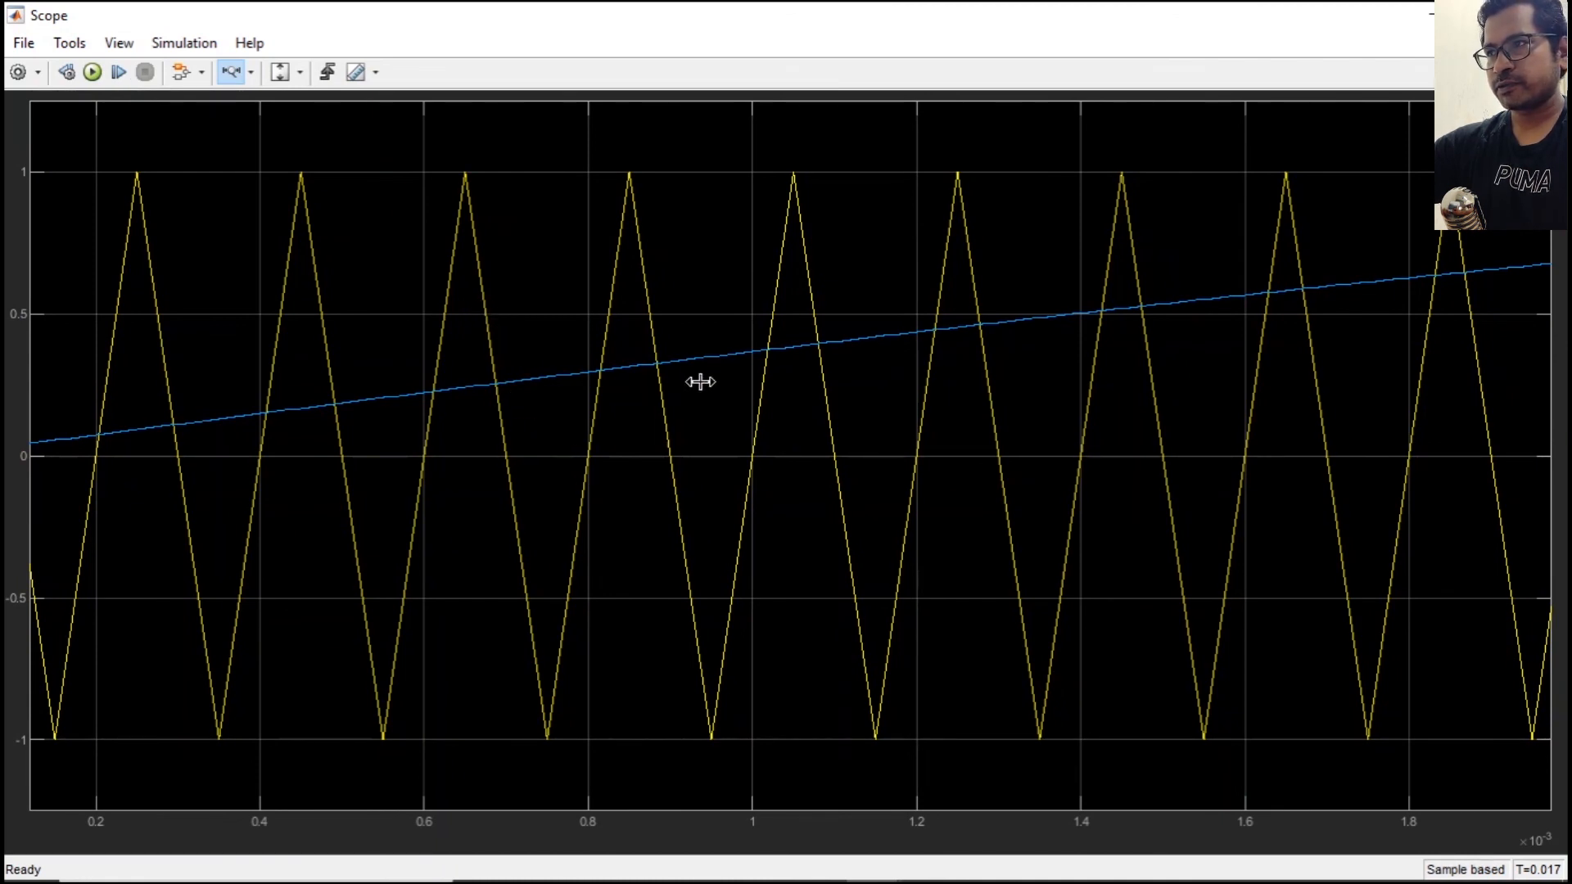